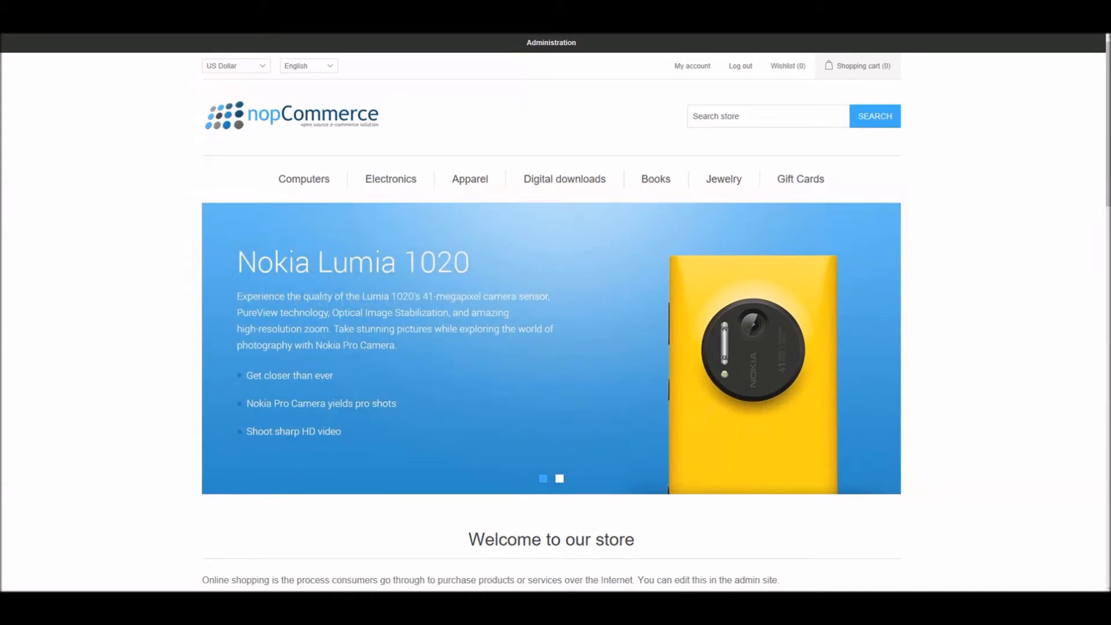
Dismiss the prompts on the admin dashboard with repeated clicks in the centre of the page.
left_click(559, 478)
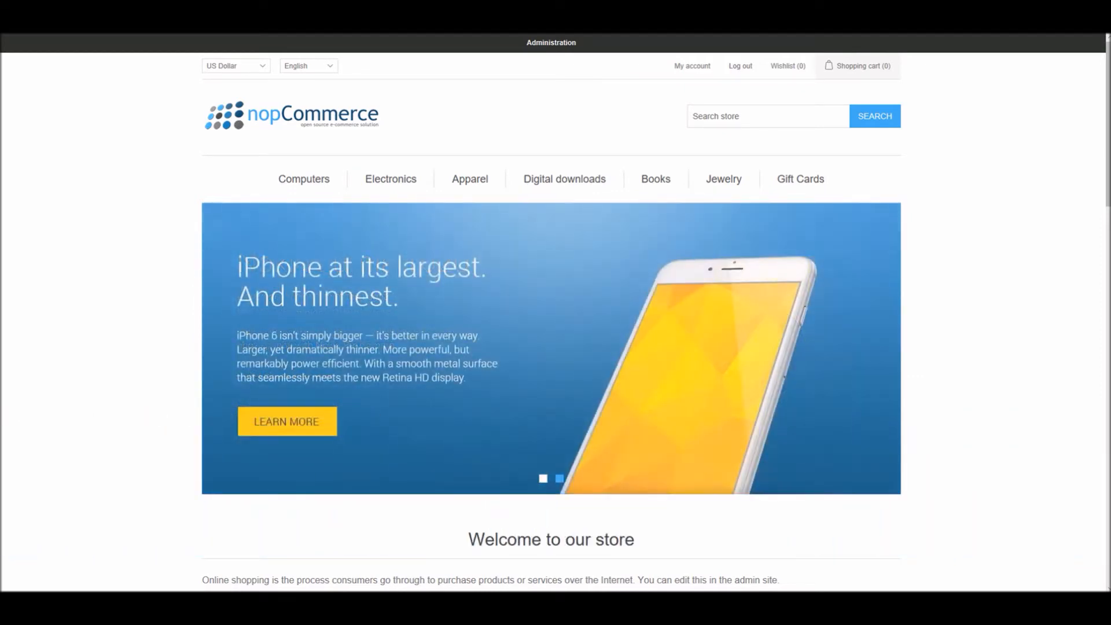
left_click(559, 479)
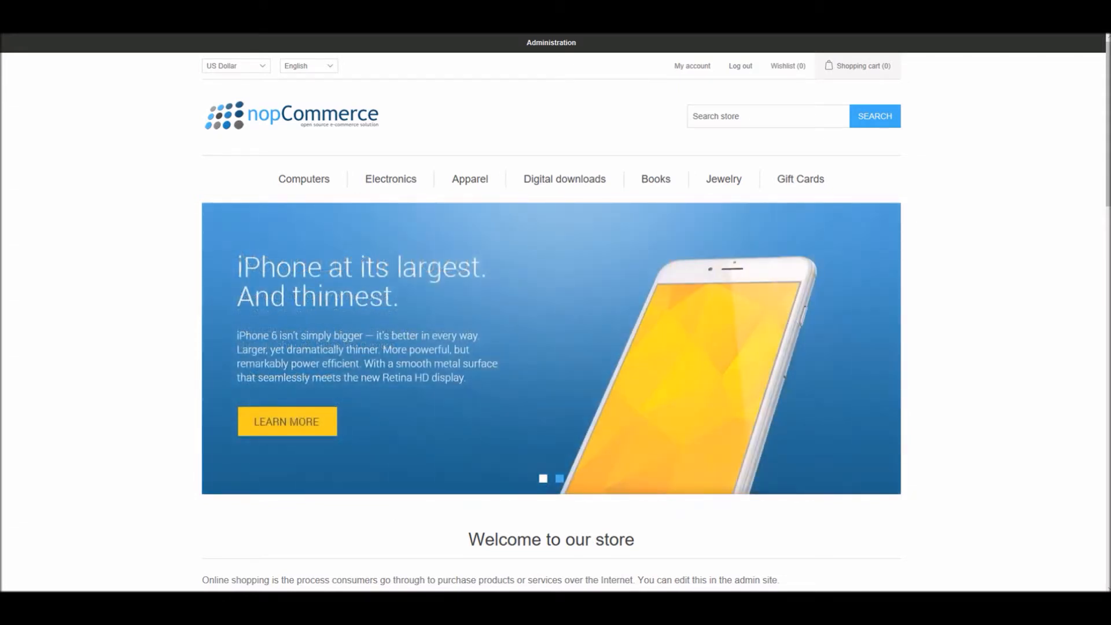
left_click(543, 479)
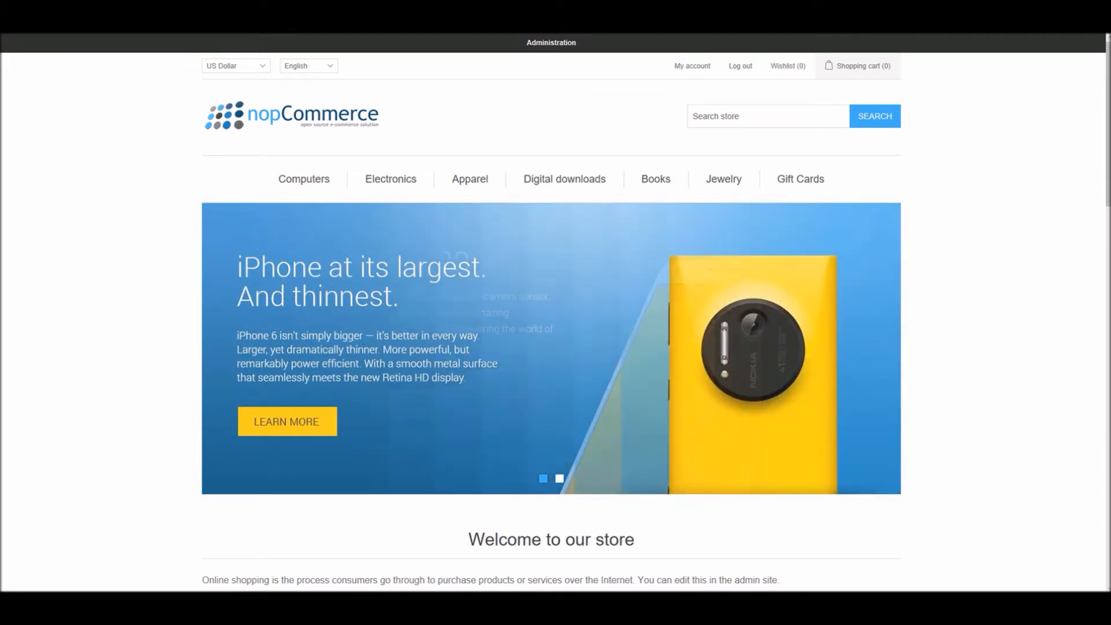
left_click(559, 479)
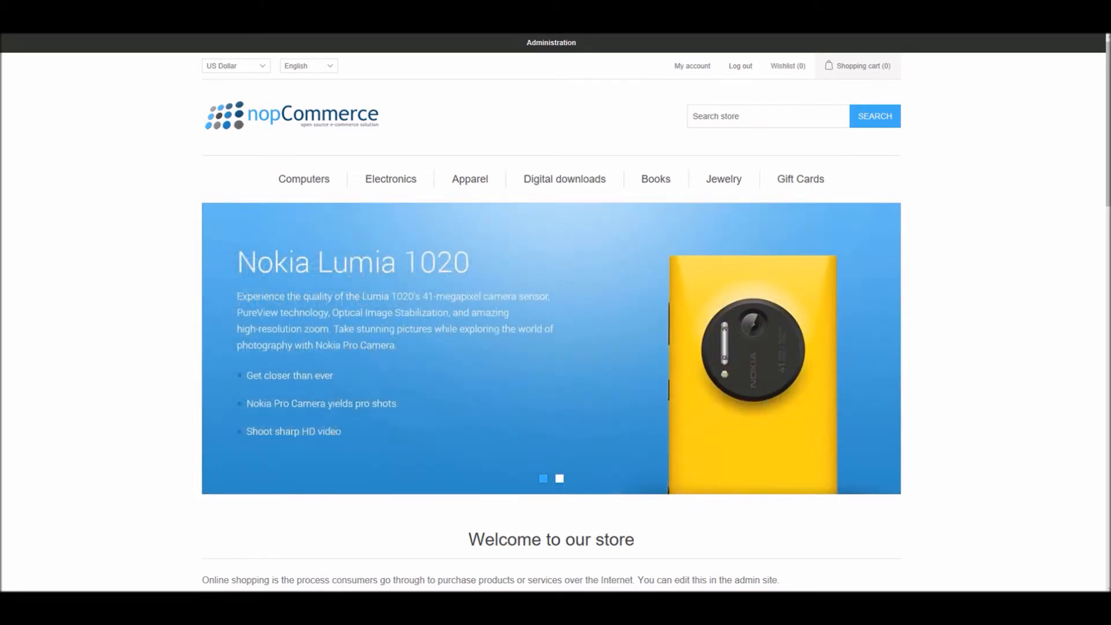
left_click(559, 478)
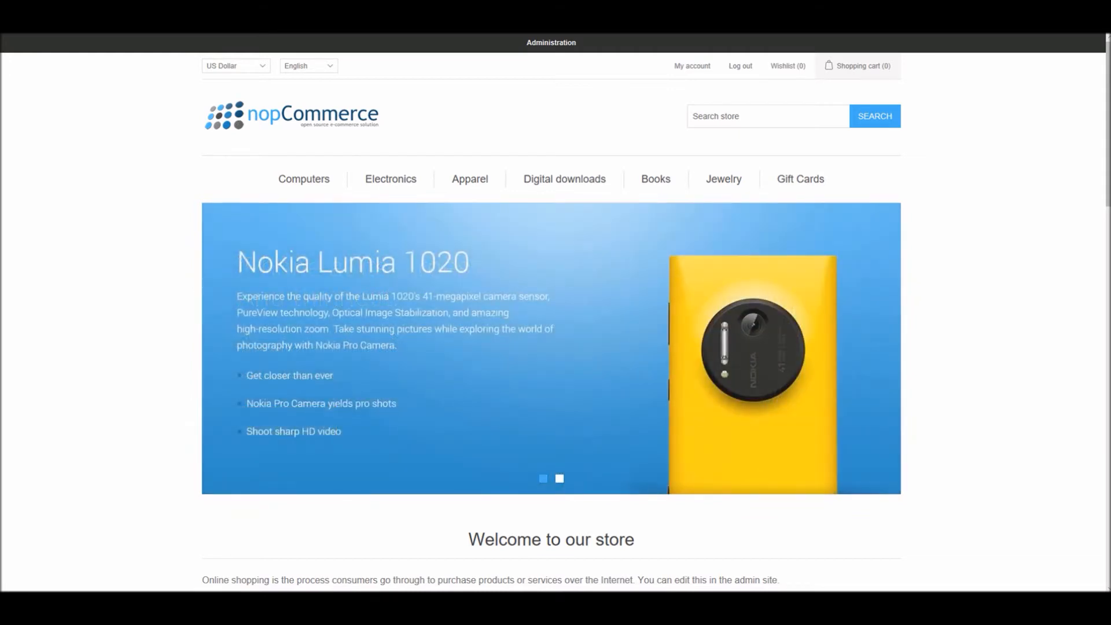
left_click(559, 478)
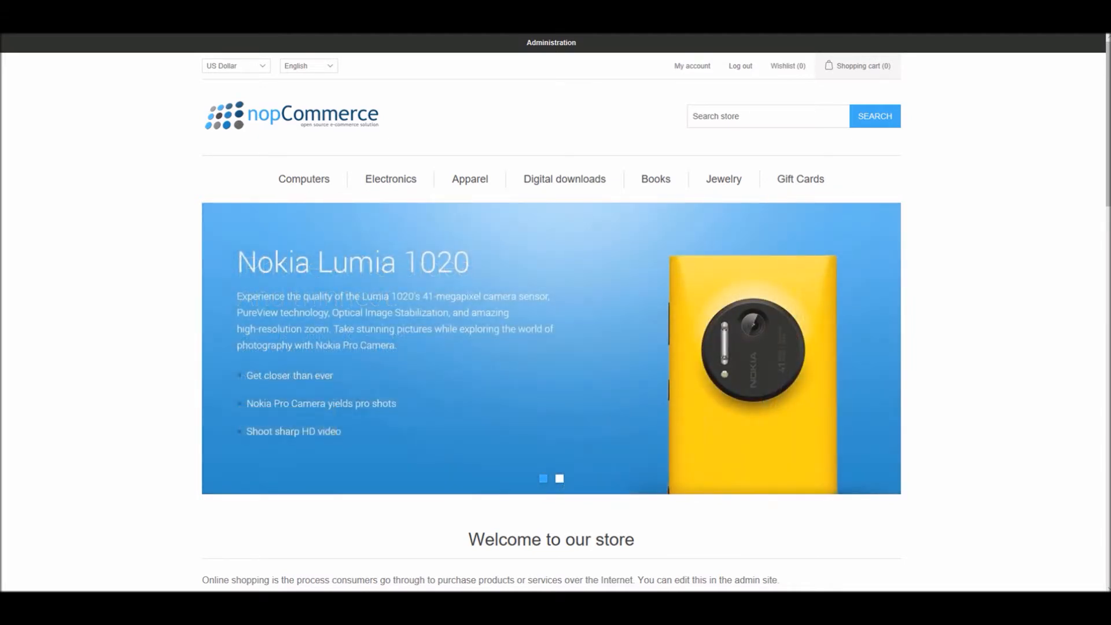
left_click(559, 478)
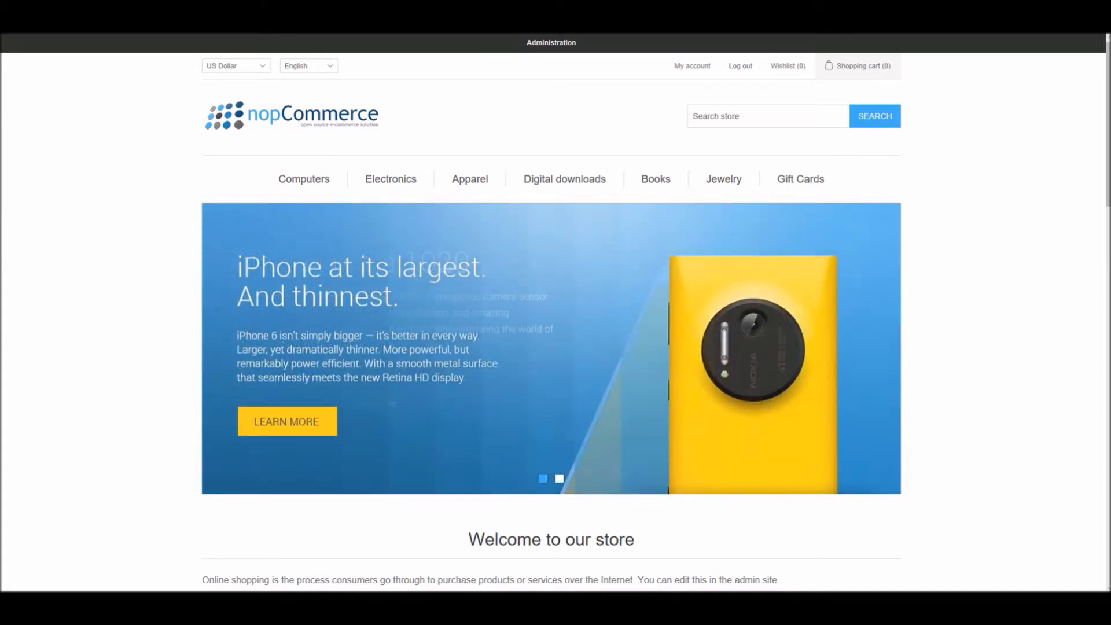
left_click(560, 478)
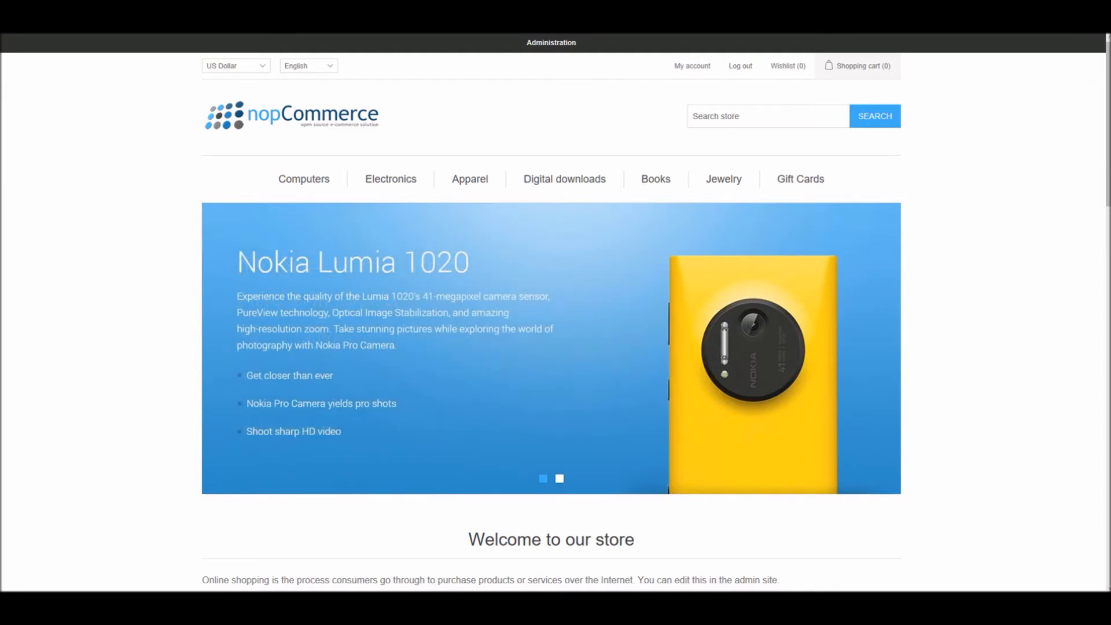
left_click(559, 478)
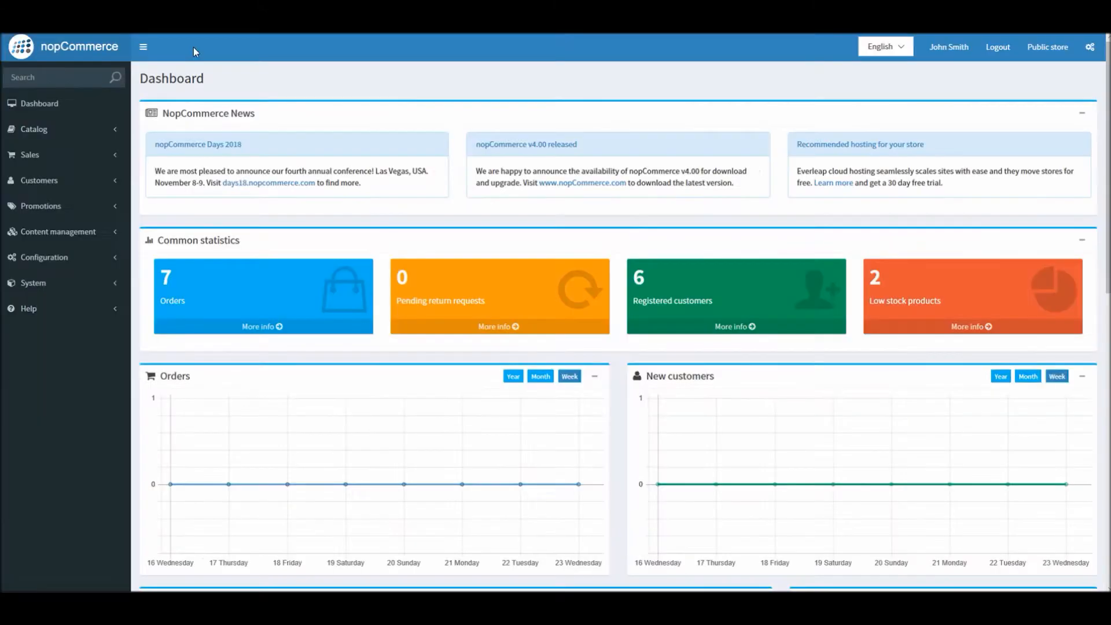
mouse_move(377, 134)
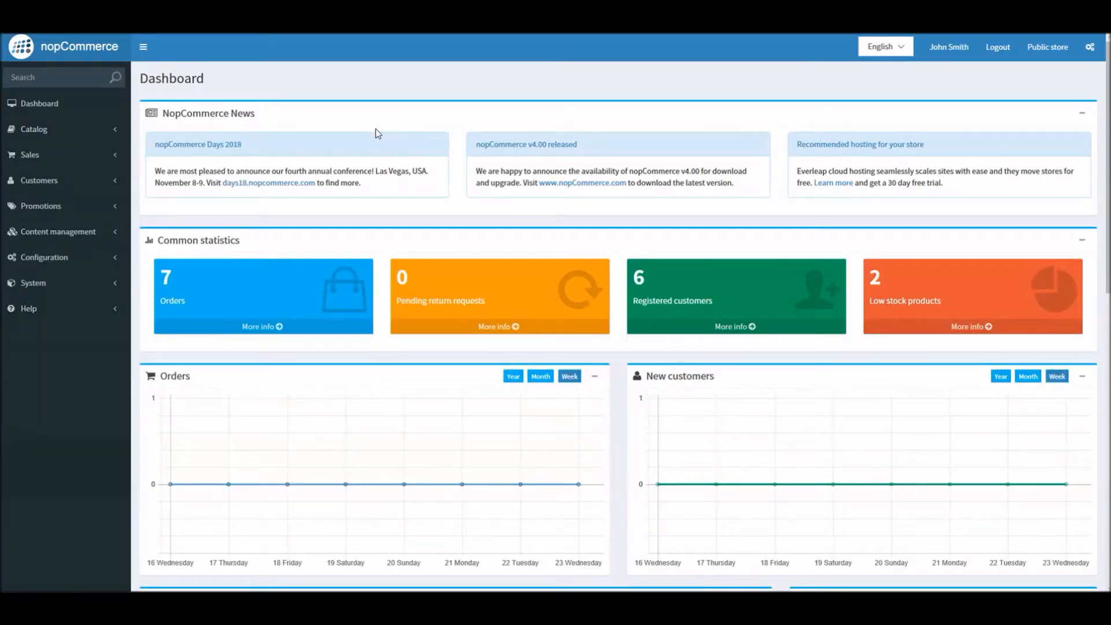
mouse_move(48, 257)
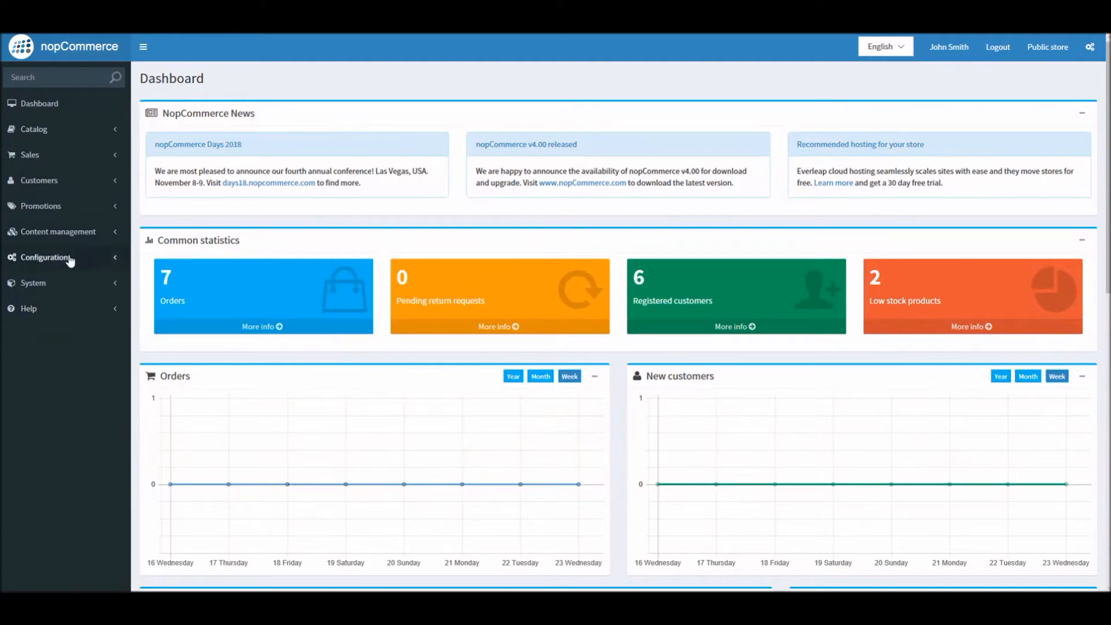
Expand Configuration and Payment in the sidebar and show the Payment methods list.
left_click(45, 257)
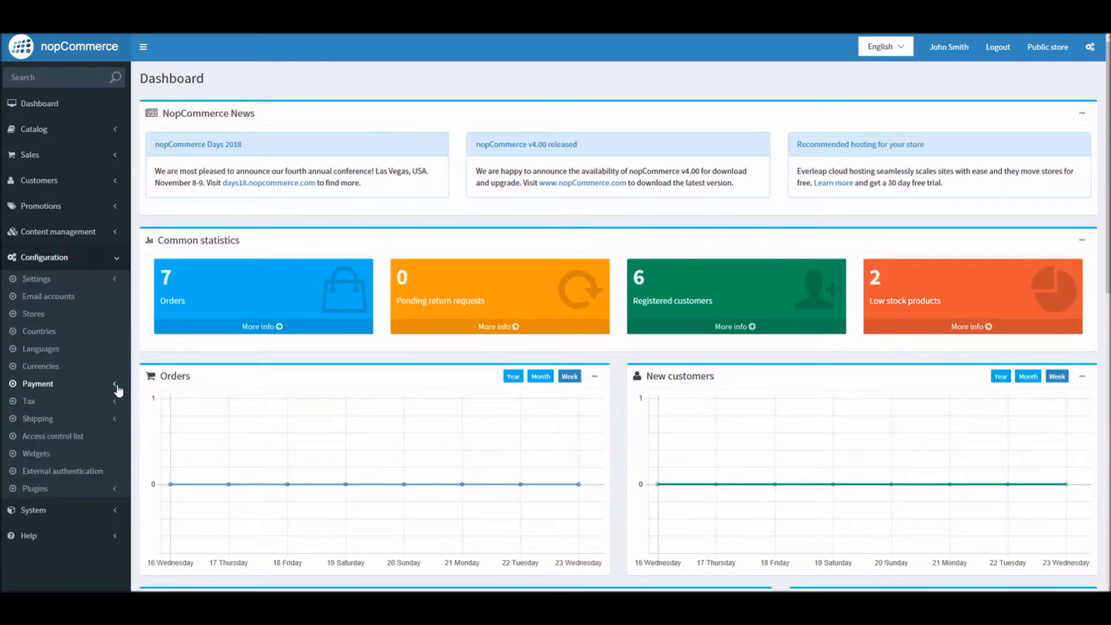
left_click(37, 383)
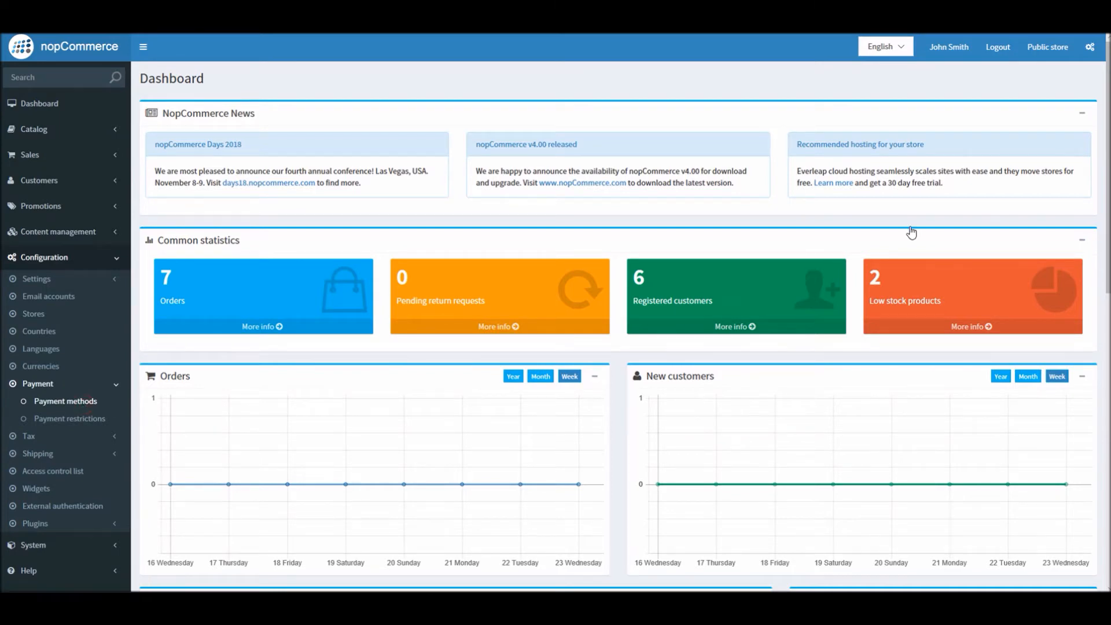
left_click(65, 402)
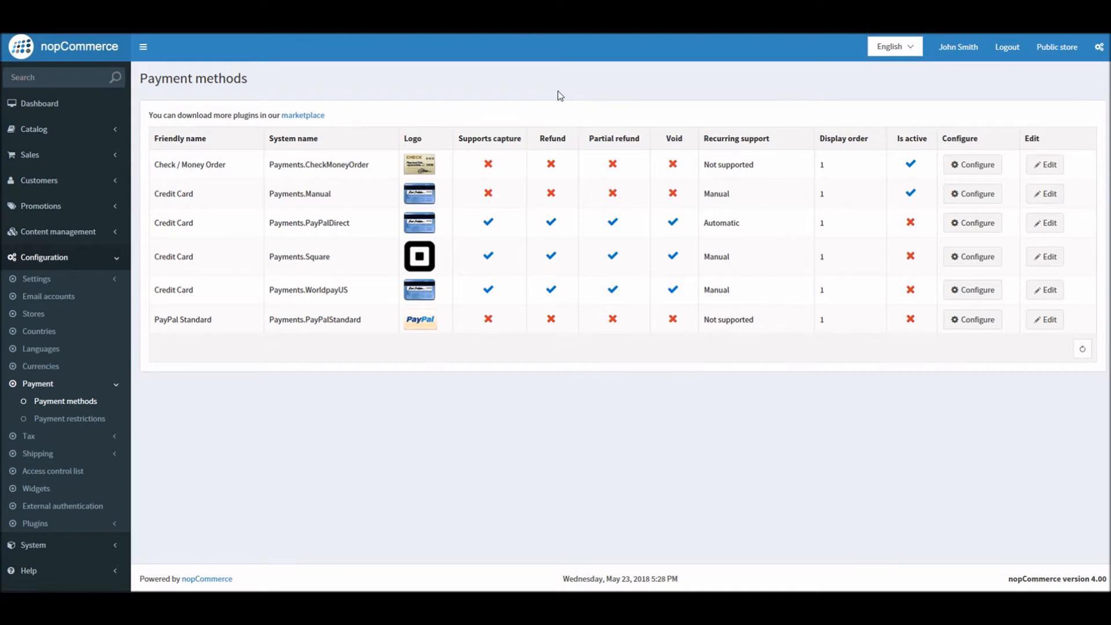
mouse_move(302, 115)
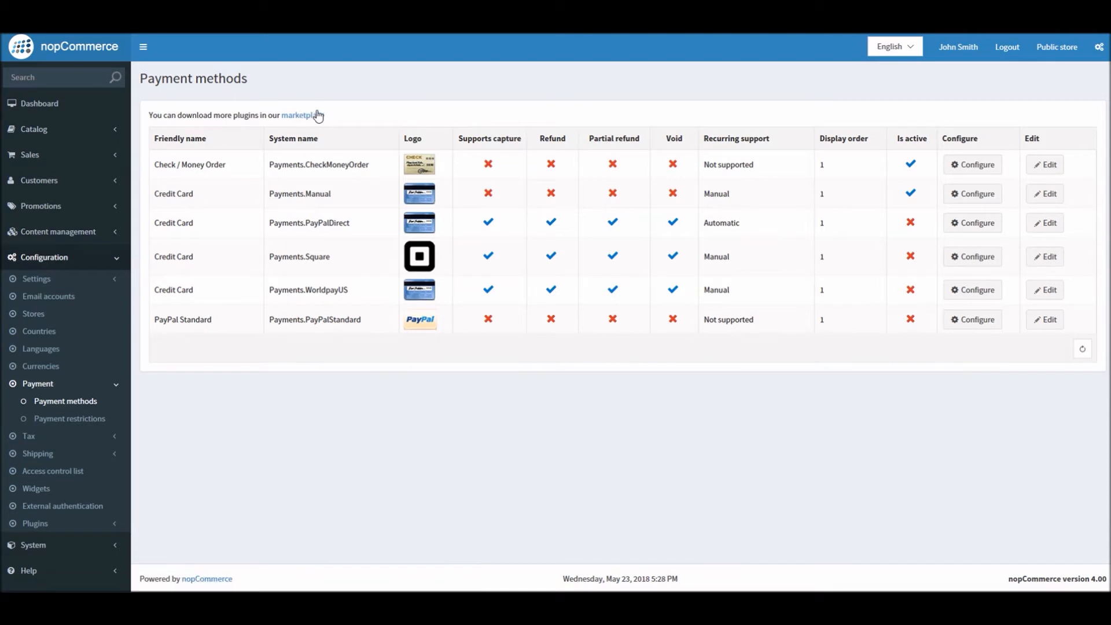
mouse_move(301, 114)
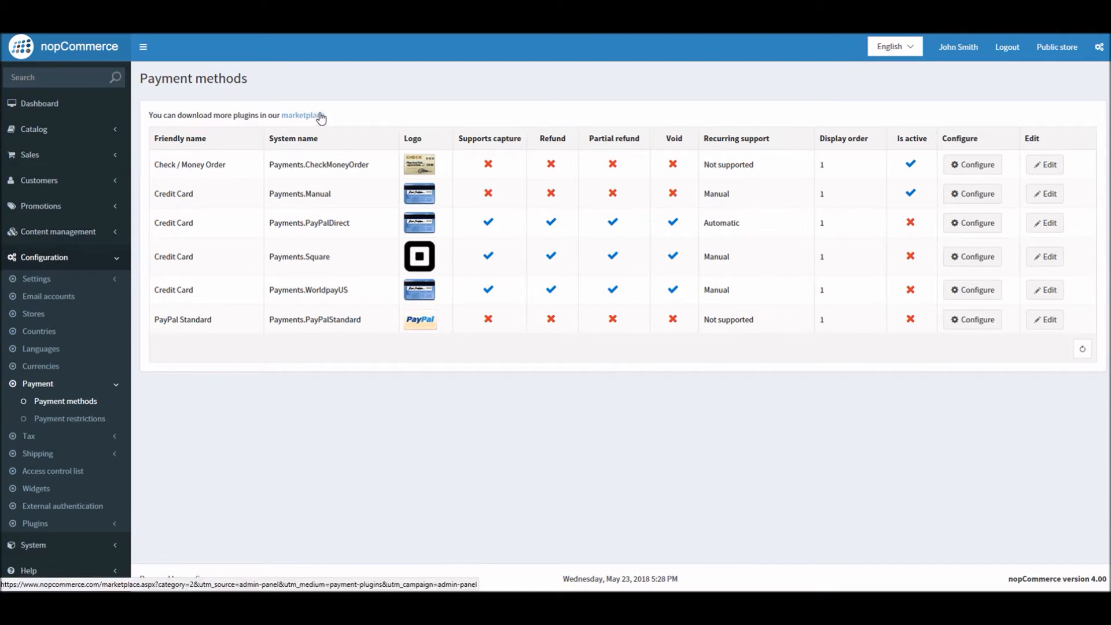
mouse_move(311, 119)
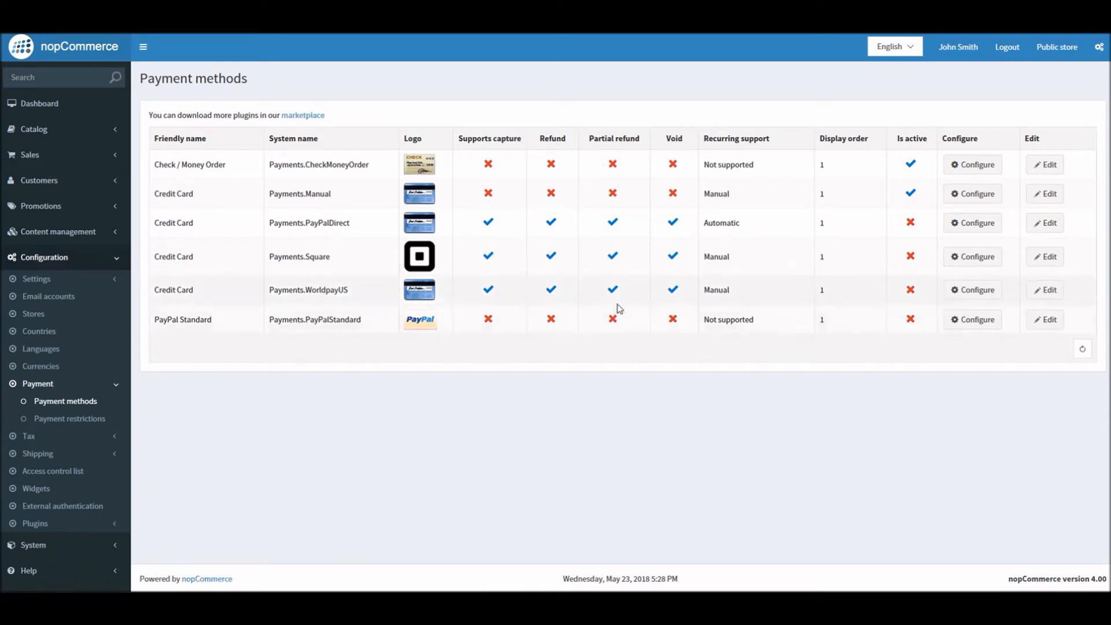
mouse_move(311, 191)
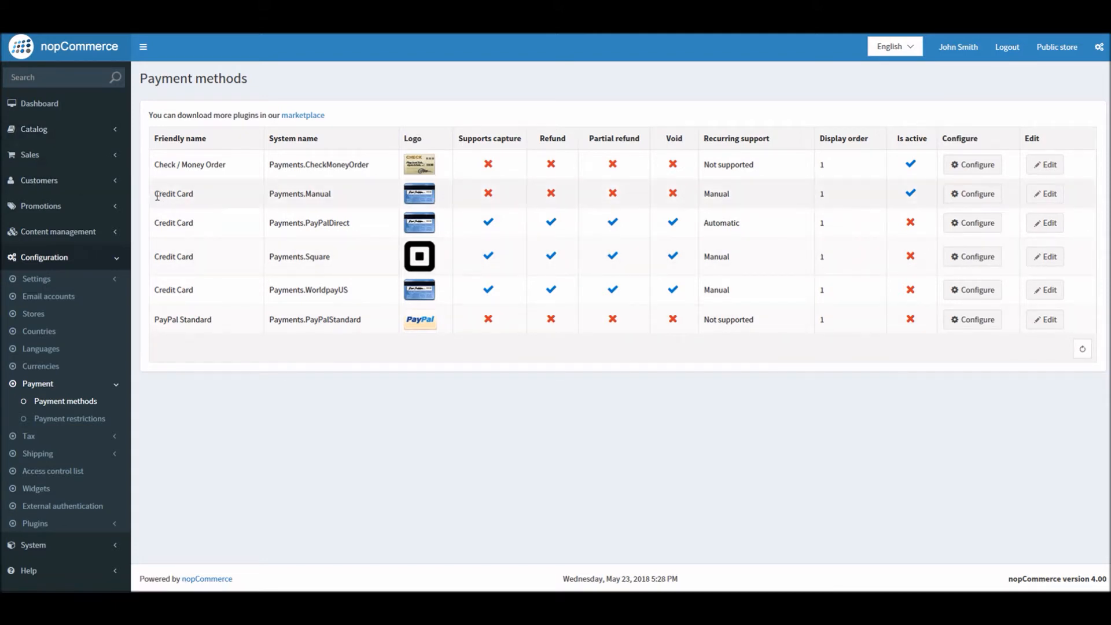
double_click(174, 193)
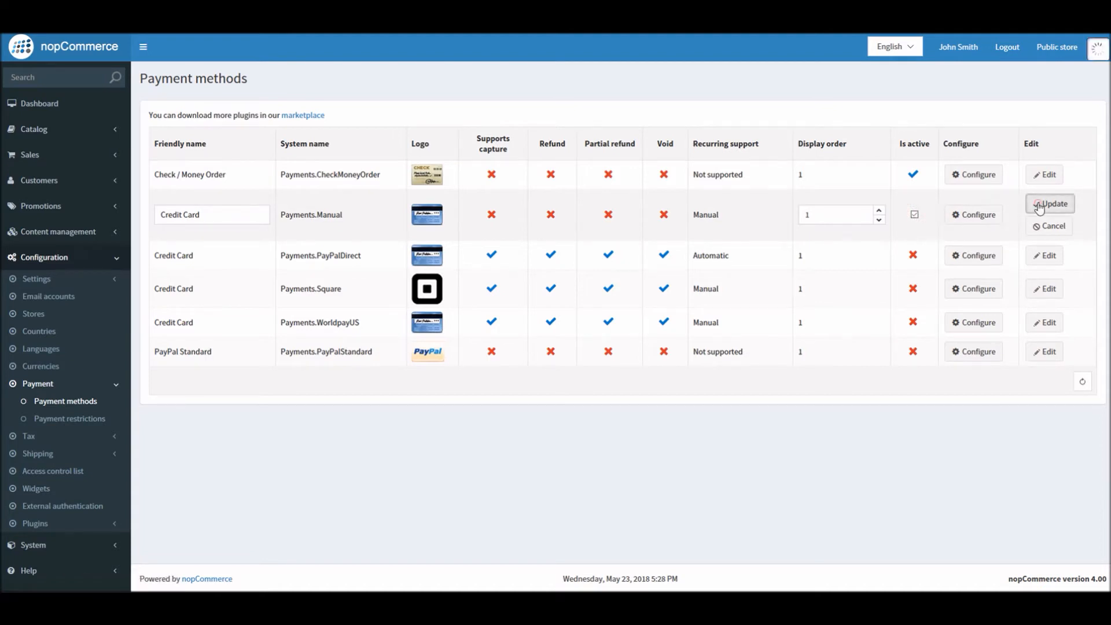
left_click(1049, 206)
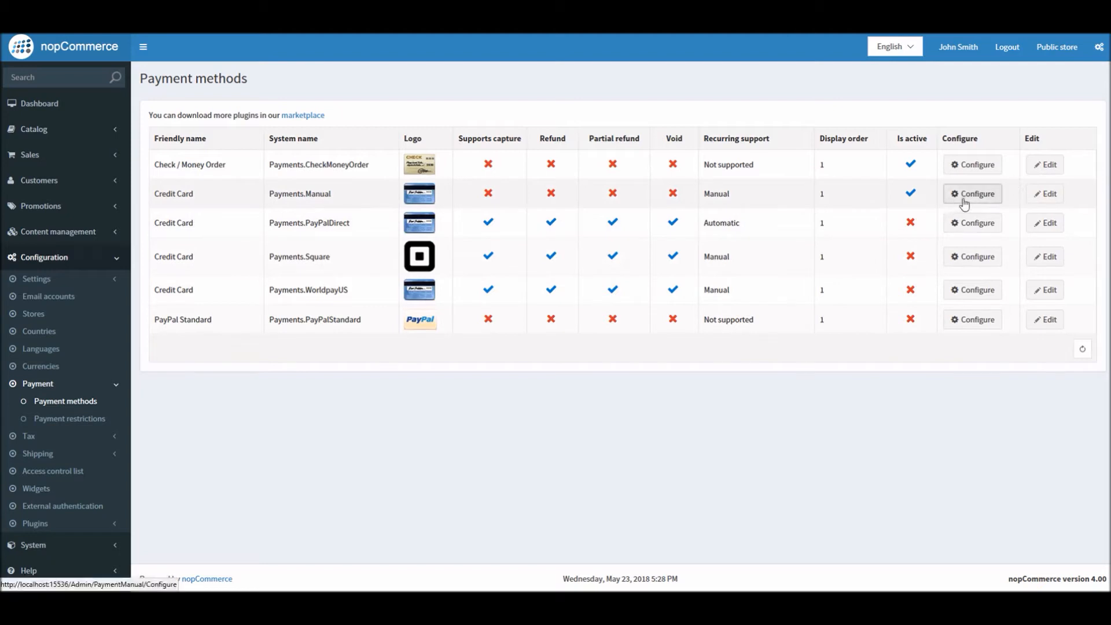
mouse_move(930, 223)
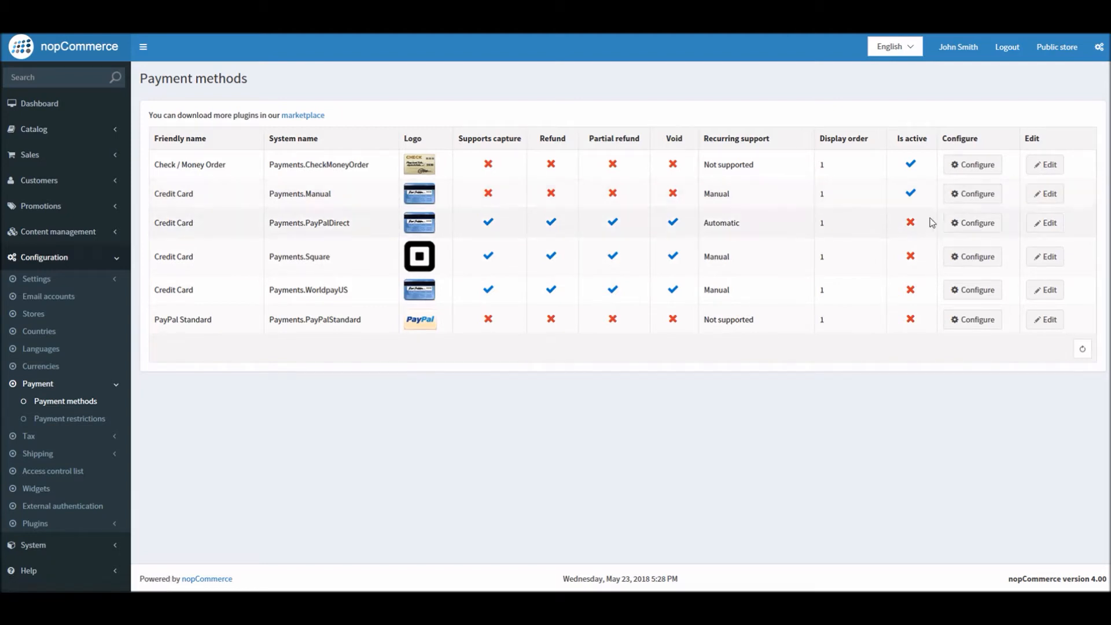
mouse_move(972, 194)
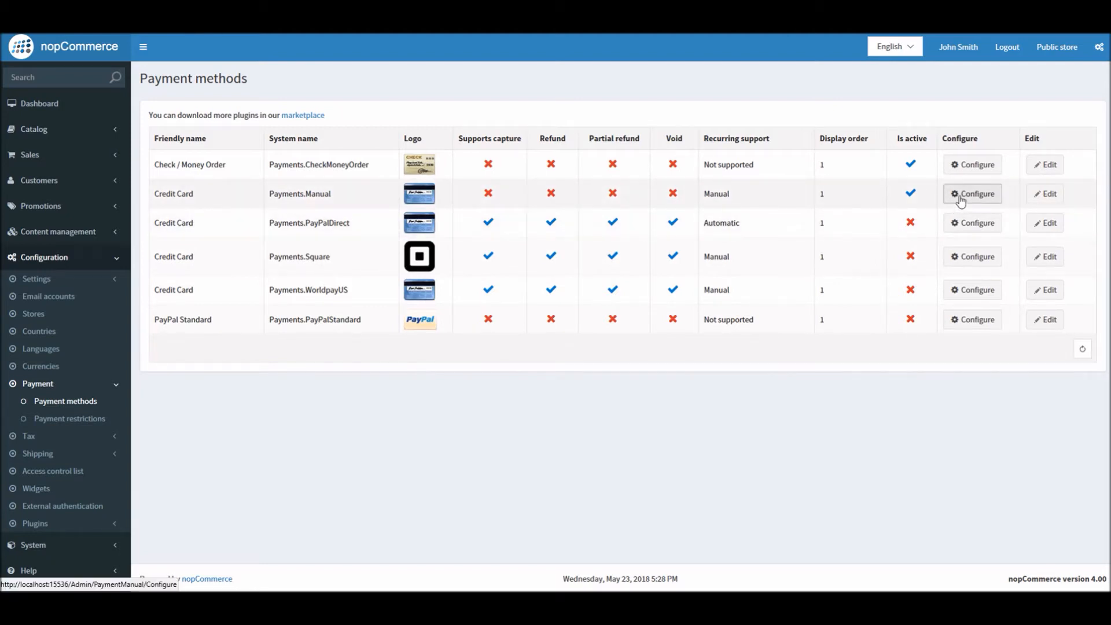
Show the Manual credit card method's configuration page with status Pending and fee 0.0000.
left_click(971, 193)
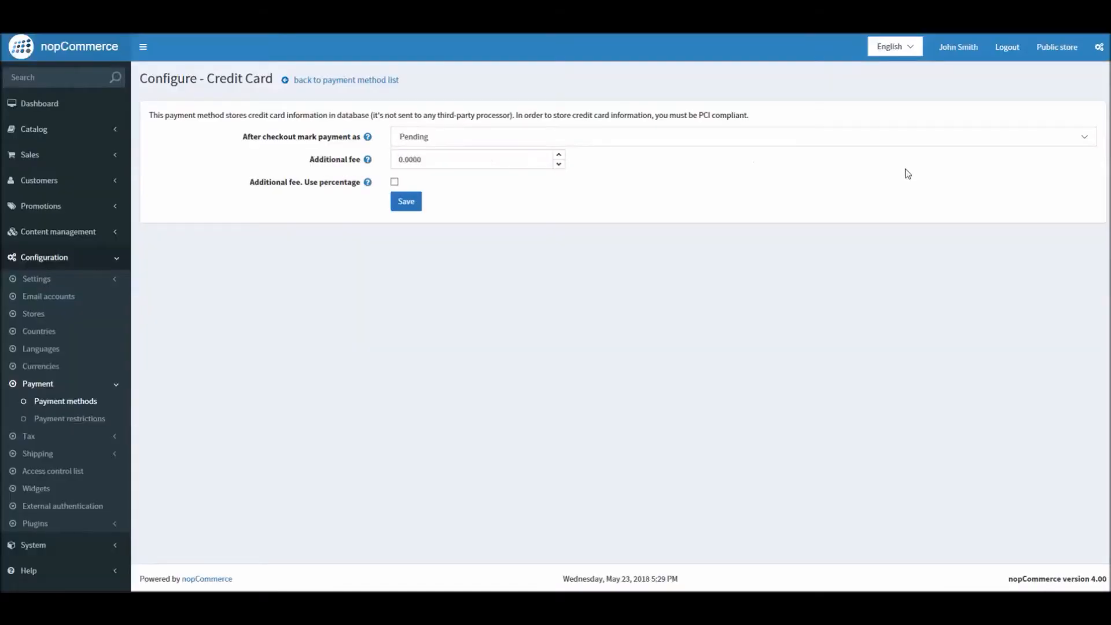
mouse_move(1084, 242)
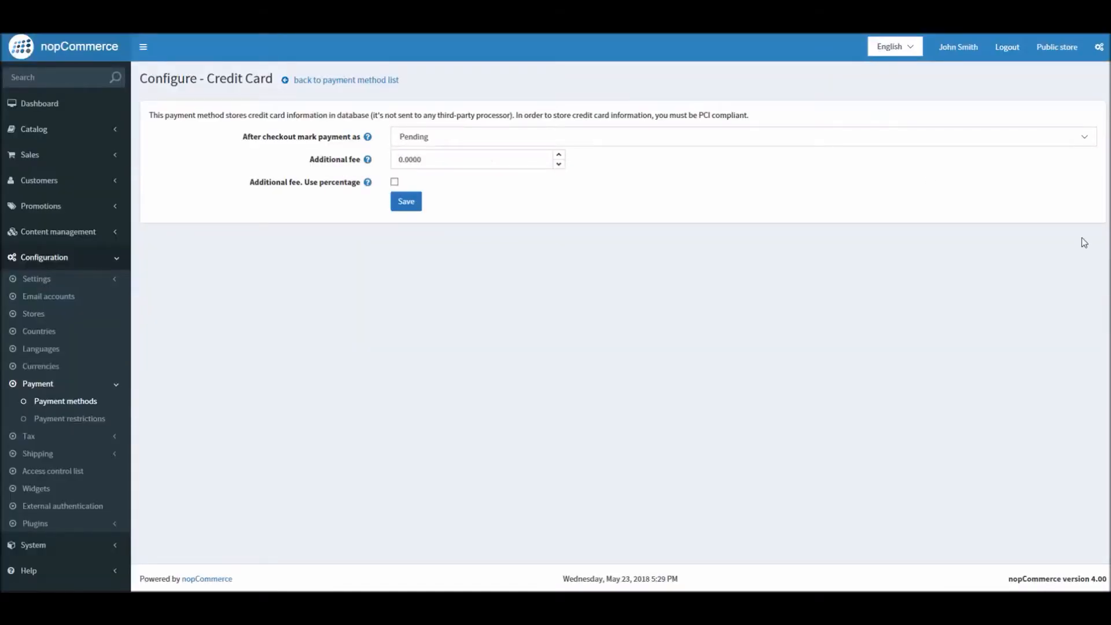
mouse_move(517, 149)
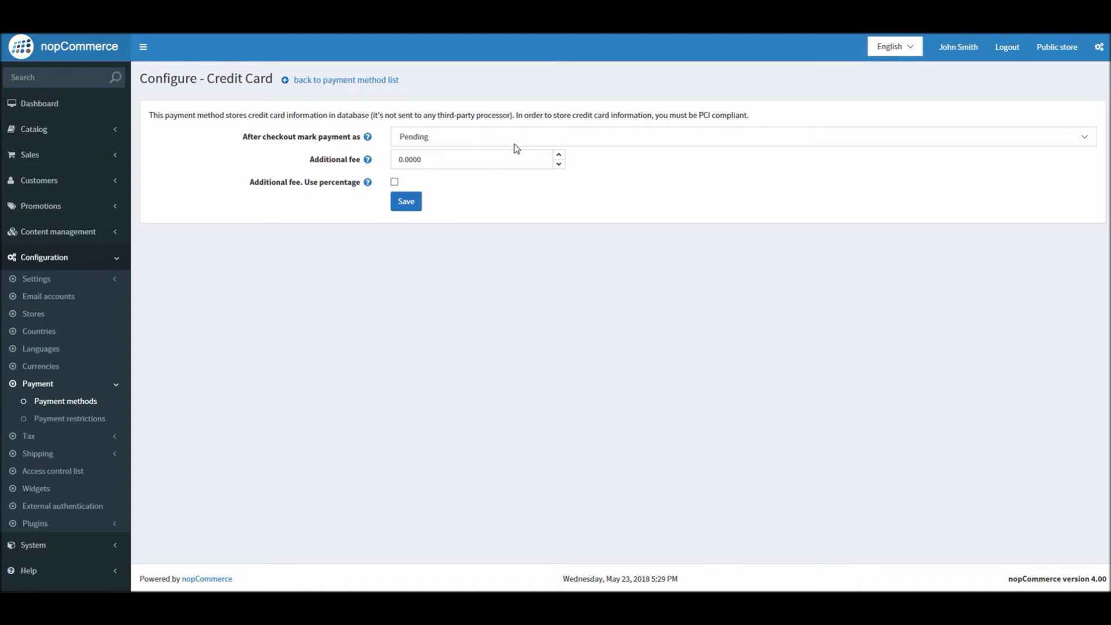
mouse_move(513, 176)
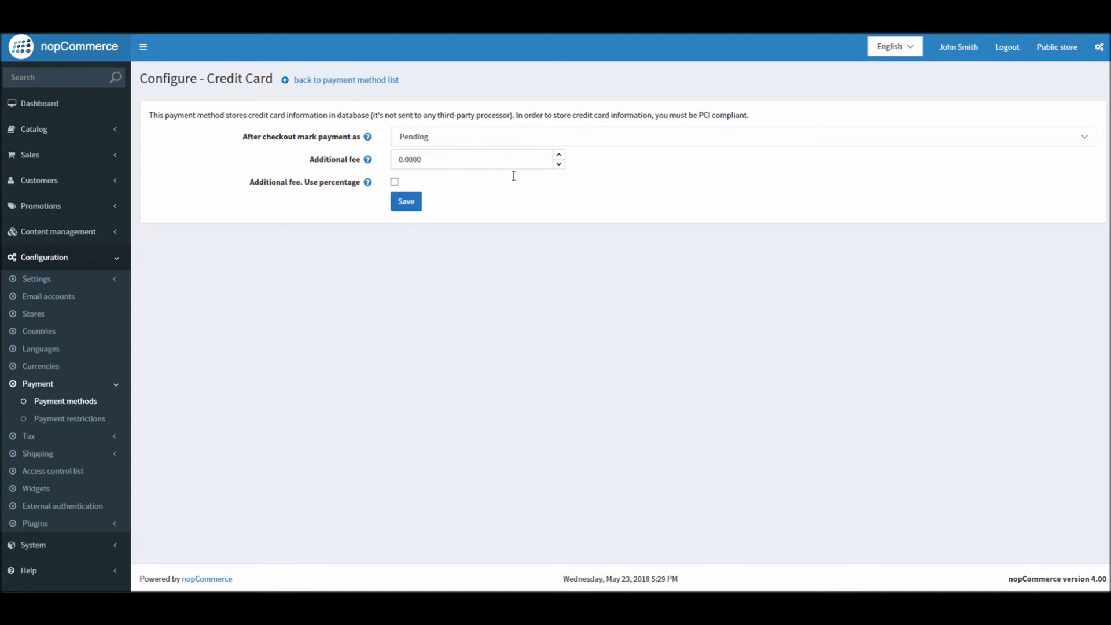
mouse_move(357, 138)
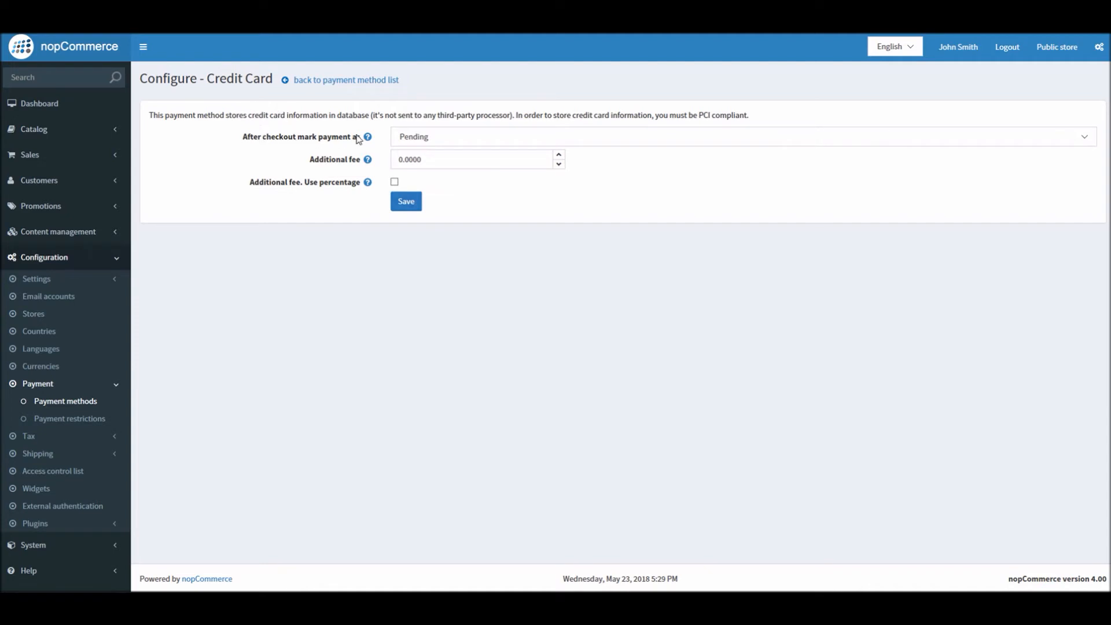
mouse_move(510, 135)
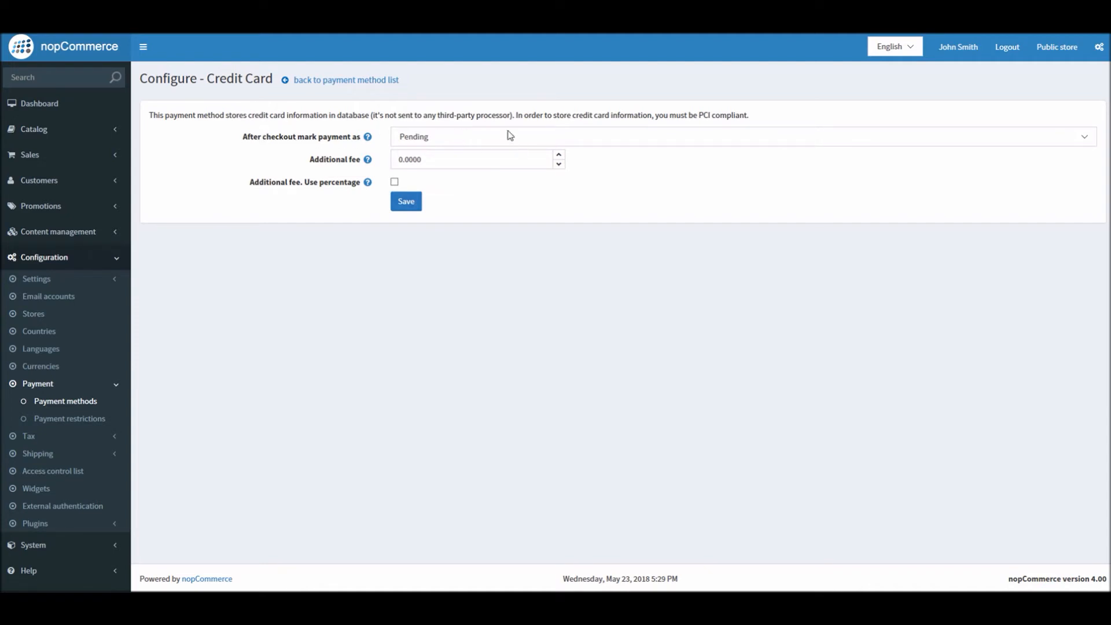
mouse_move(241, 136)
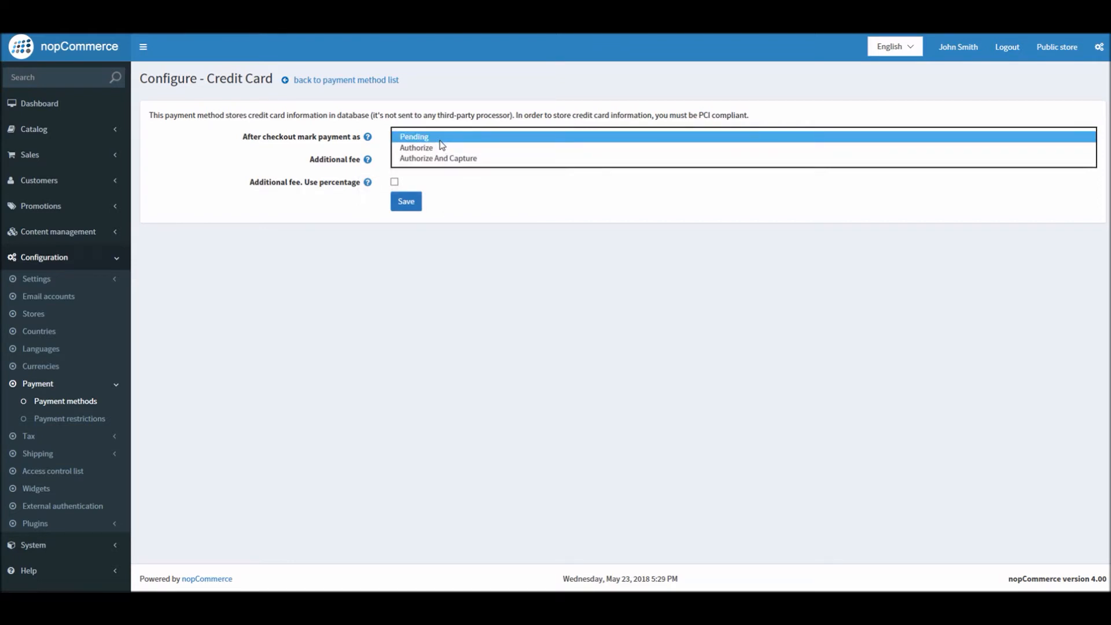
mouse_move(466, 174)
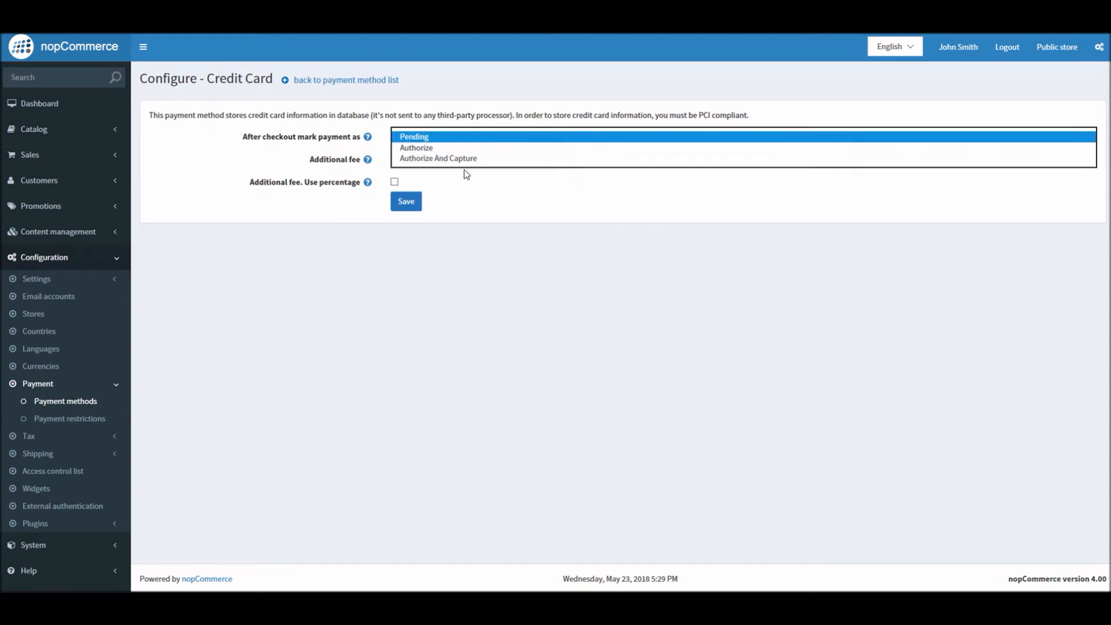
mouse_move(456, 140)
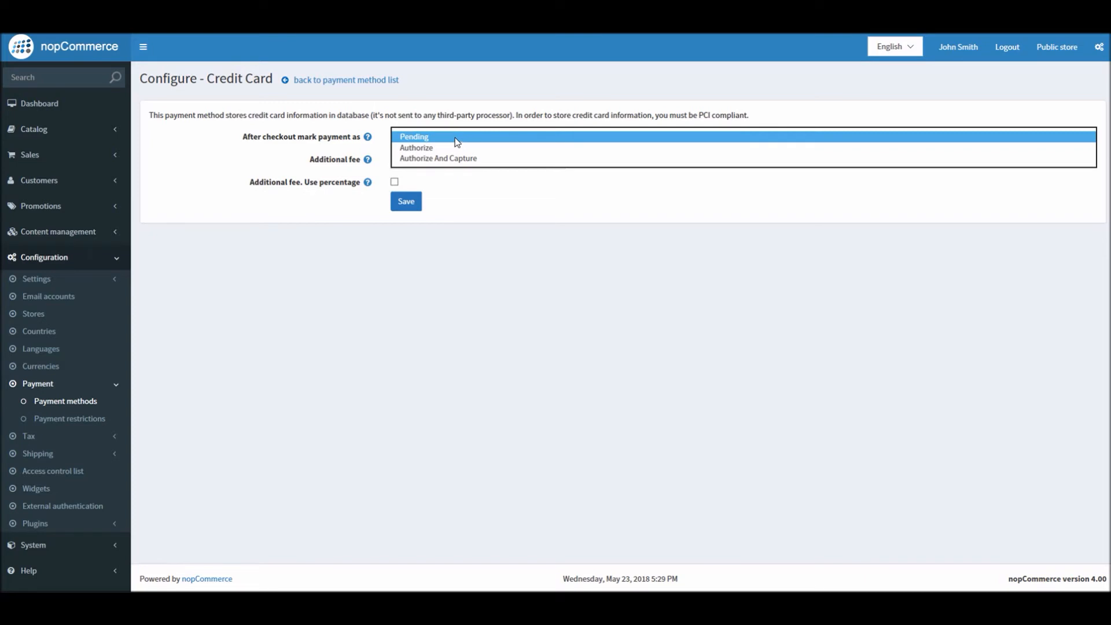
left_click(414, 136)
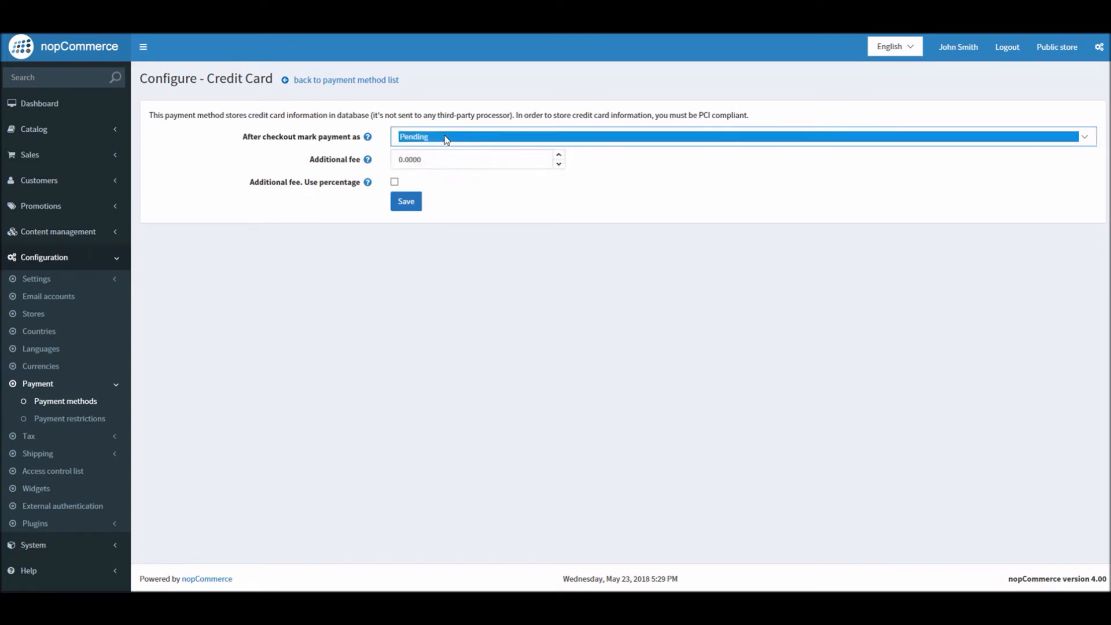
mouse_move(404, 146)
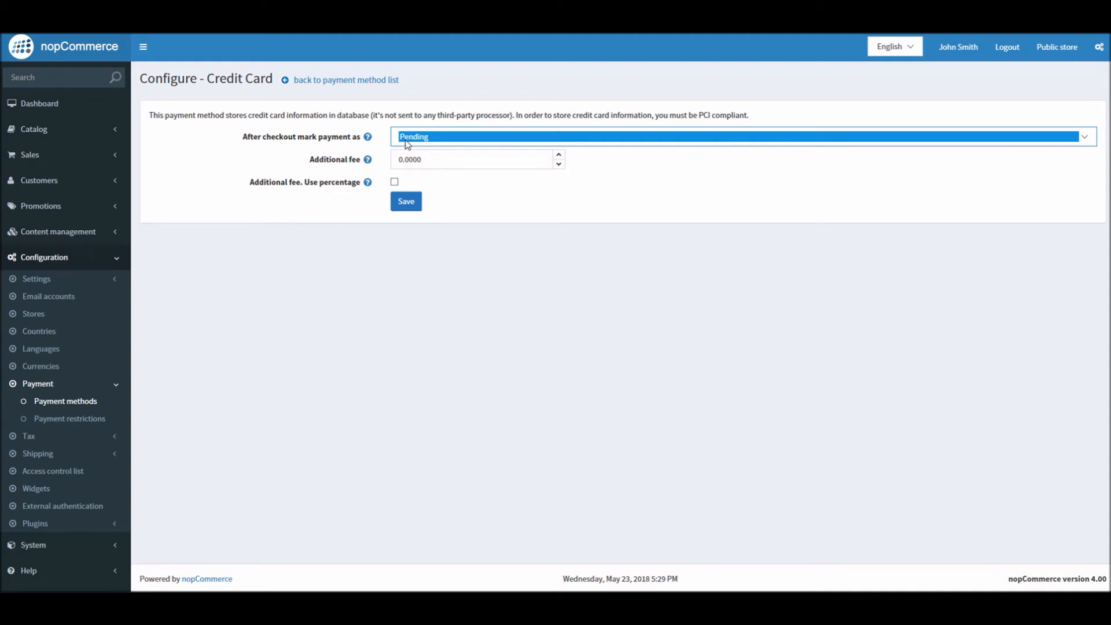
mouse_move(538, 140)
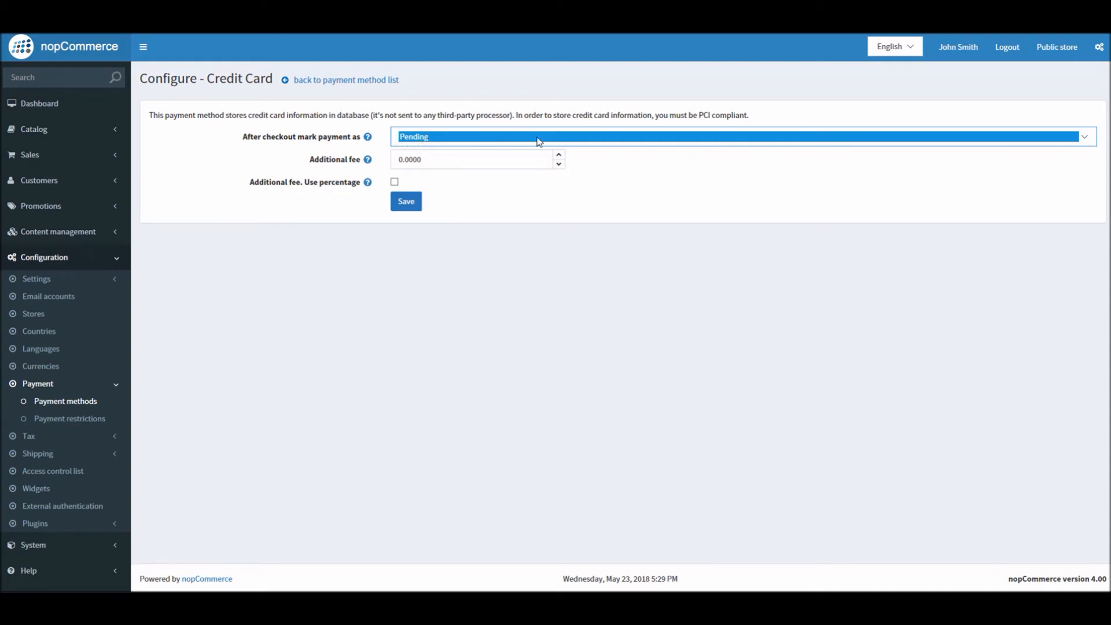
mouse_move(645, 178)
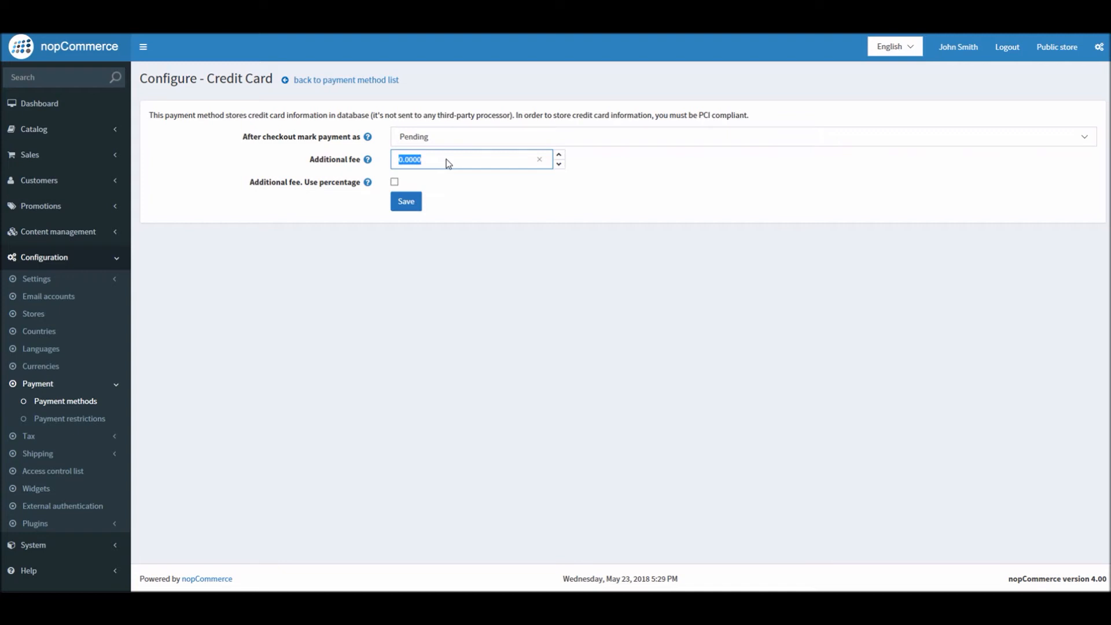
left_click(471, 159)
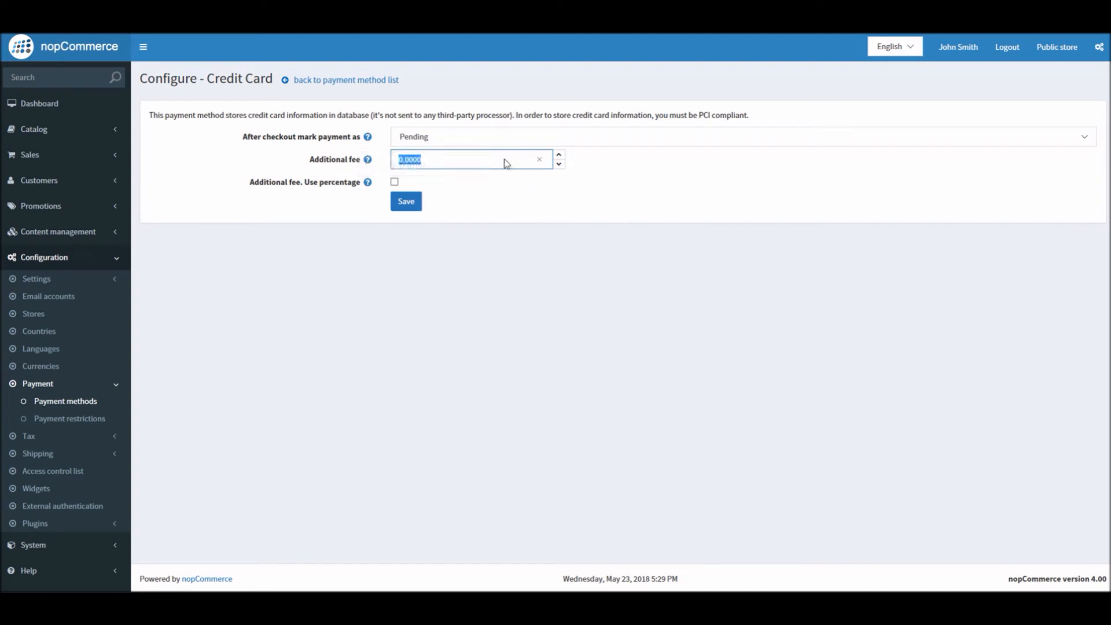
type("10")
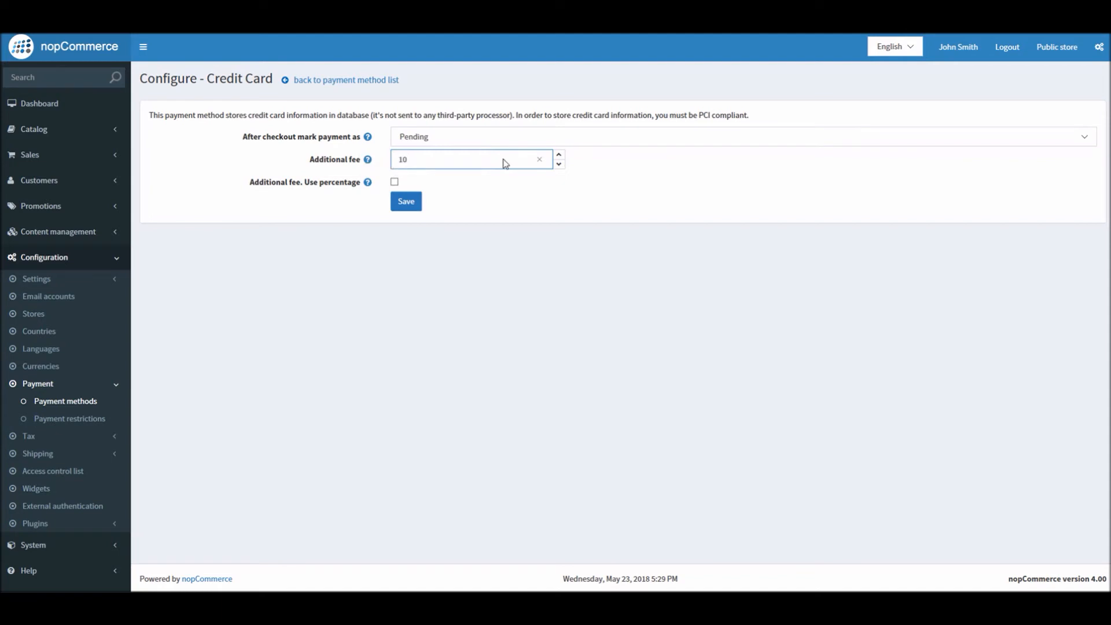
mouse_move(368, 159)
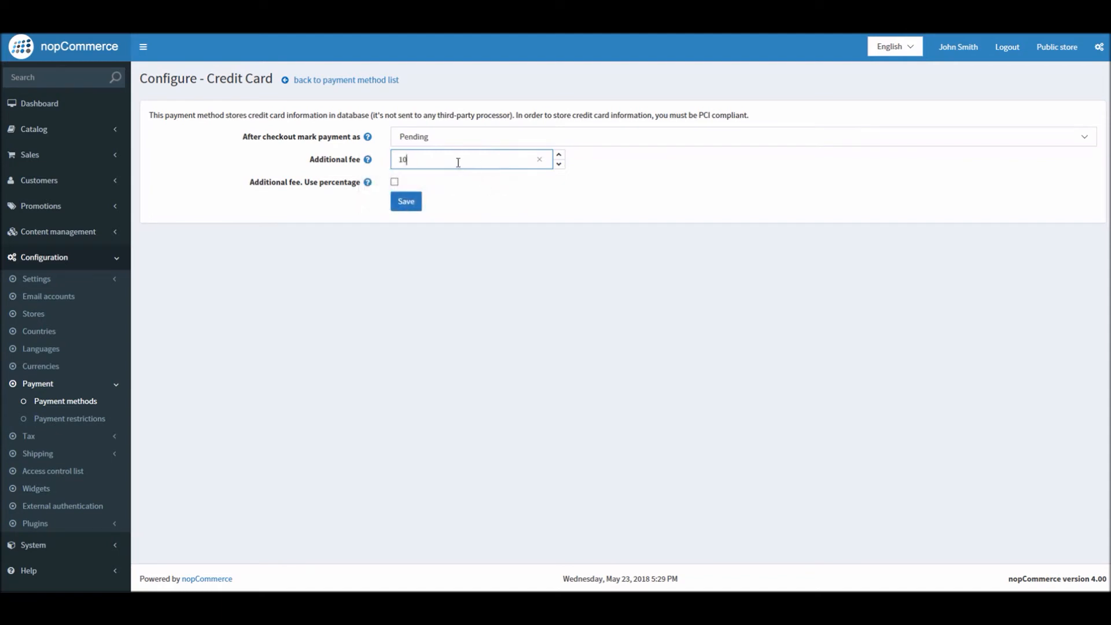
double_click(403, 159)
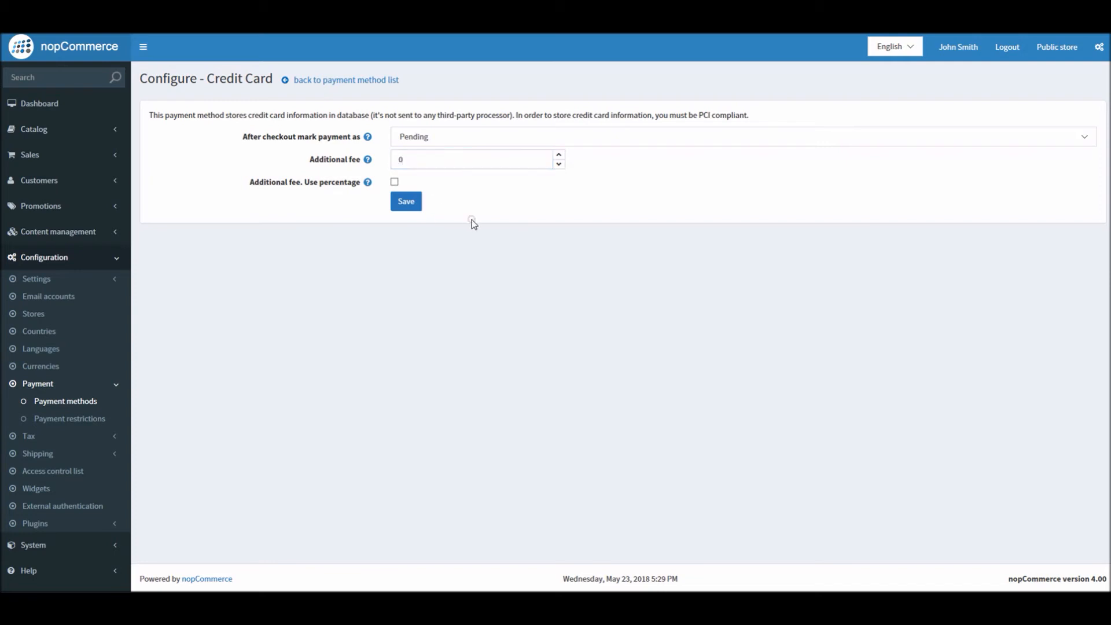
left_click(394, 182)
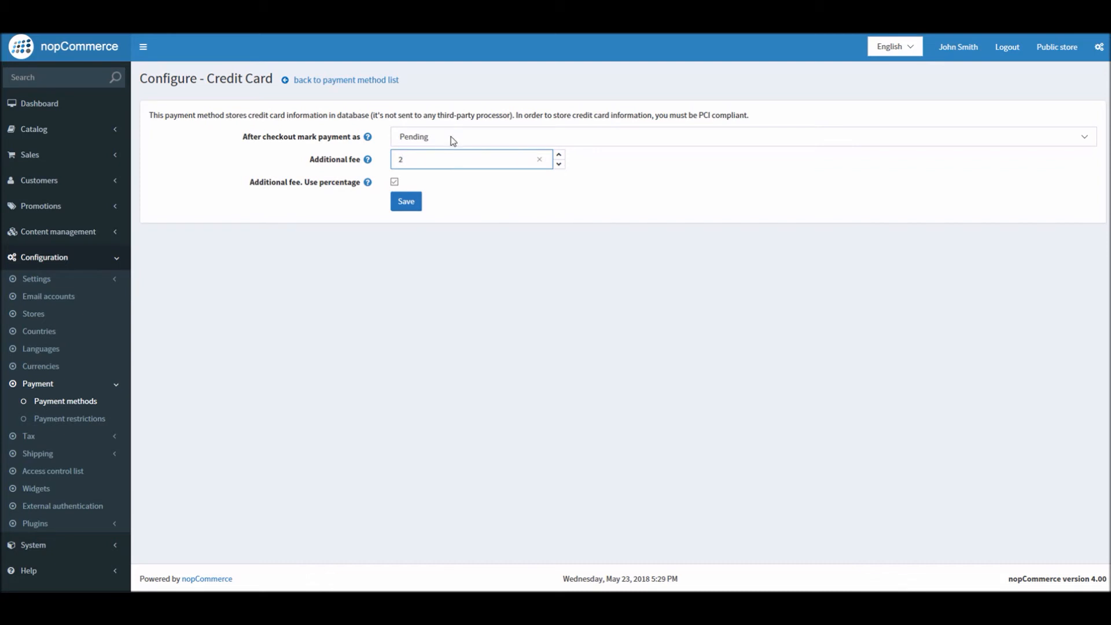
mouse_move(1058, 235)
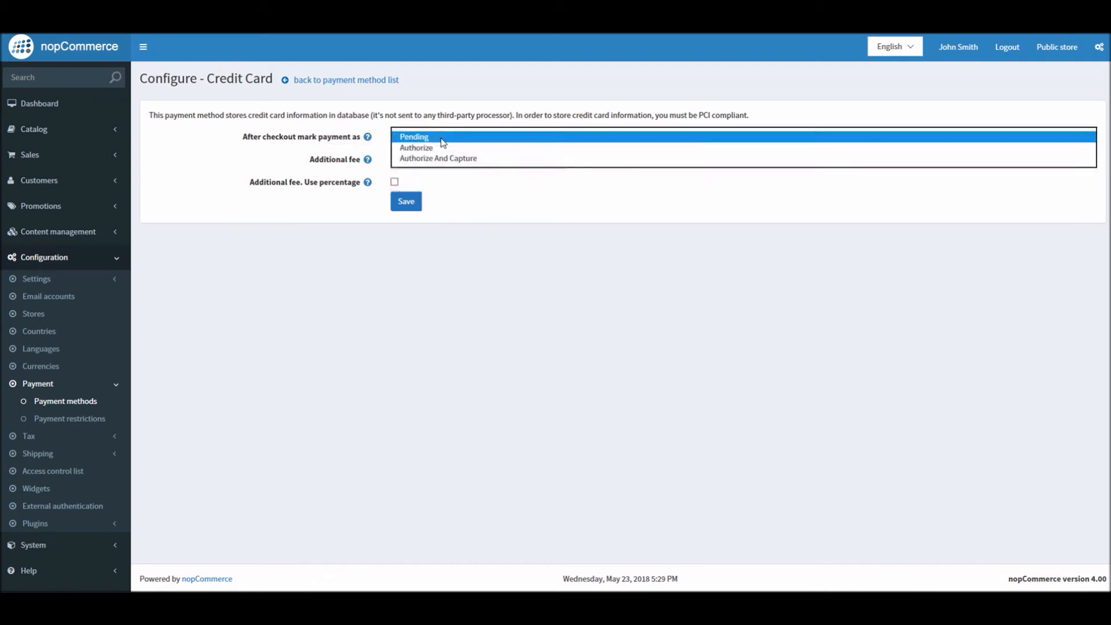
Keep 'After checkout mark payment as' on Pending and save the Credit Card settings.
left_click(414, 137)
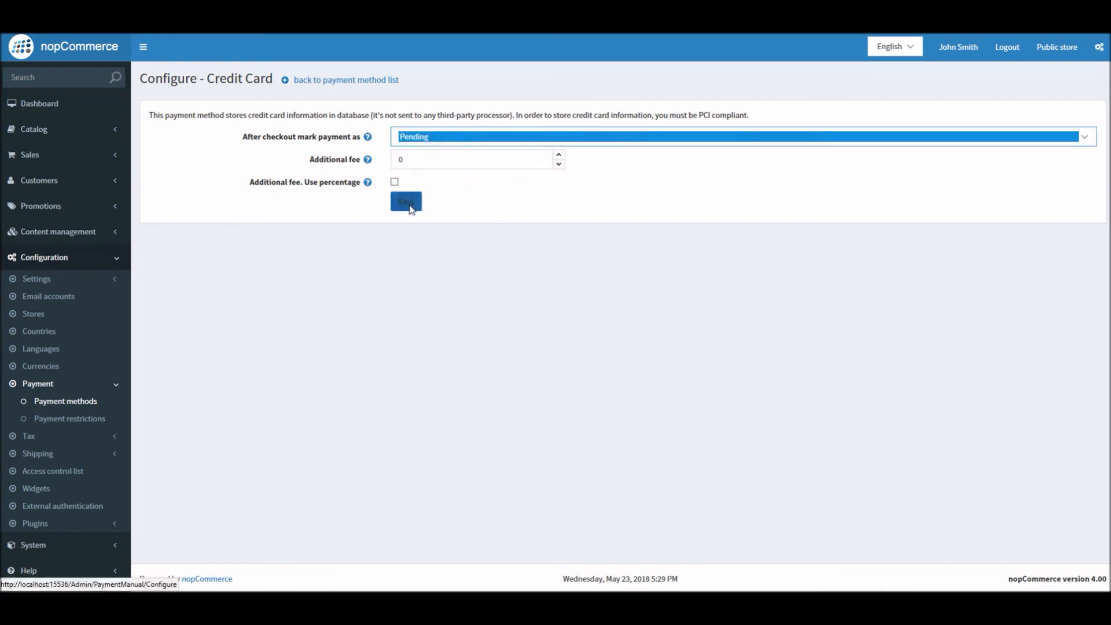
left_click(405, 206)
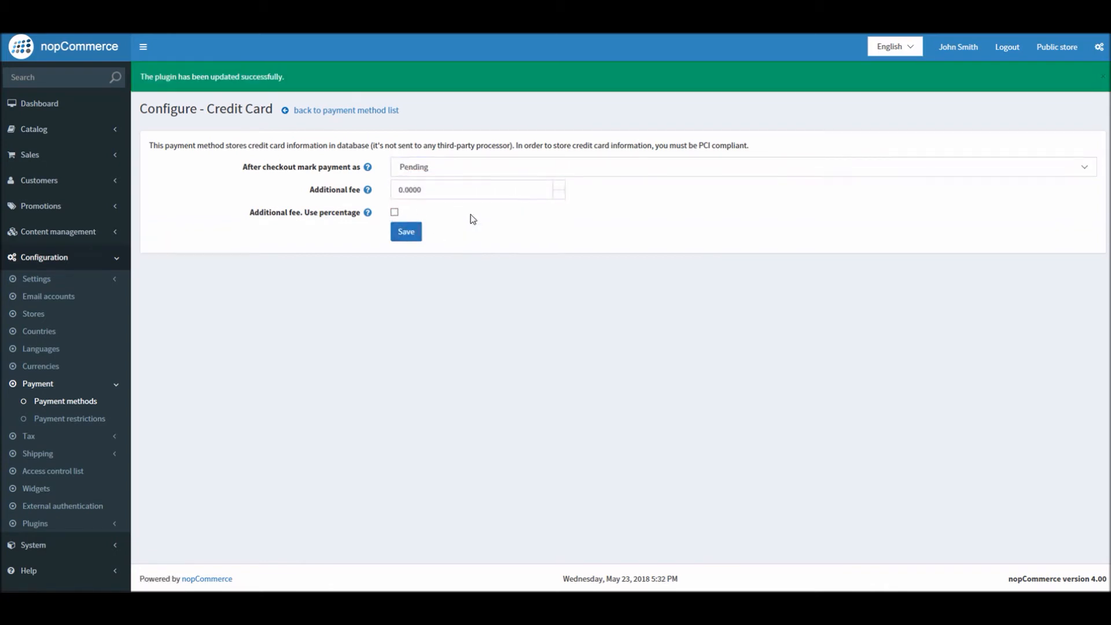
mouse_move(545, 221)
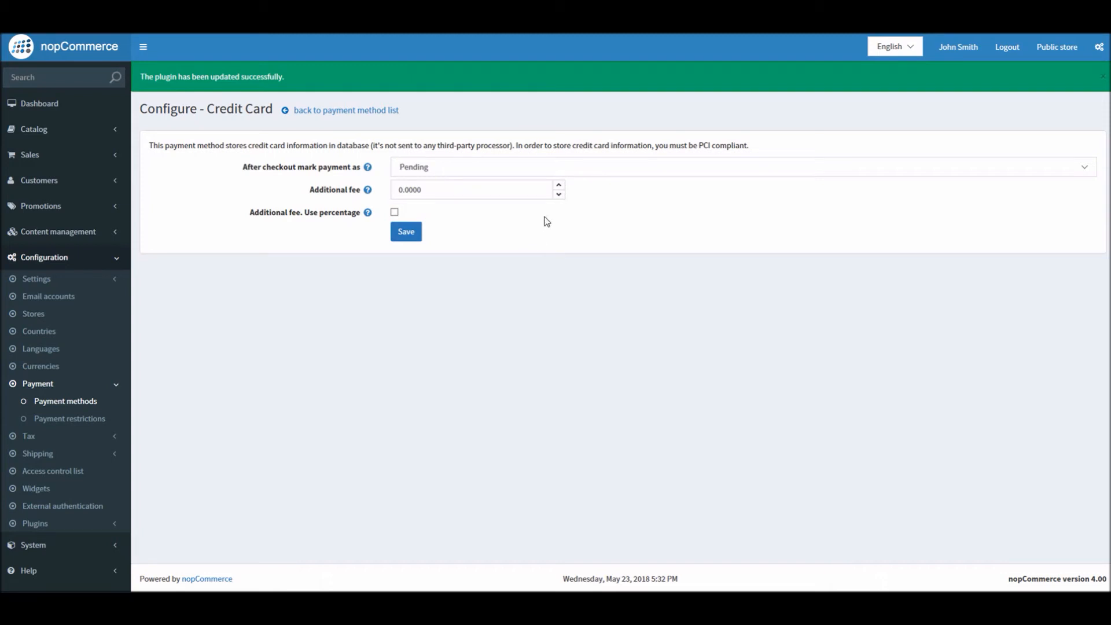
mouse_move(529, 209)
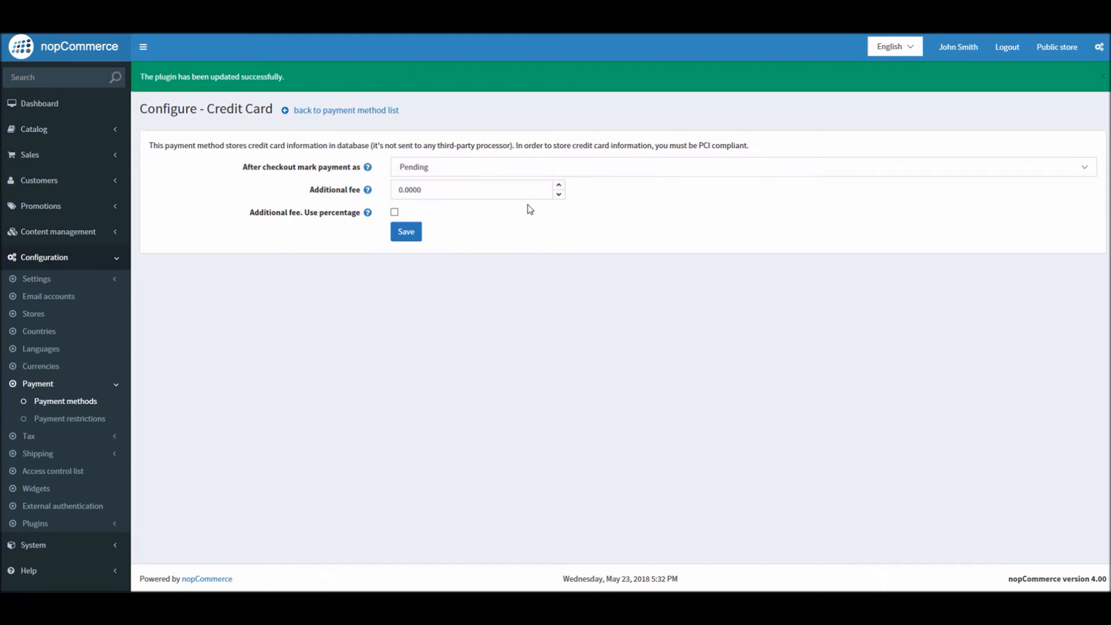
mouse_move(526, 198)
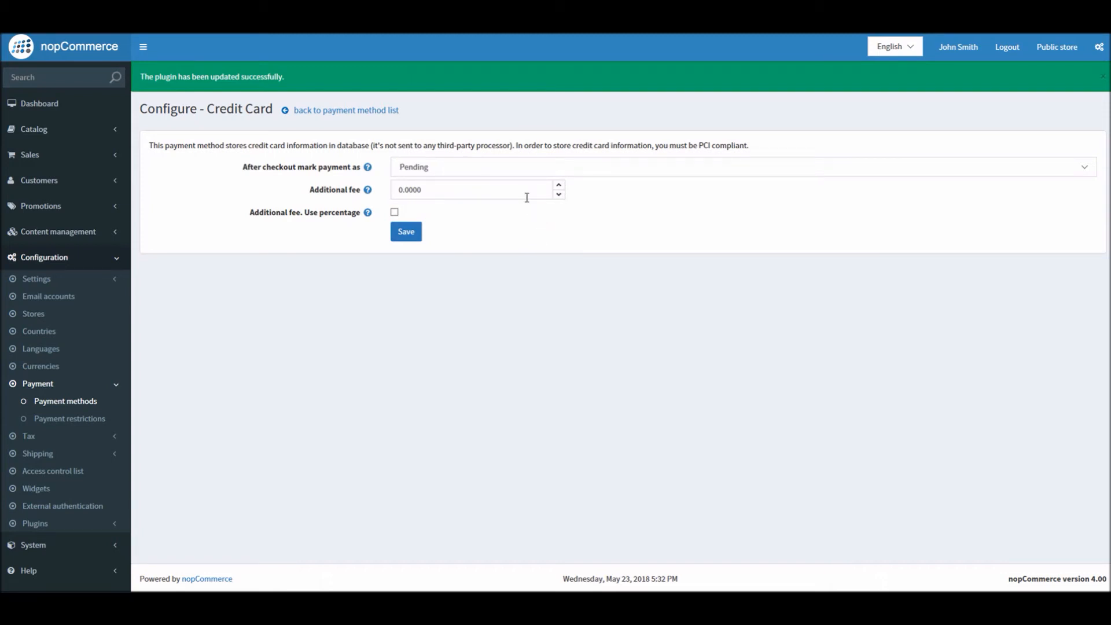
mouse_move(525, 202)
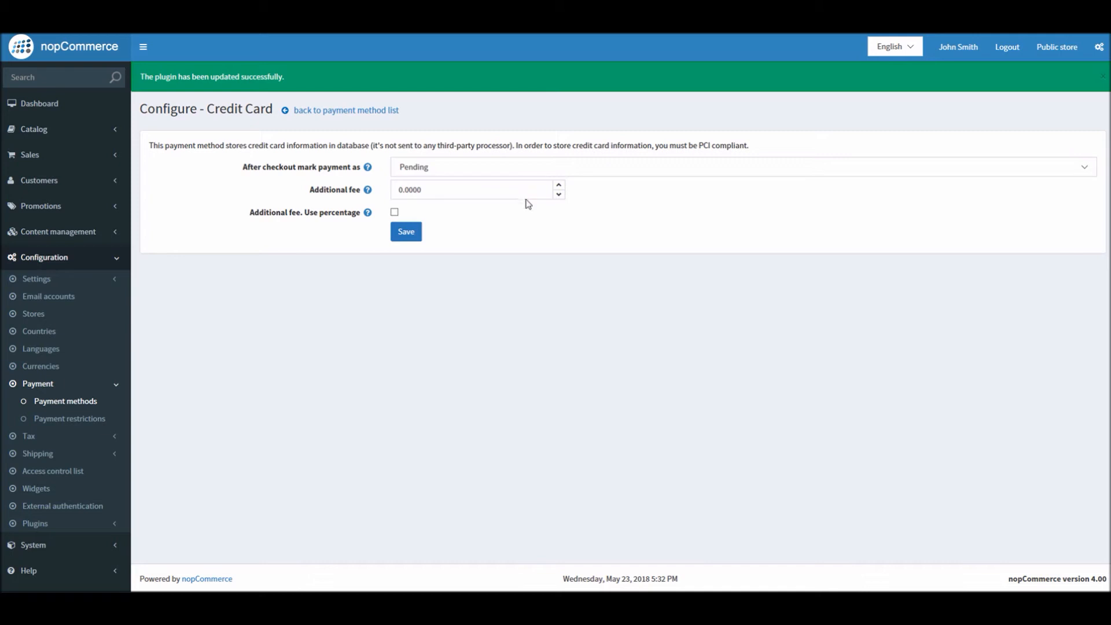
mouse_move(597, 187)
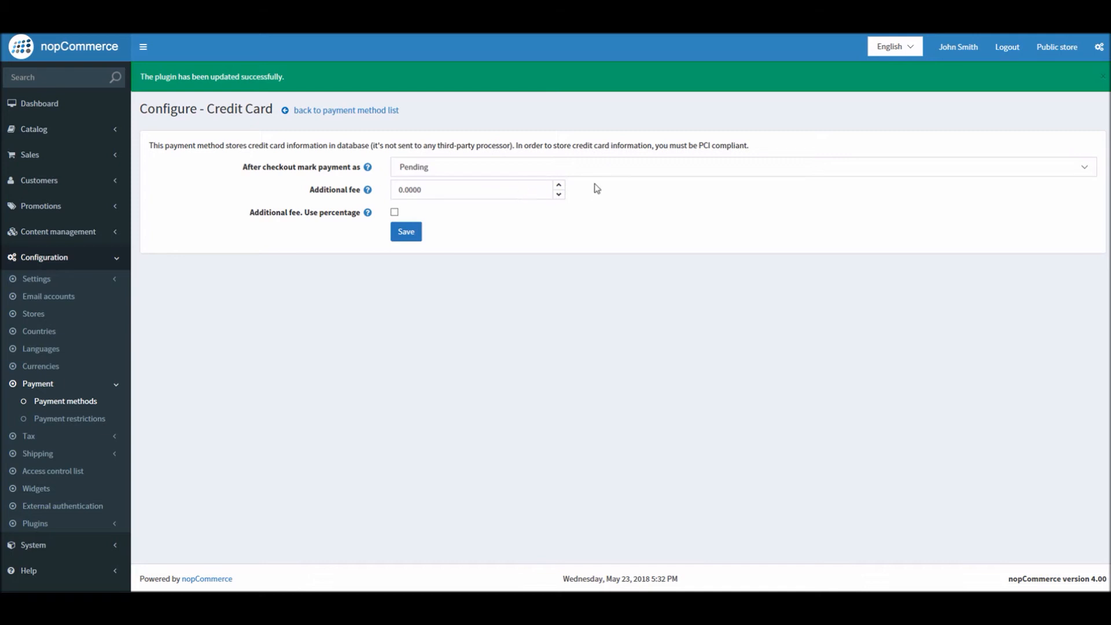
mouse_move(591, 187)
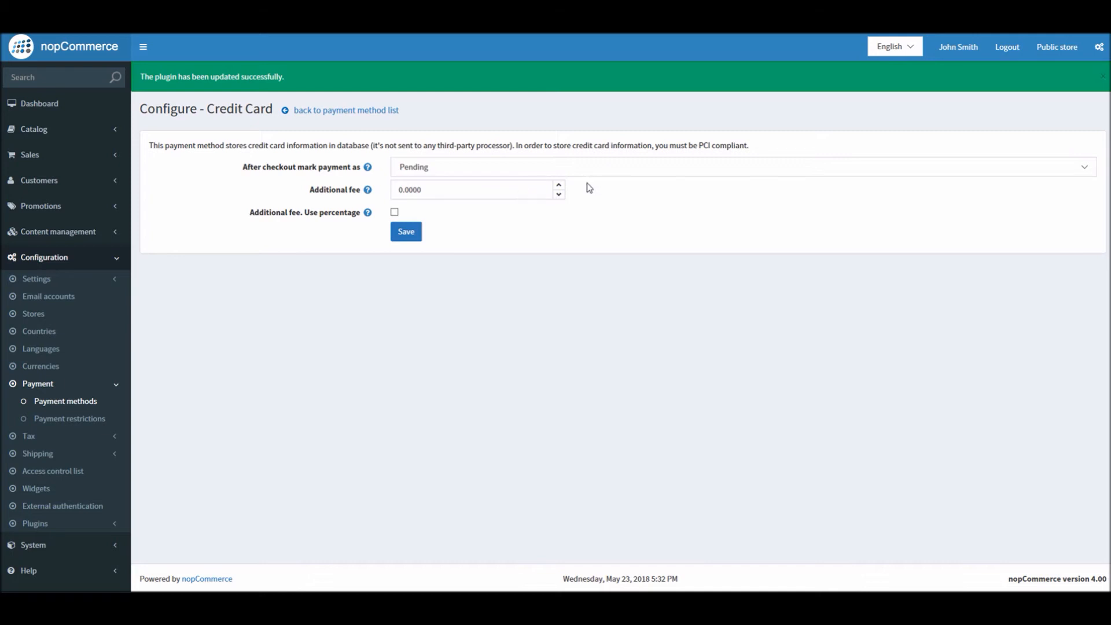
mouse_move(210, 56)
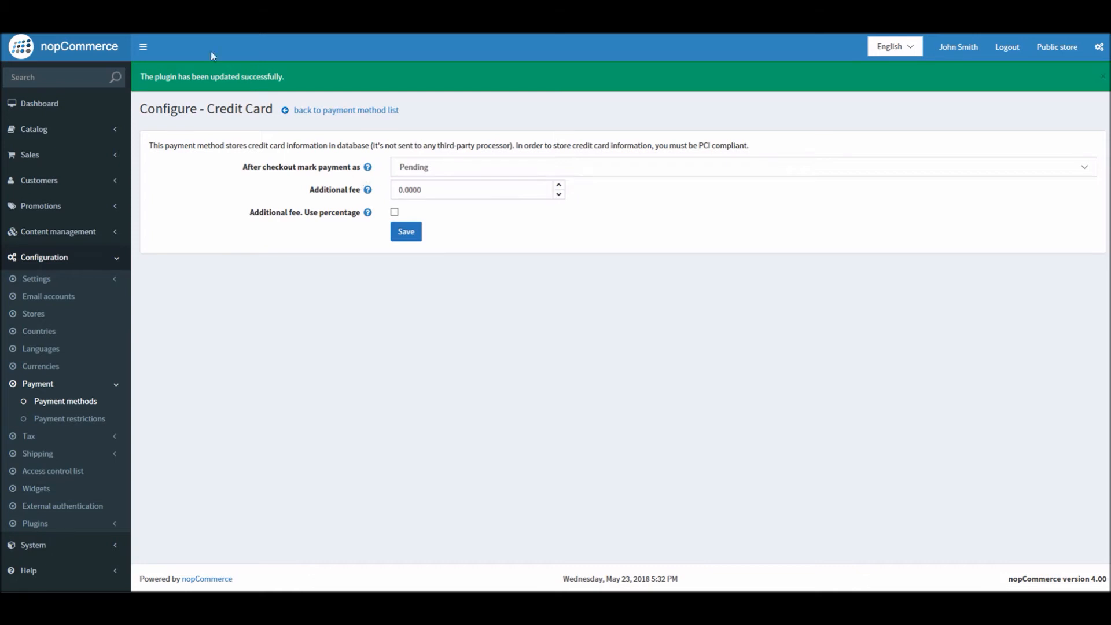
Add the HTC One M8 Android L 5.0 Lollipop ($245.00) to the storefront cart.
left_click(1056, 46)
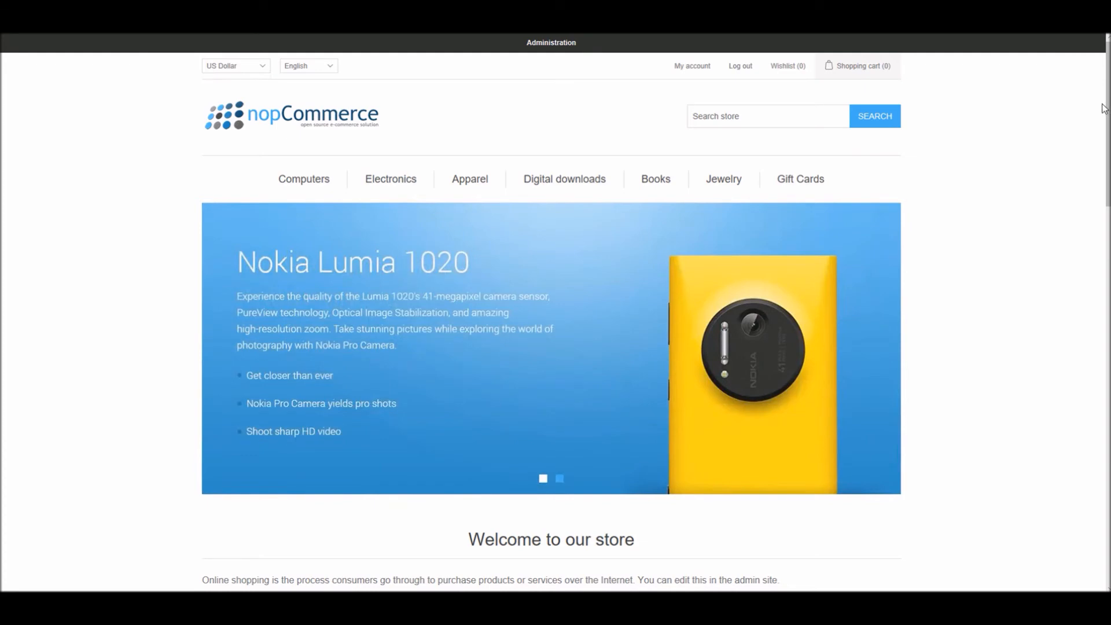
scroll("down", 3)
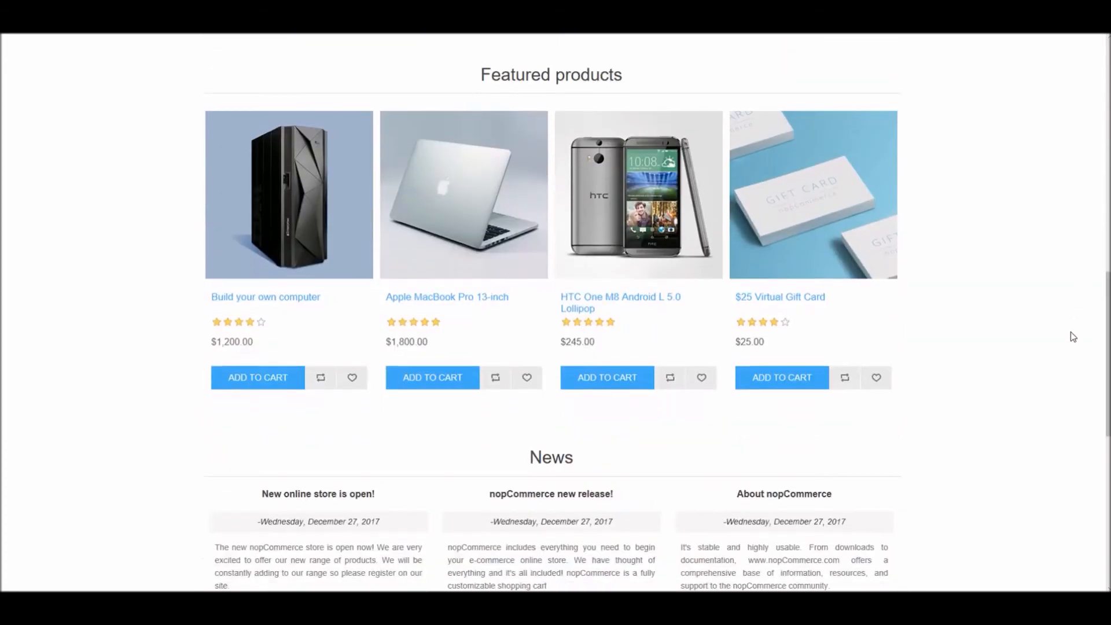
mouse_move(656, 198)
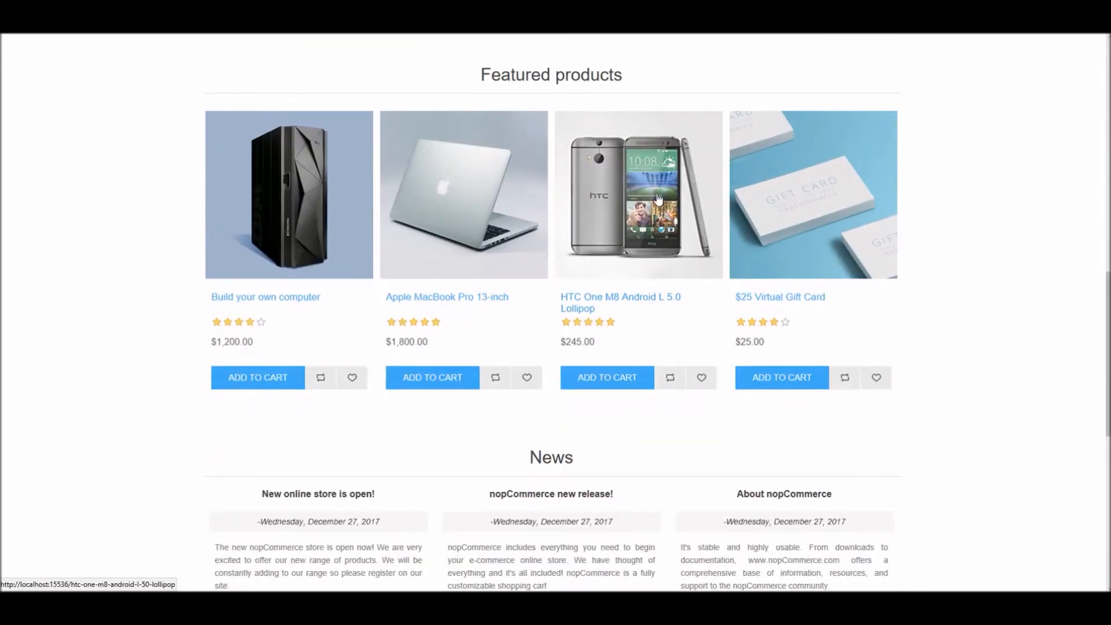
mouse_move(617, 283)
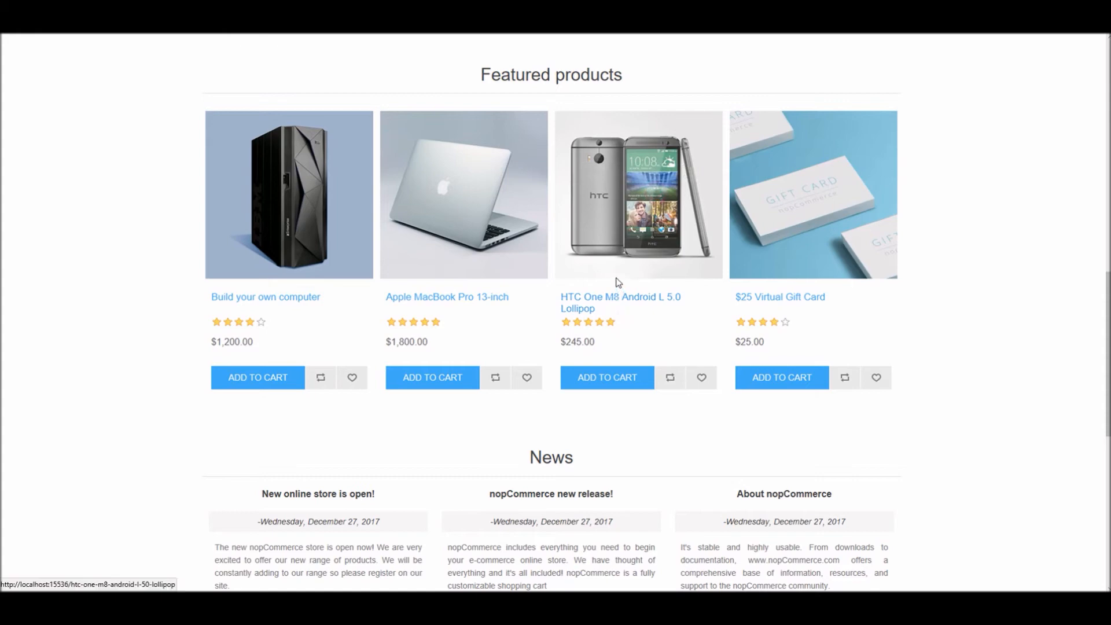
left_click(619, 297)
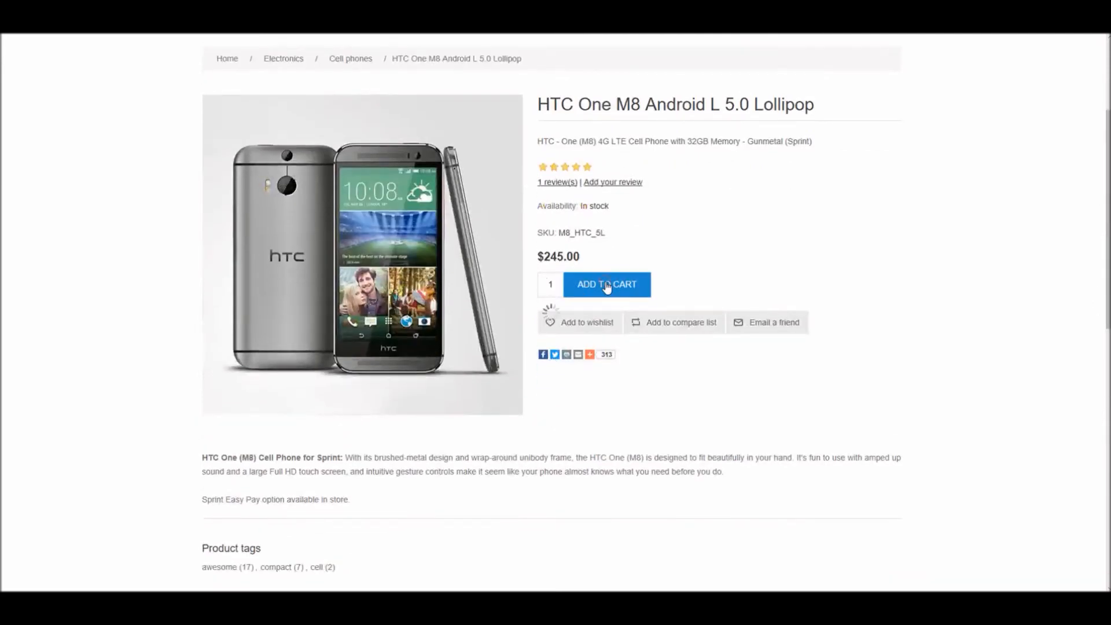
left_click(607, 285)
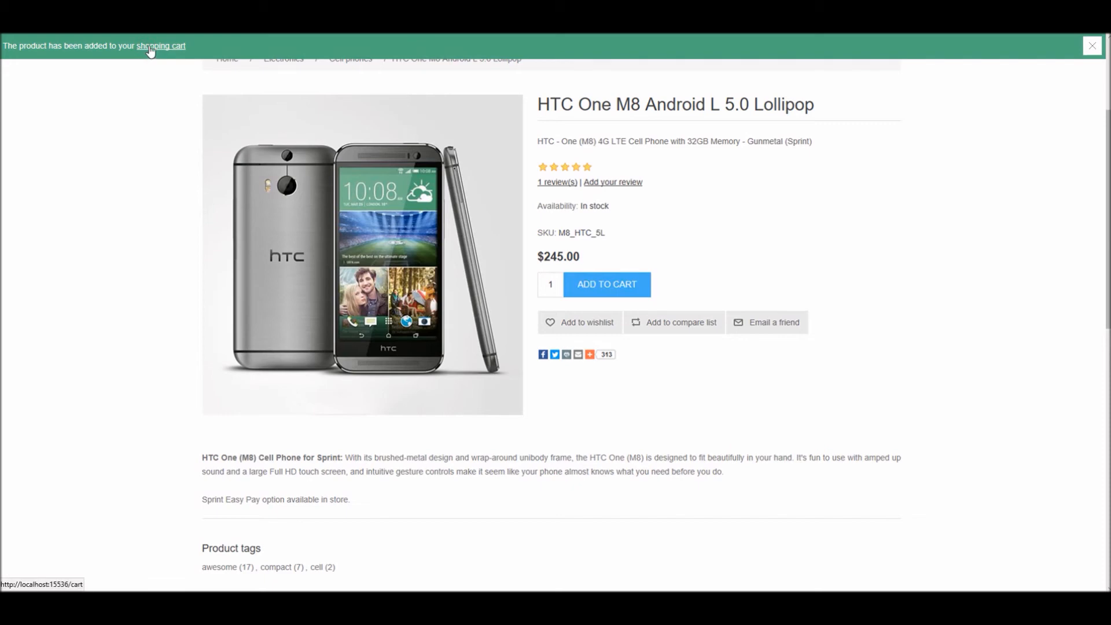
mouse_move(712, 215)
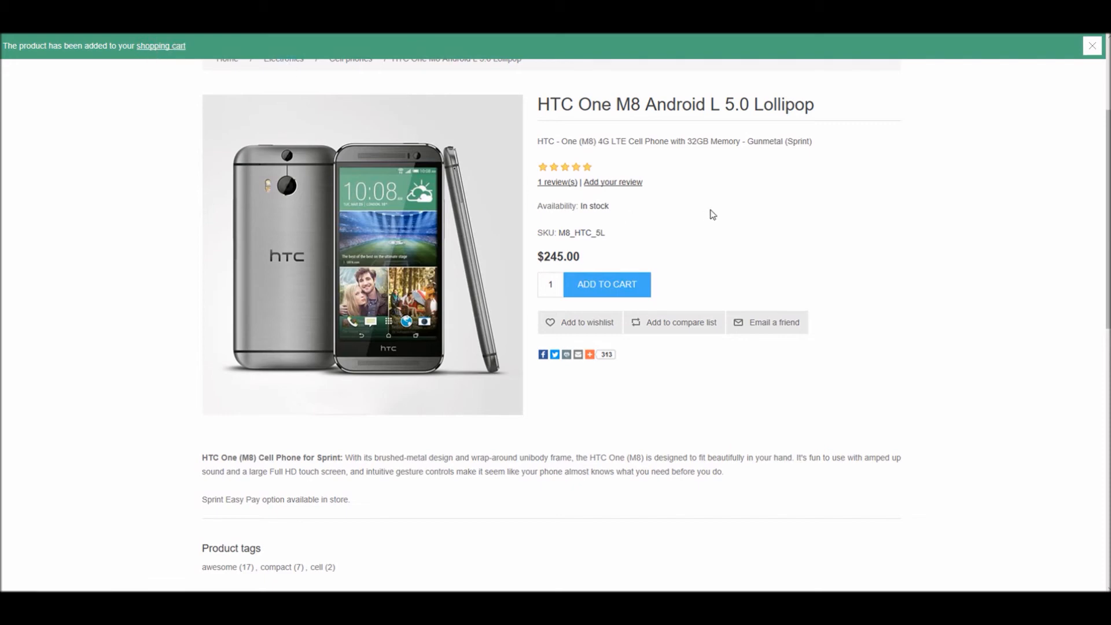
Accept the terms of service in the shopping cart and start checkout.
left_click(159, 45)
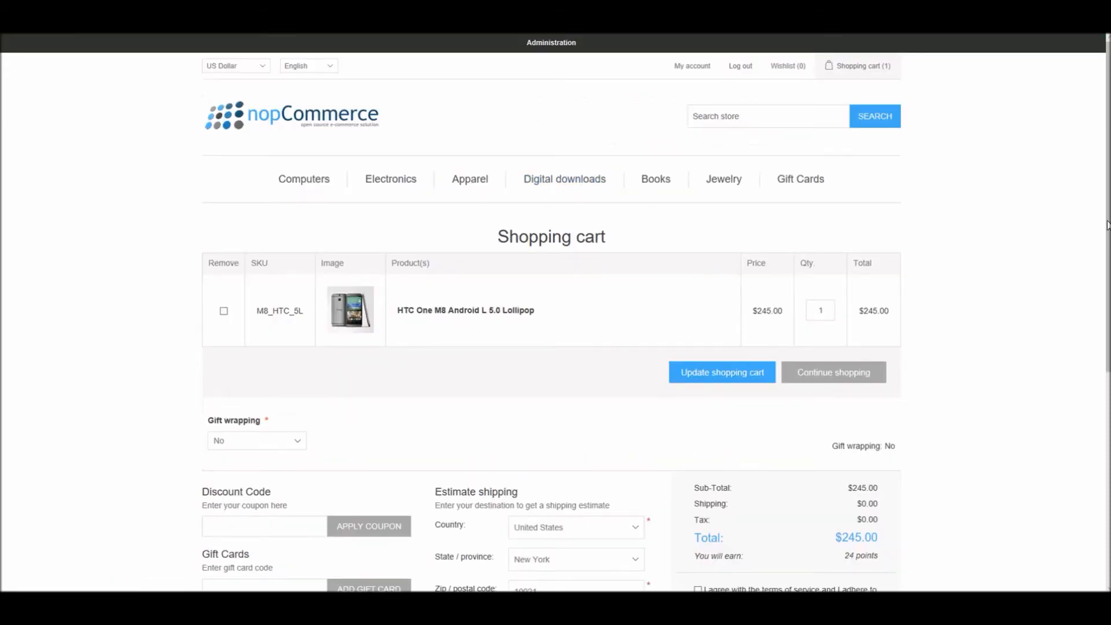
scroll("down", 3)
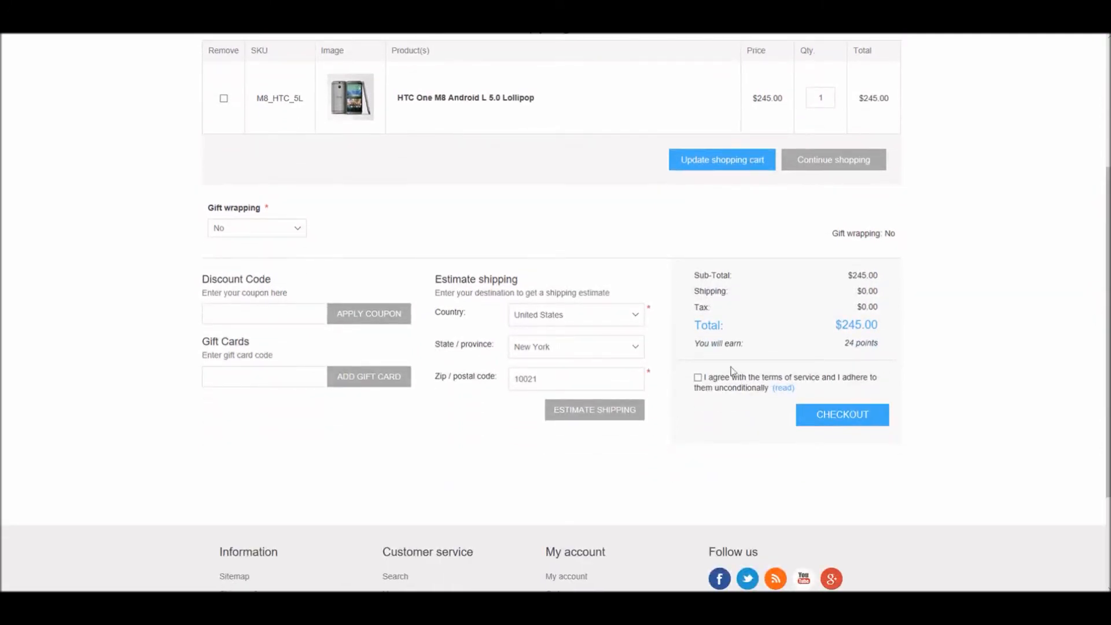
left_click(696, 377)
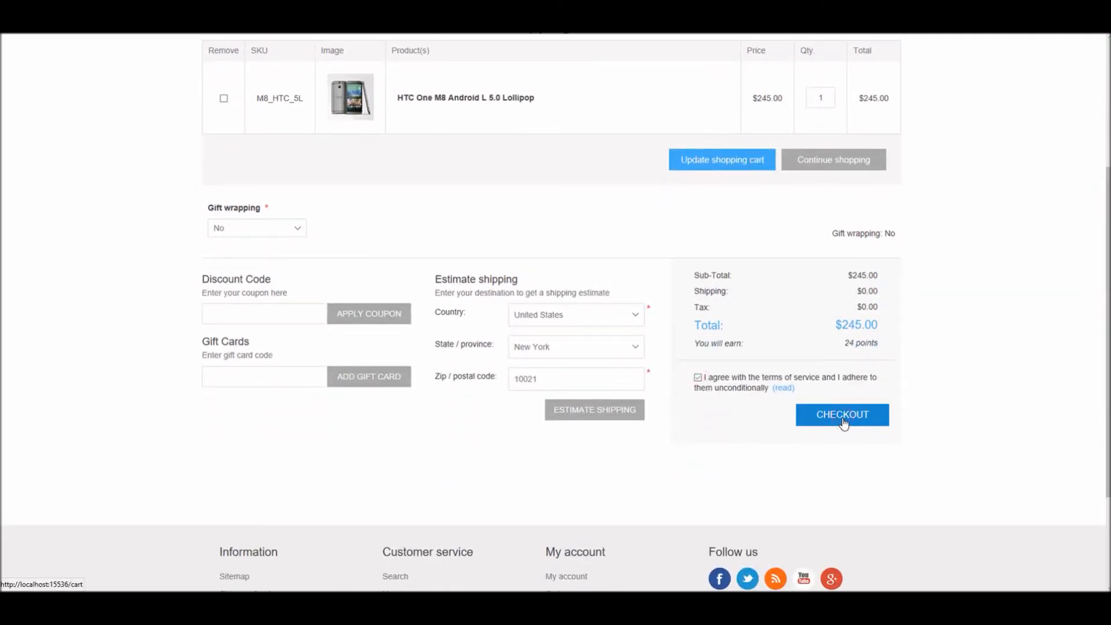
left_click(841, 414)
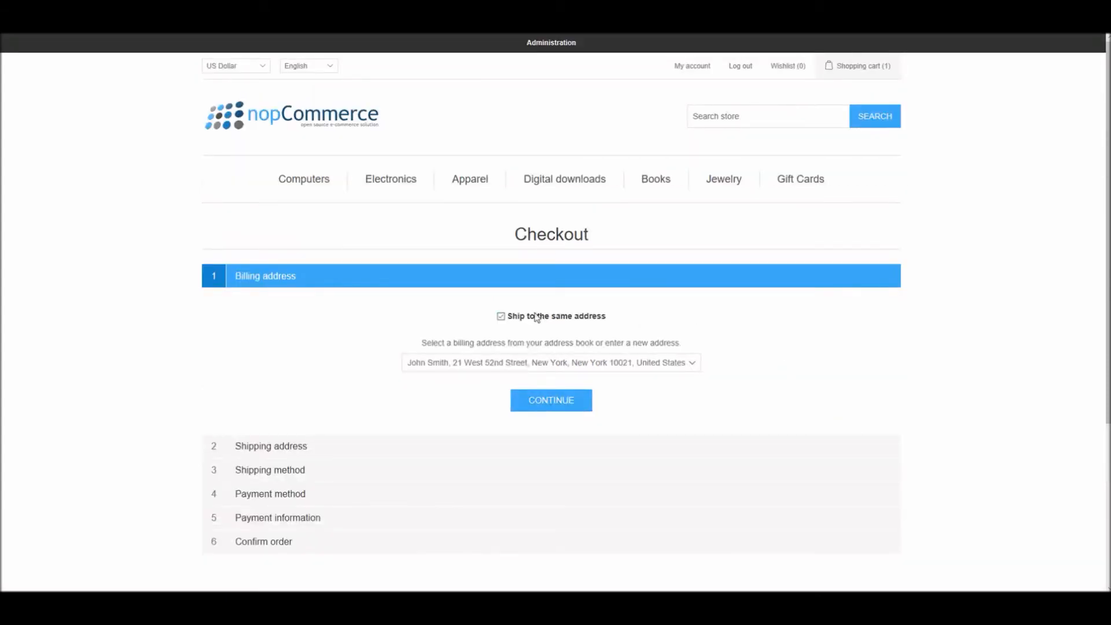
Confirm the billing and shipping address and accept Ground shipping to reach the payment method step.
left_click(551, 400)
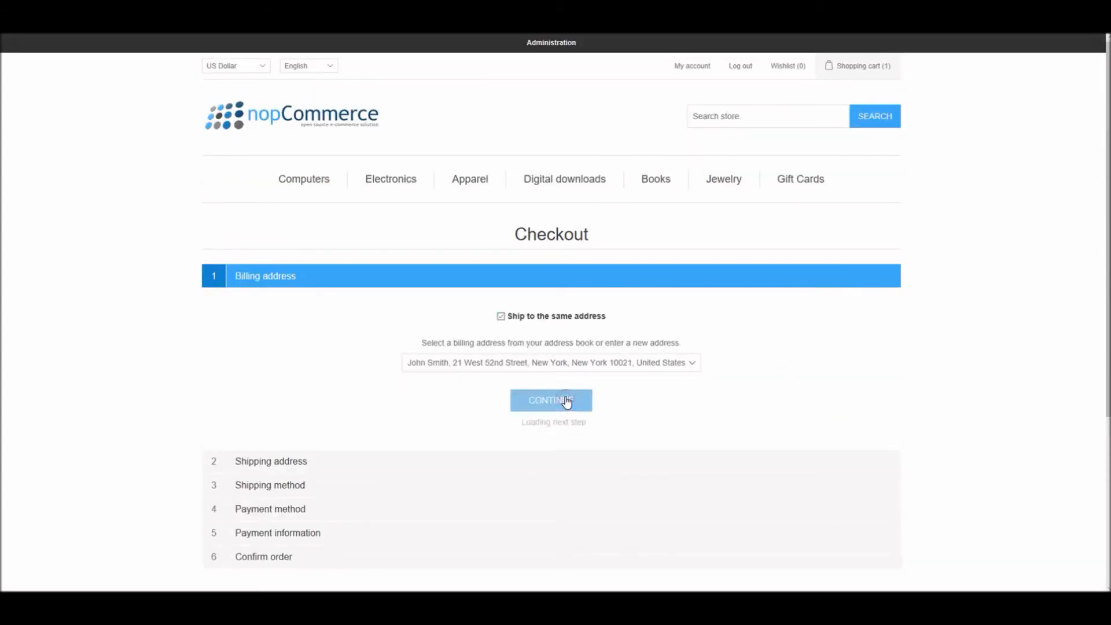
left_click(551, 400)
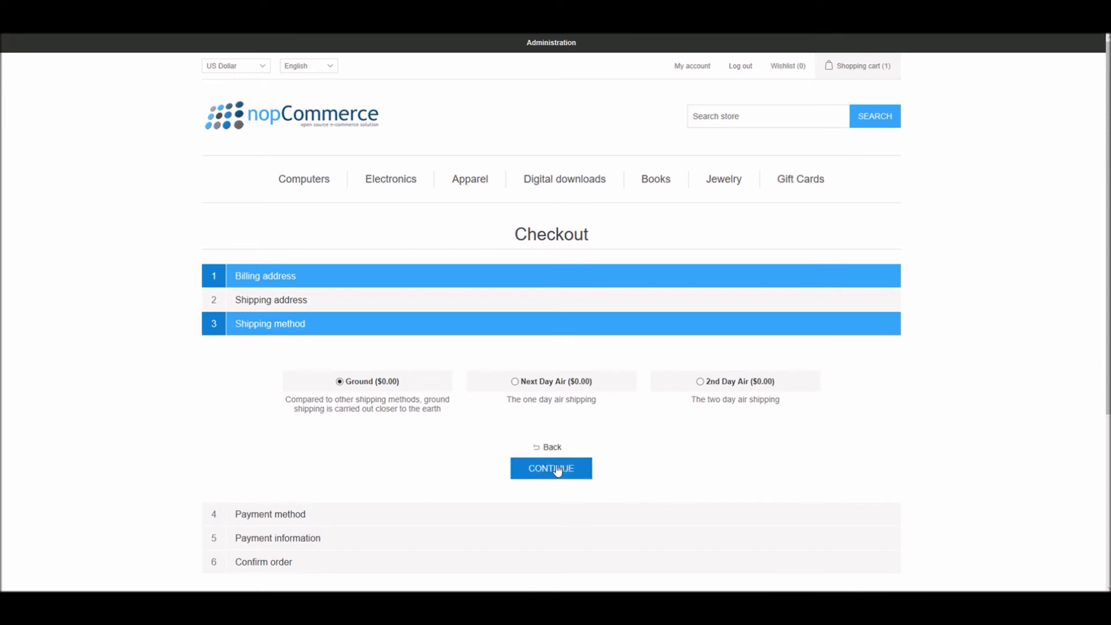
left_click(551, 469)
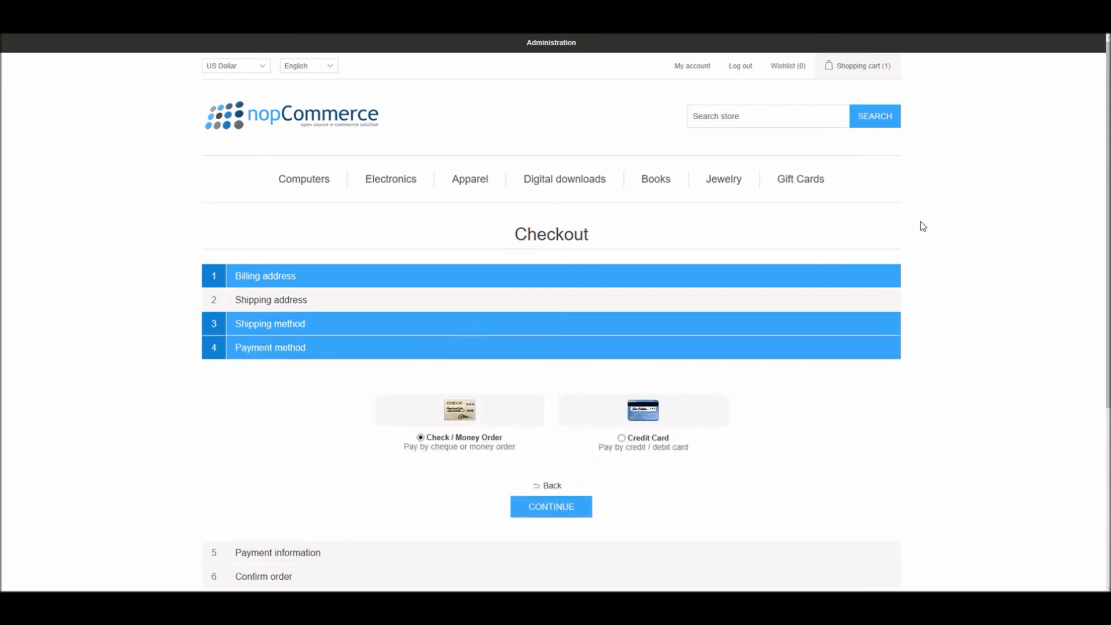
scroll("down", 3)
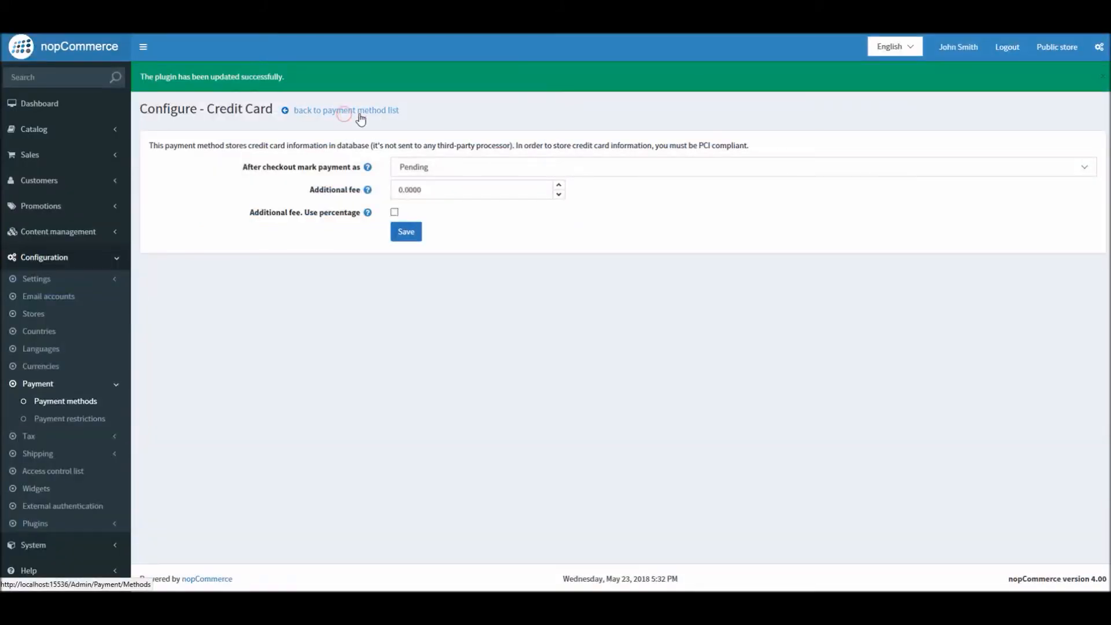
Return from the Credit Card configuration to the admin Payment methods list.
left_click(346, 110)
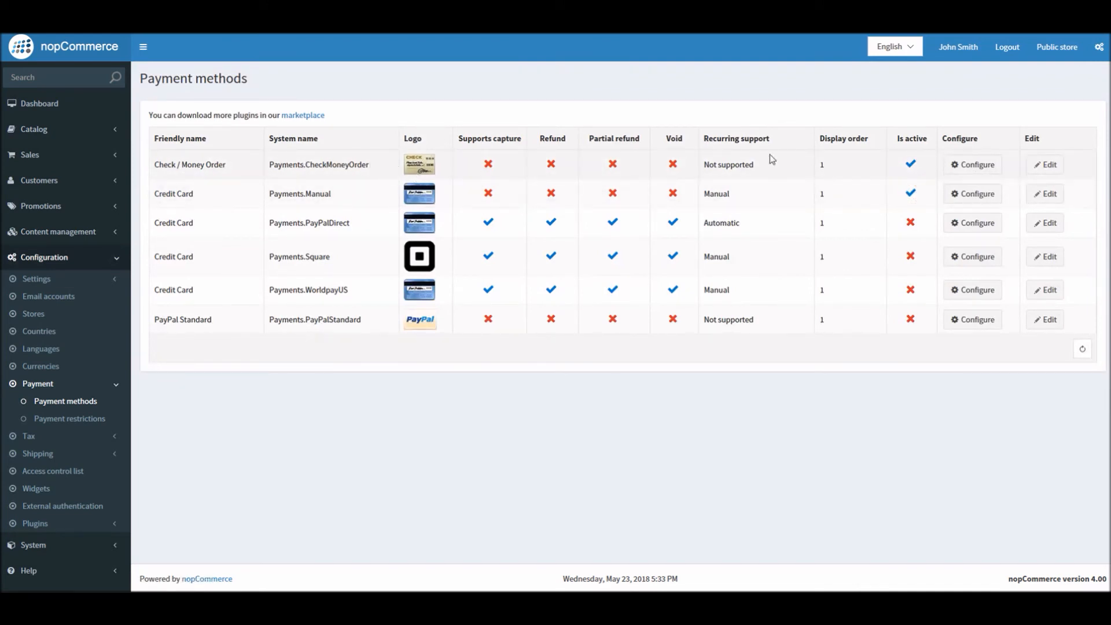
mouse_move(203, 200)
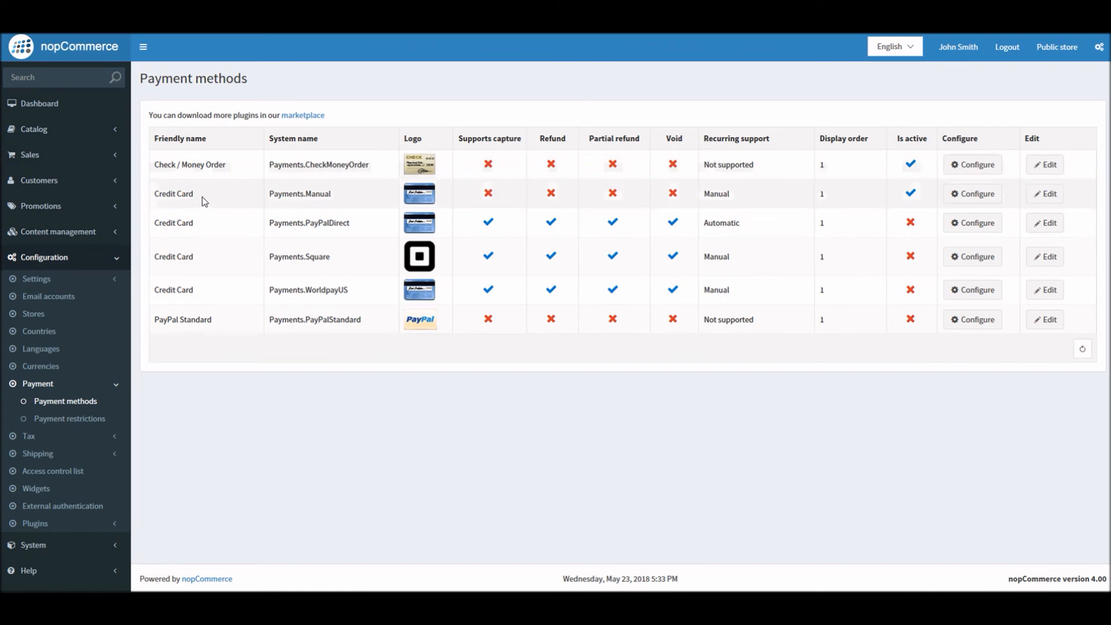
mouse_move(292, 194)
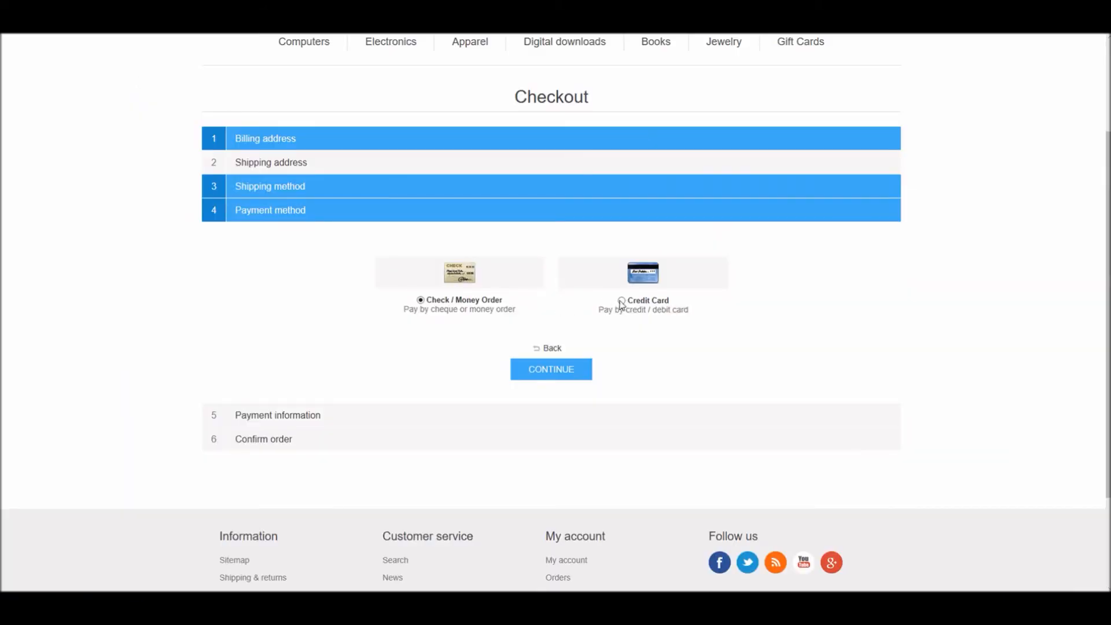
Choose Credit Card as the checkout payment method and continue to payment information.
left_click(551, 369)
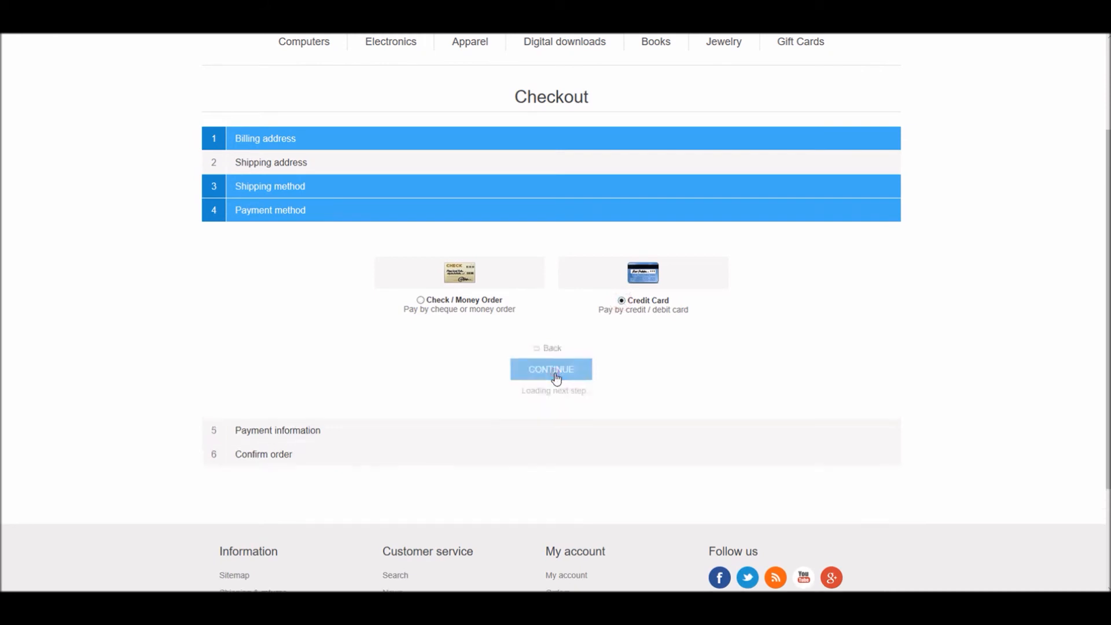
left_click(551, 370)
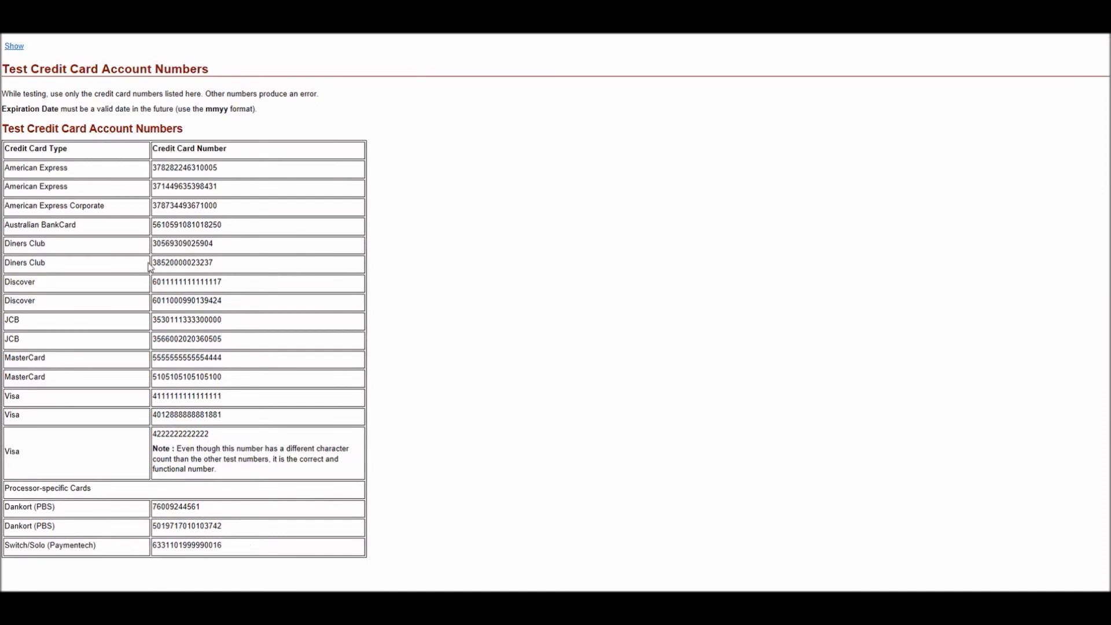
mouse_move(216, 441)
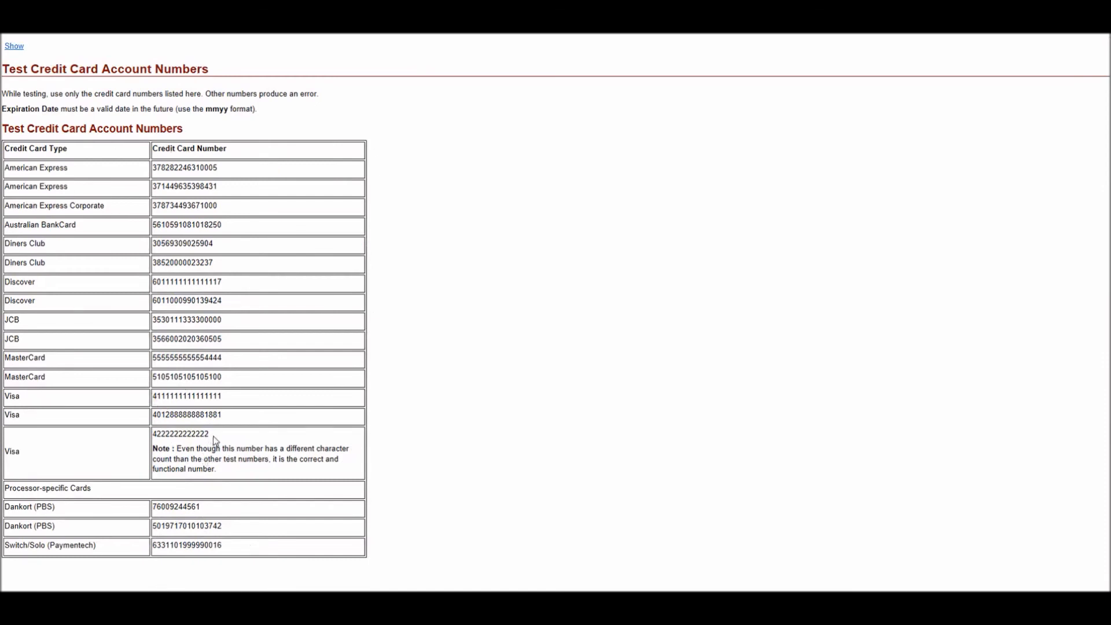
Select a Visa test card number on the Test Credit Card Account Numbers page.
double_click(179, 434)
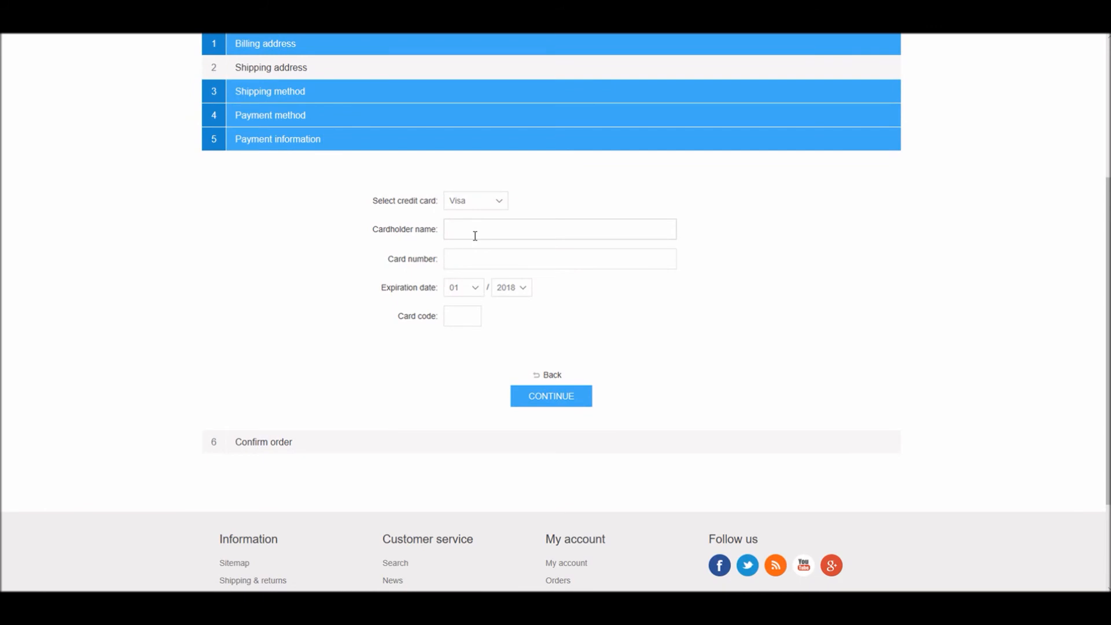
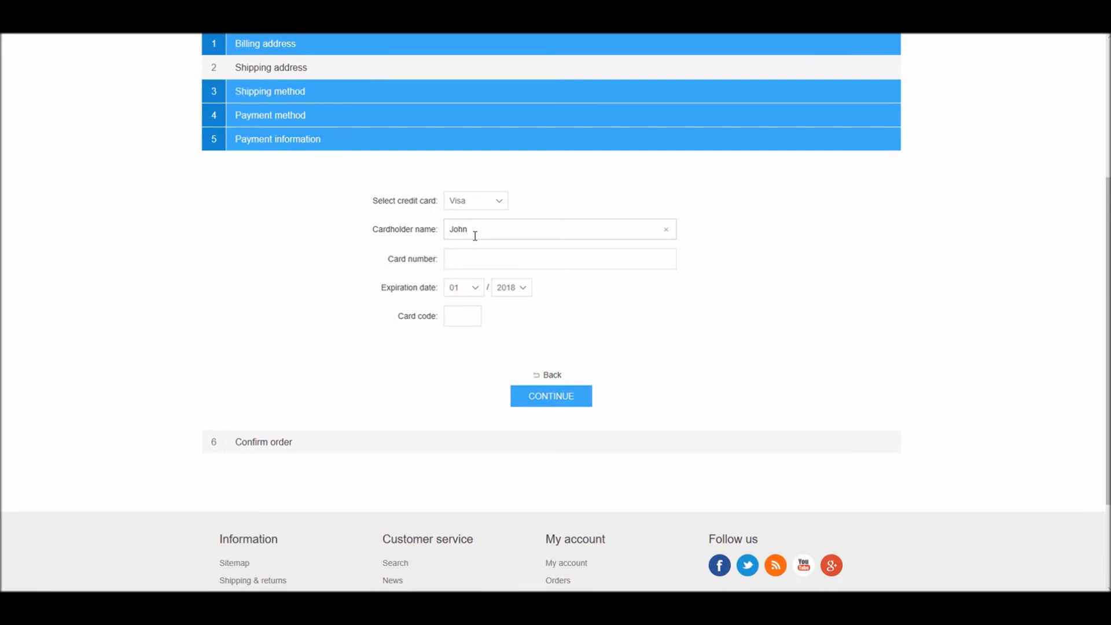
mouse_move(489, 246)
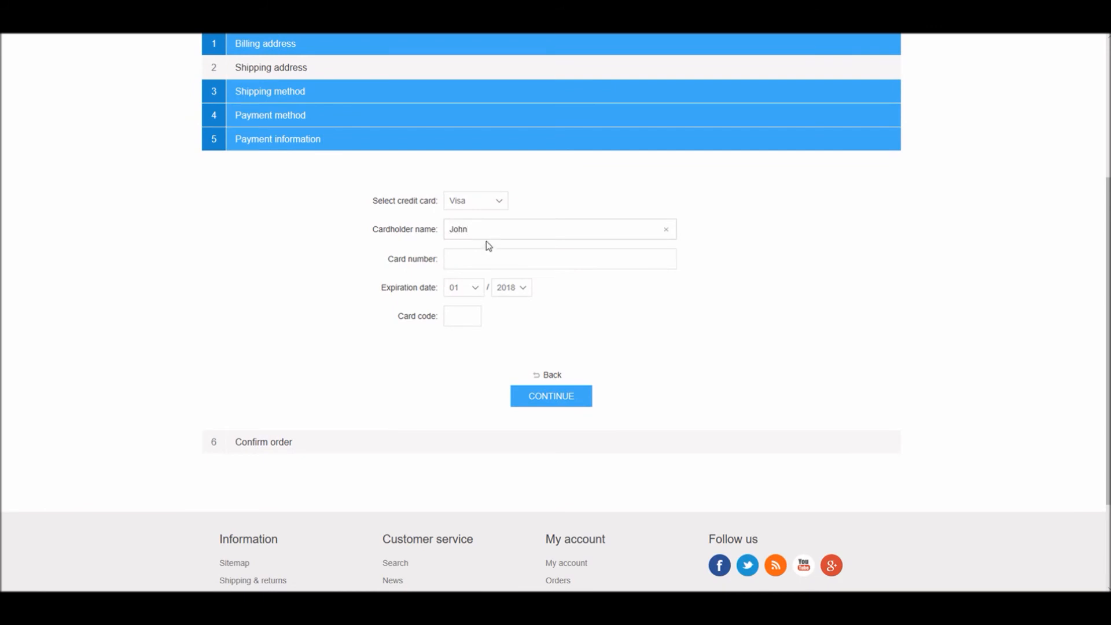
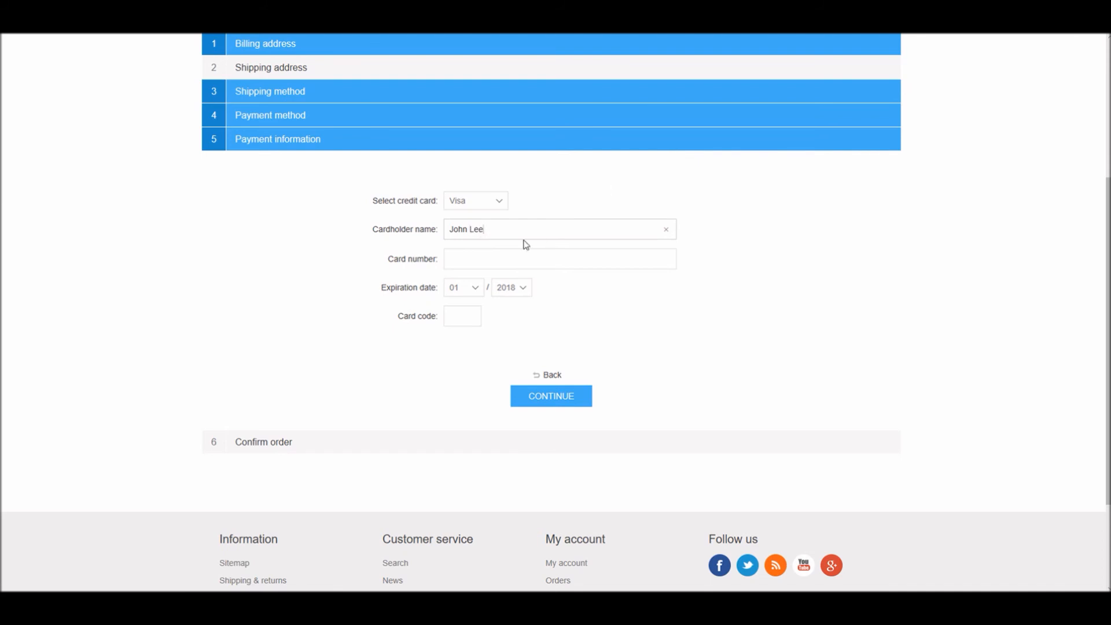
type("4222222222222")
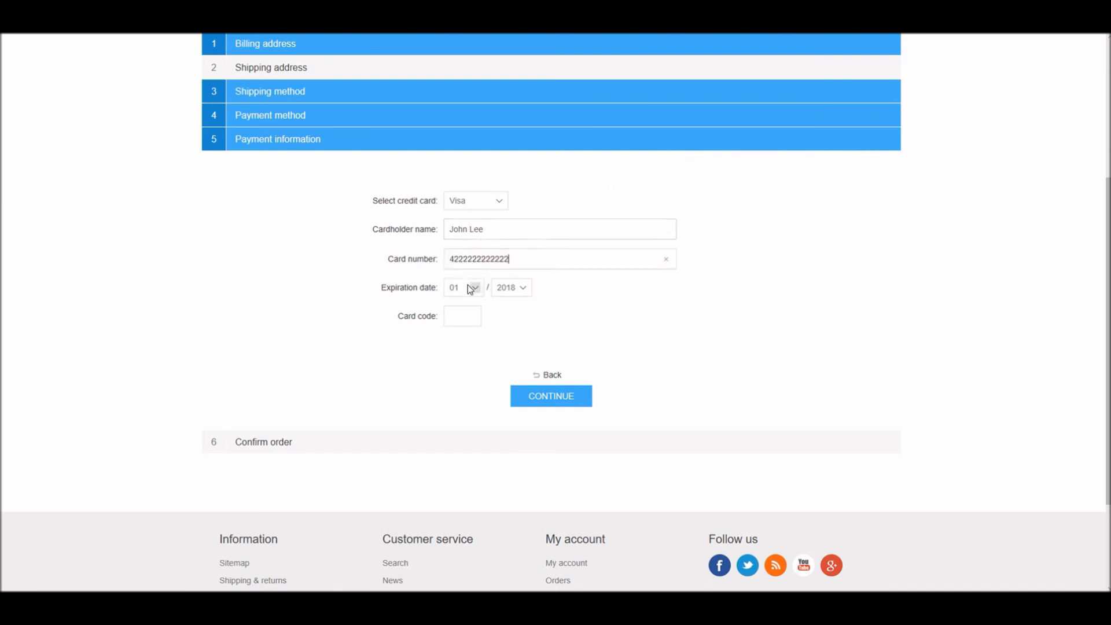
left_click(464, 287)
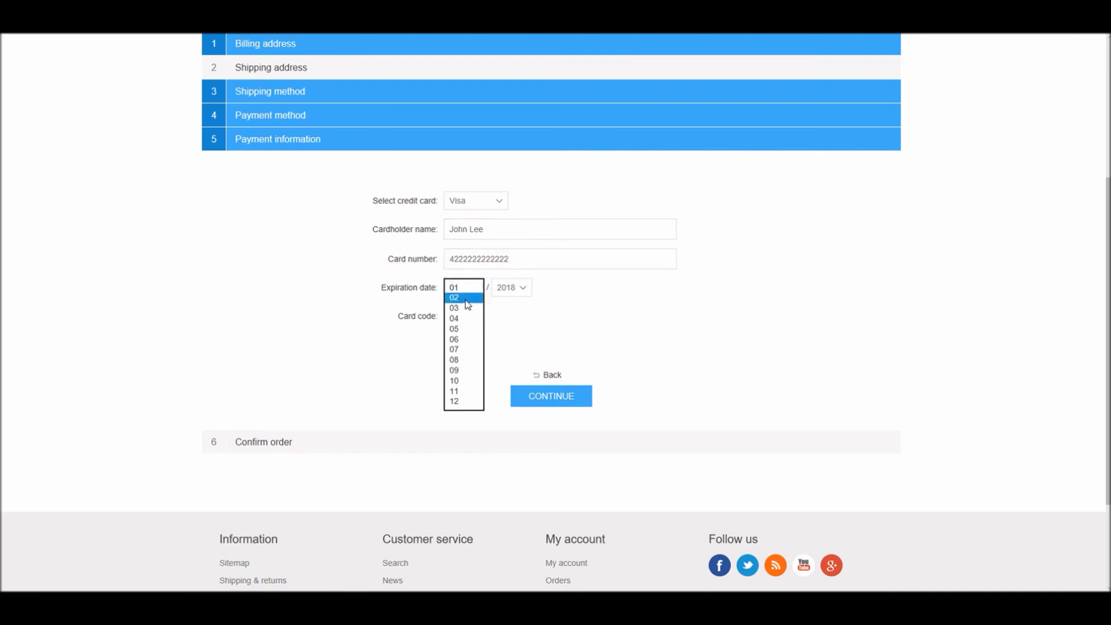
left_click(454, 297)
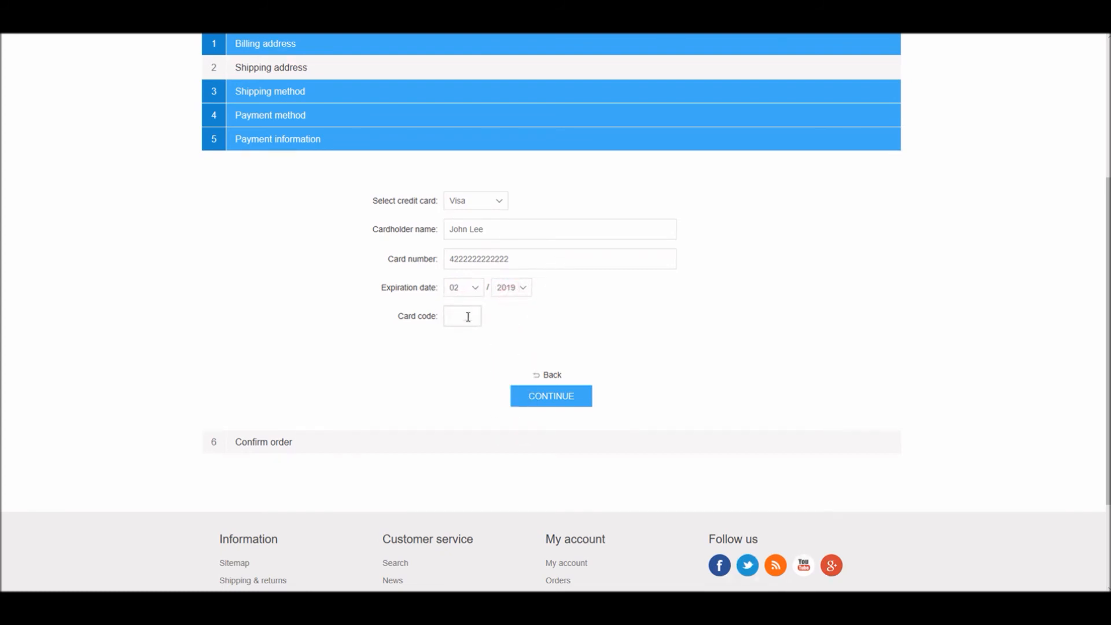
type("1234")
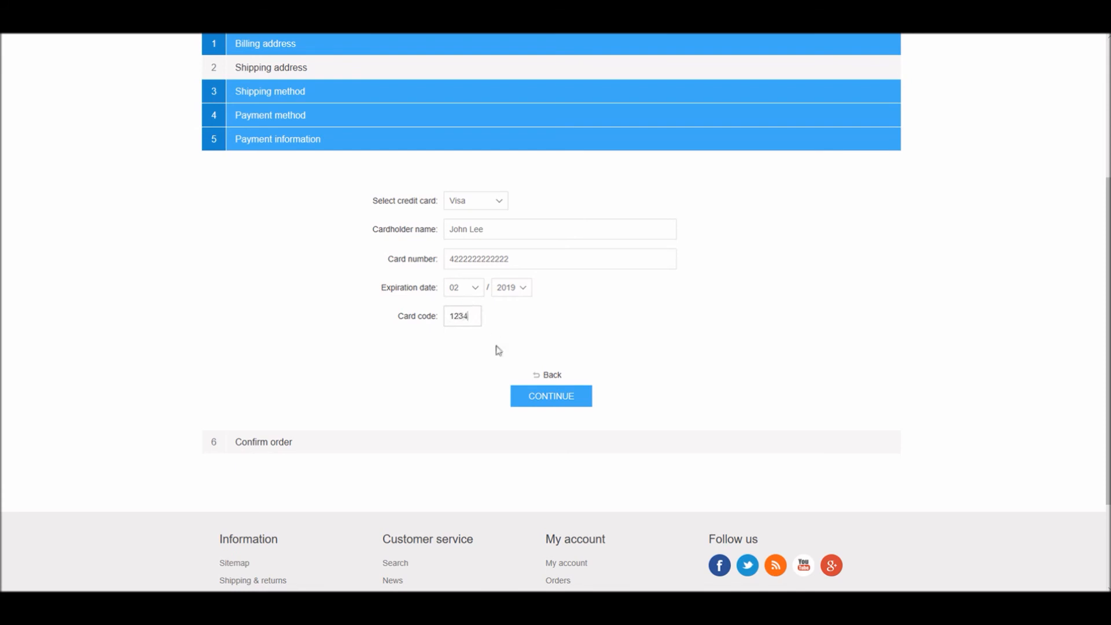
left_click(551, 396)
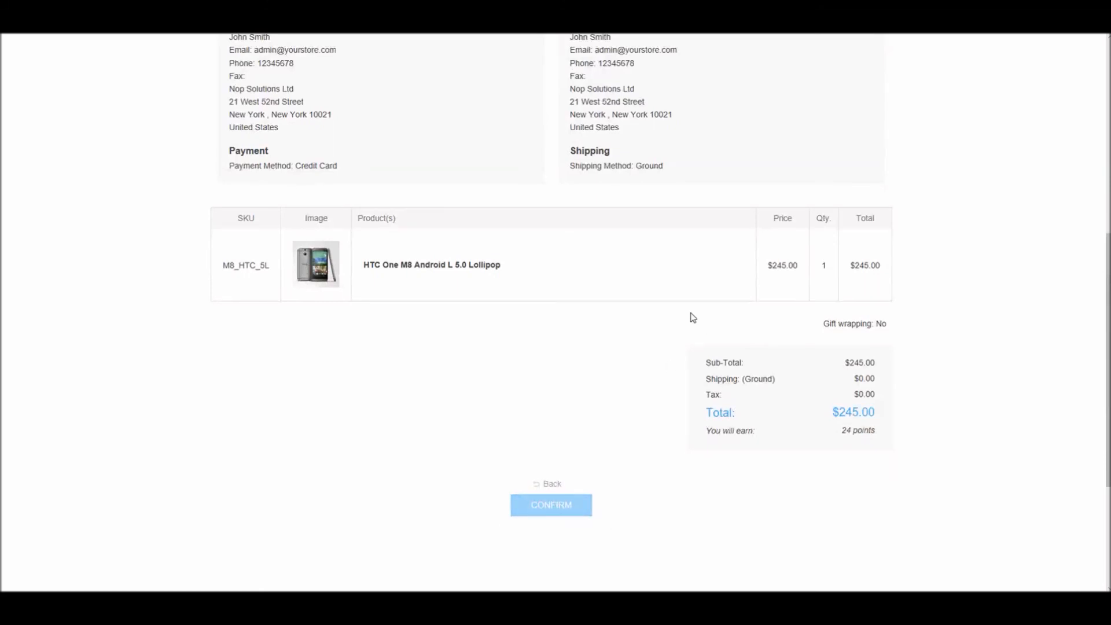
Confirm and place order 8, then view the customer's orders under My account.
left_click(551, 505)
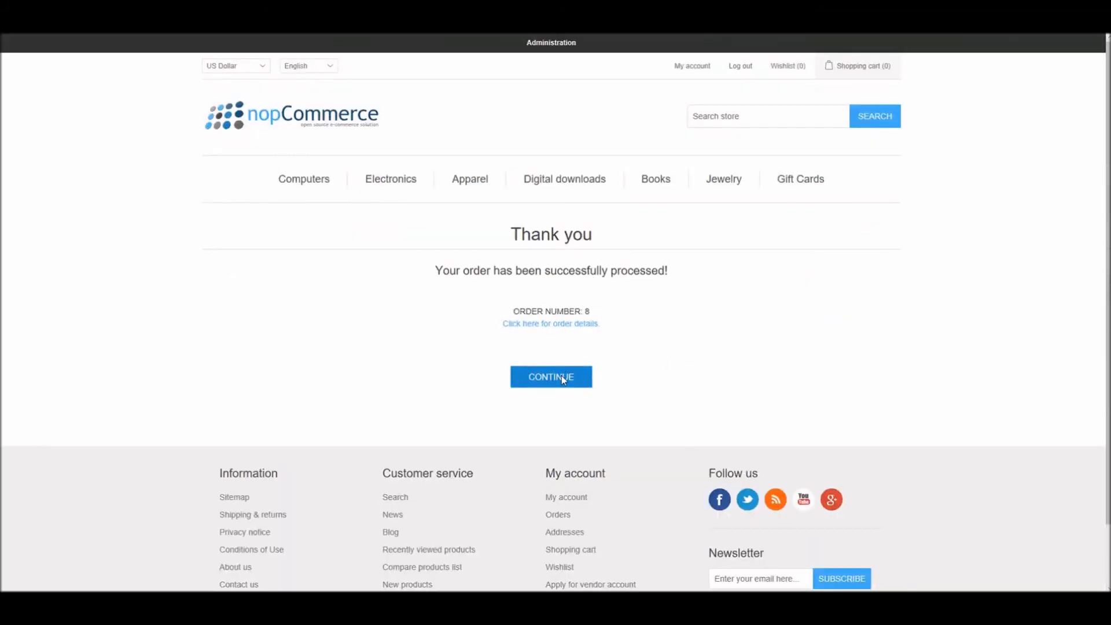
left_click(551, 376)
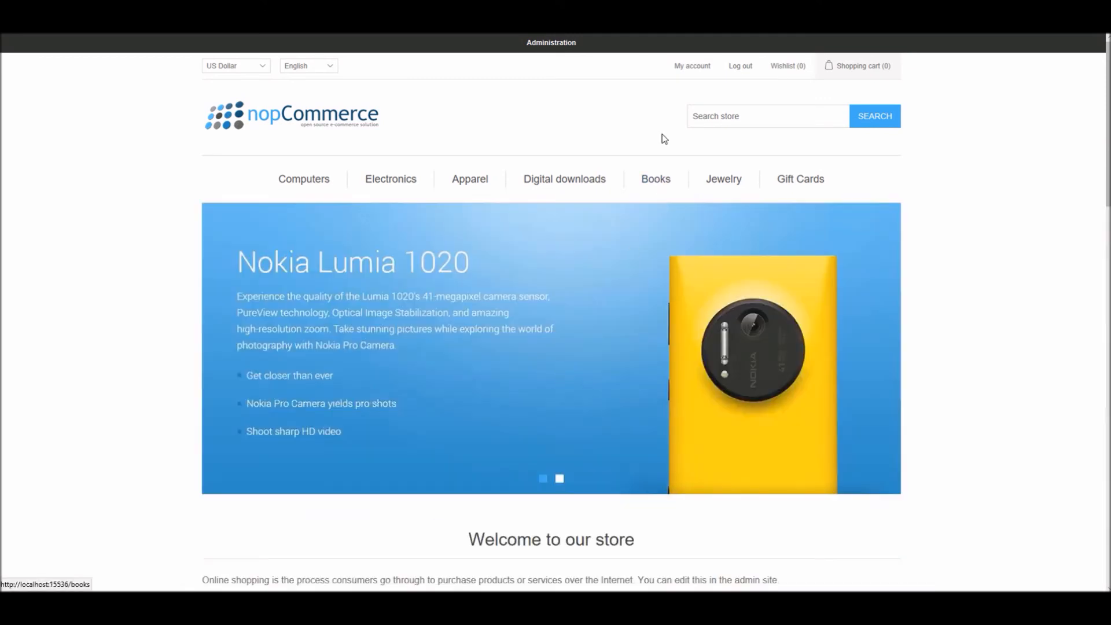
mouse_move(691, 65)
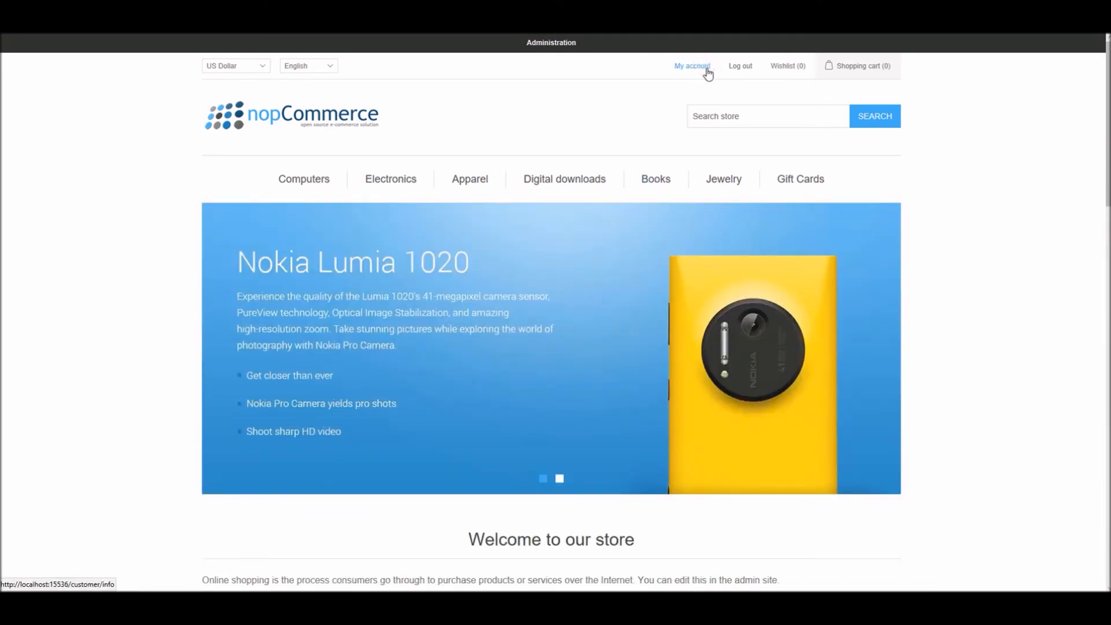
left_click(691, 65)
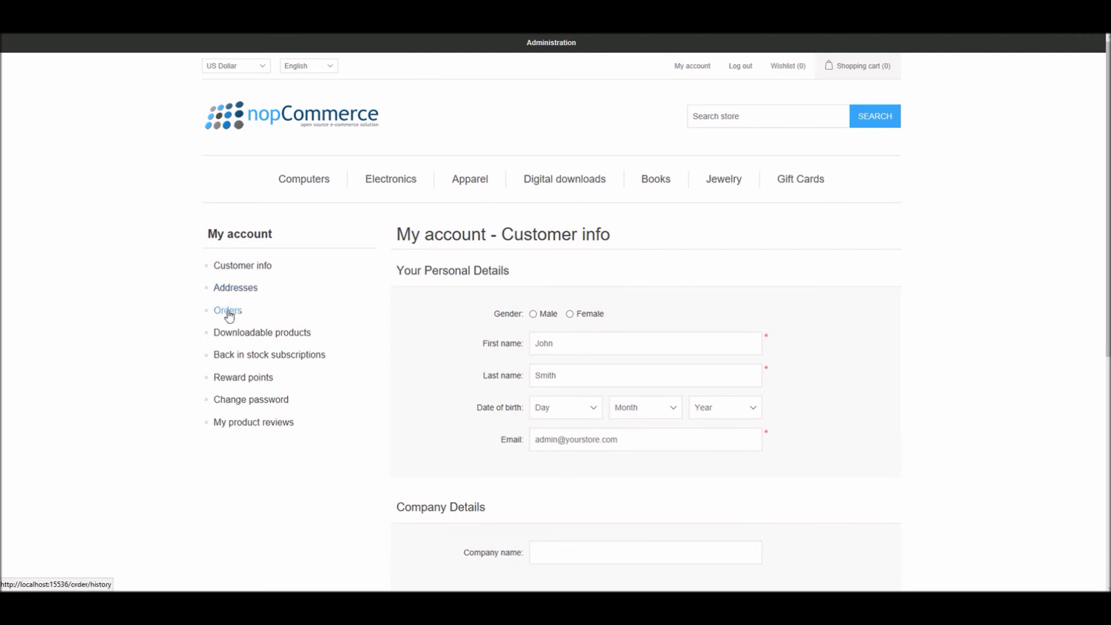
left_click(228, 310)
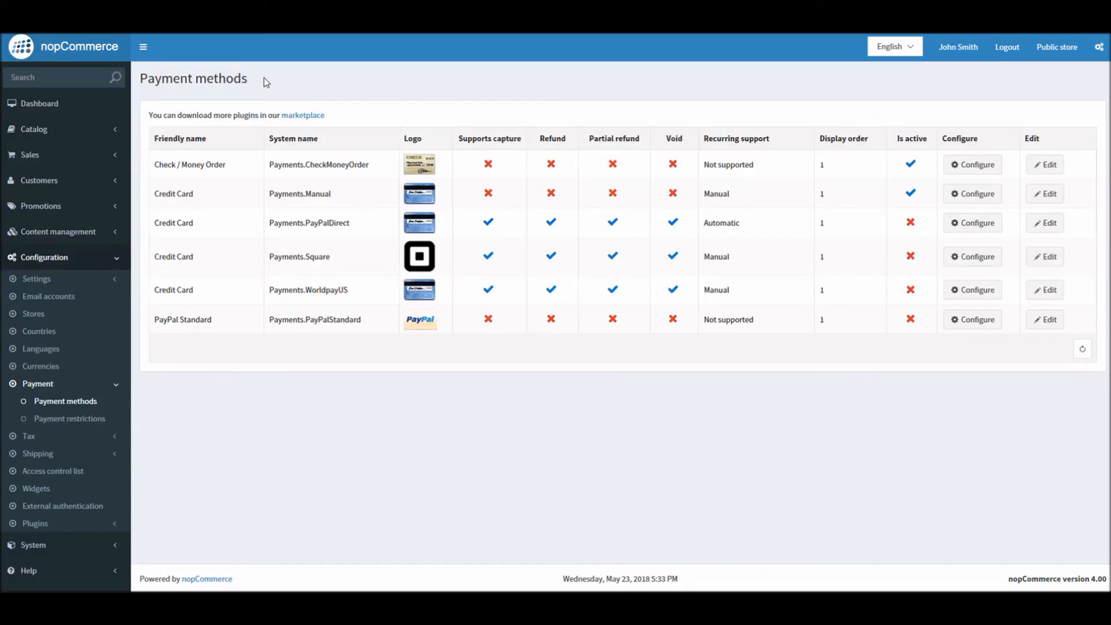
mouse_move(57, 168)
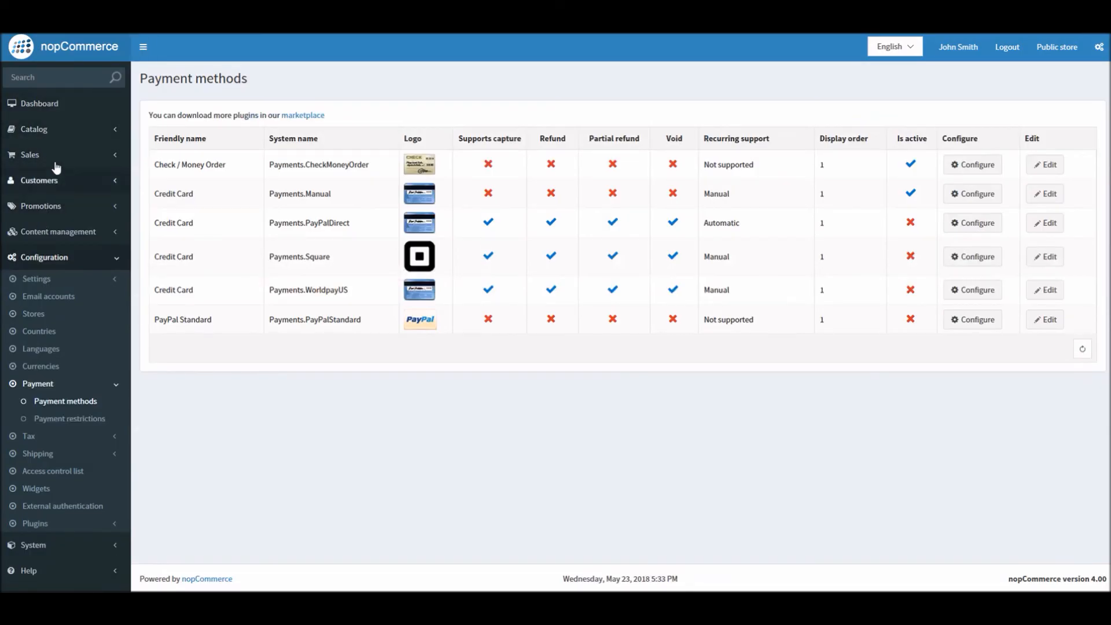
Navigate via Sales to the Orders list and highlight order 8's Pending payment status.
left_click(30, 154)
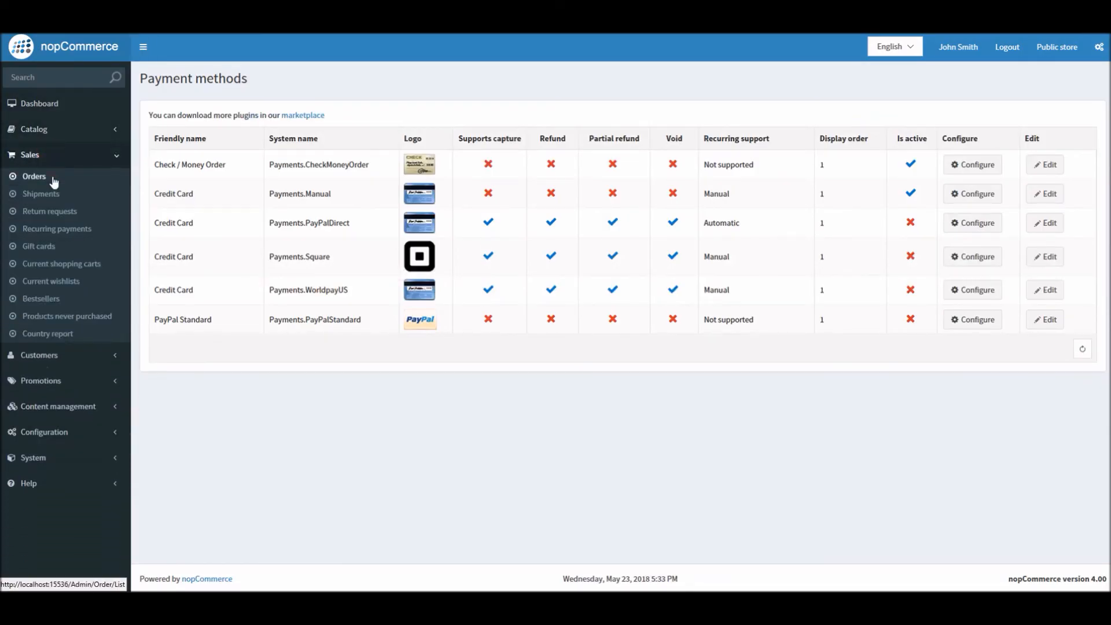
left_click(34, 176)
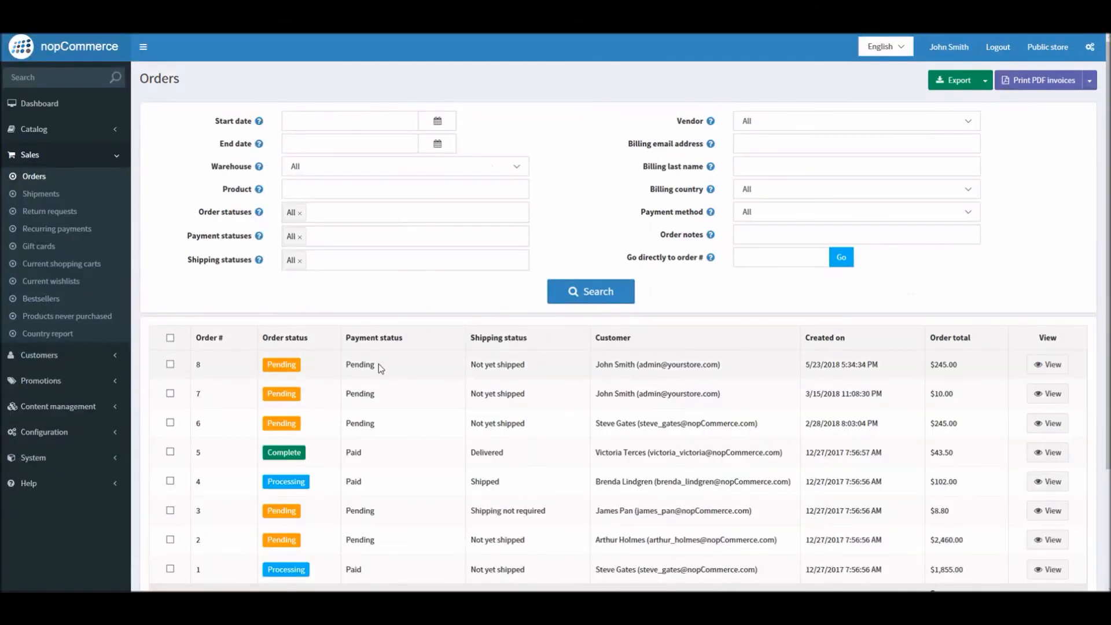
double_click(358, 364)
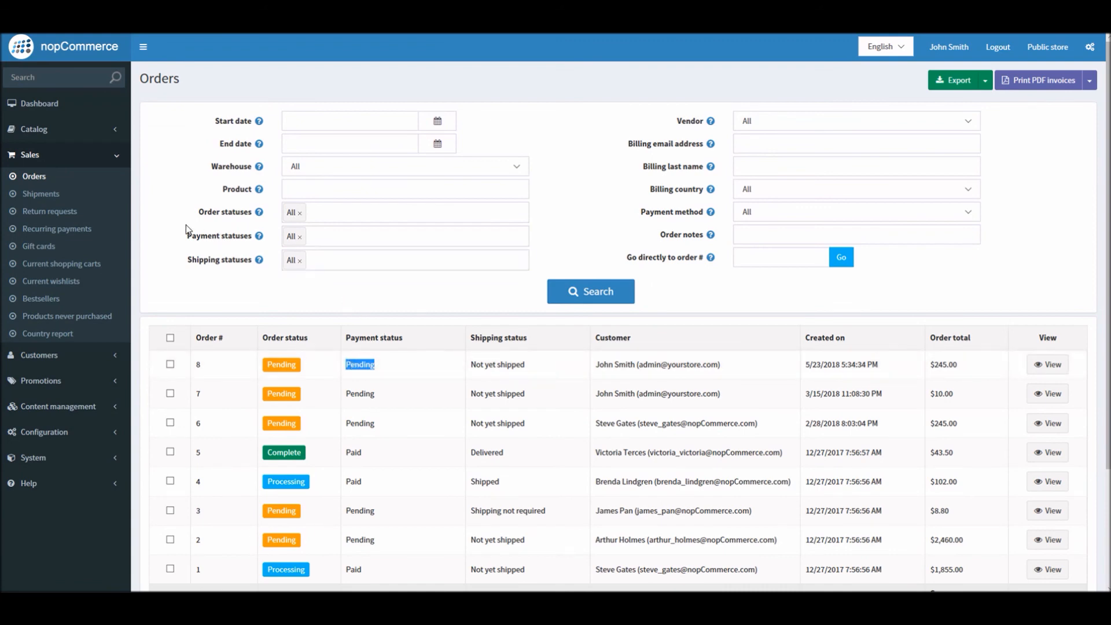
mouse_move(1096, 226)
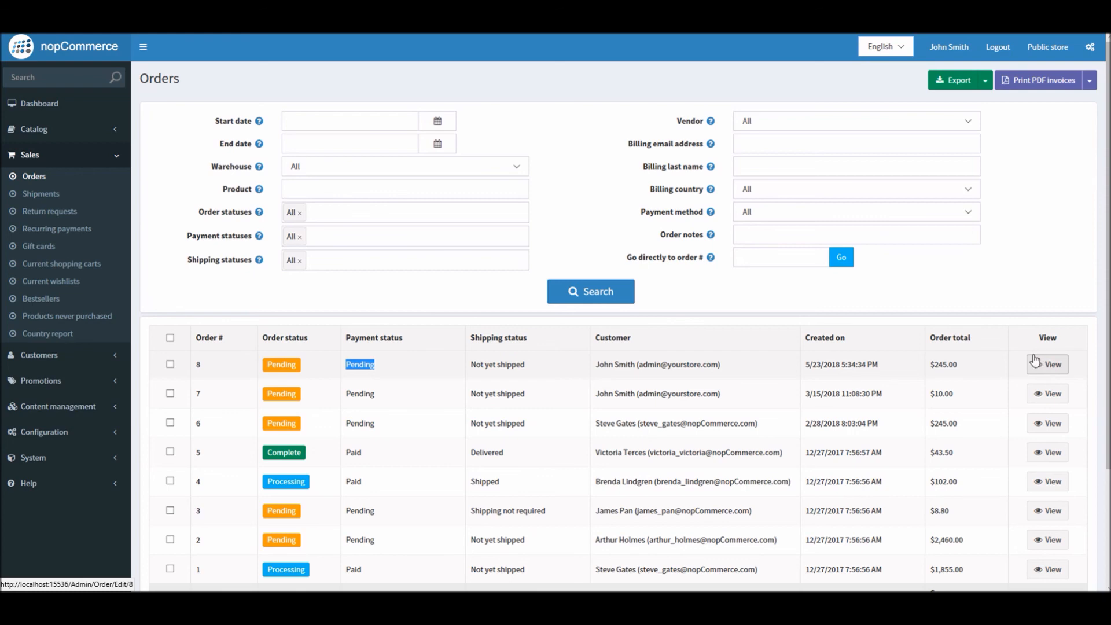
mouse_move(1028, 339)
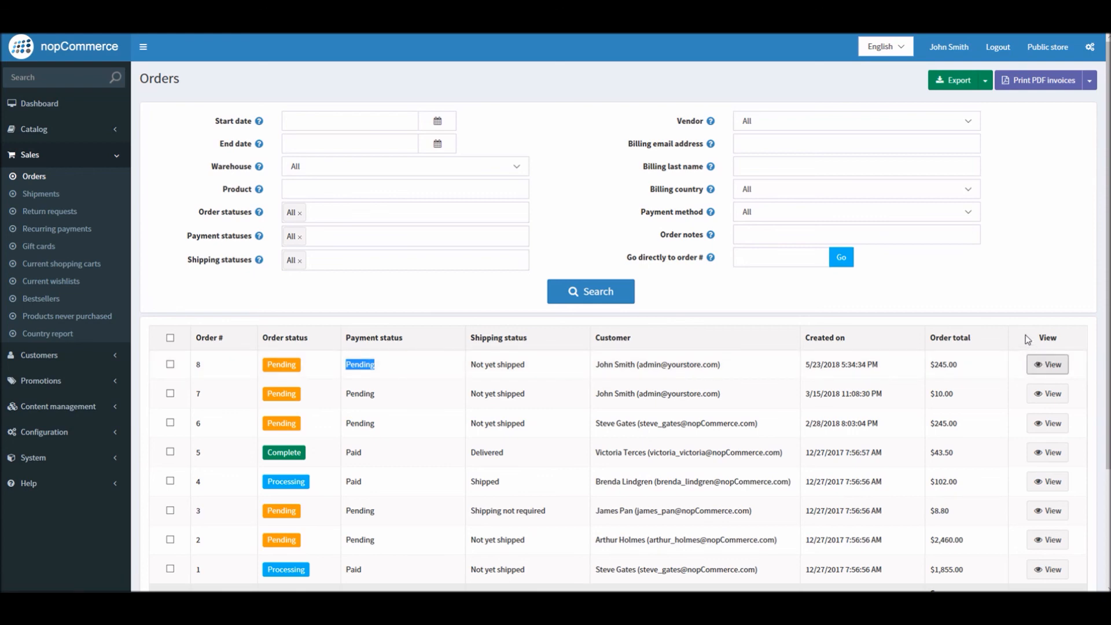
View order 8's details, highlighting the stored Visa card number and the Pending payment status.
left_click(1047, 365)
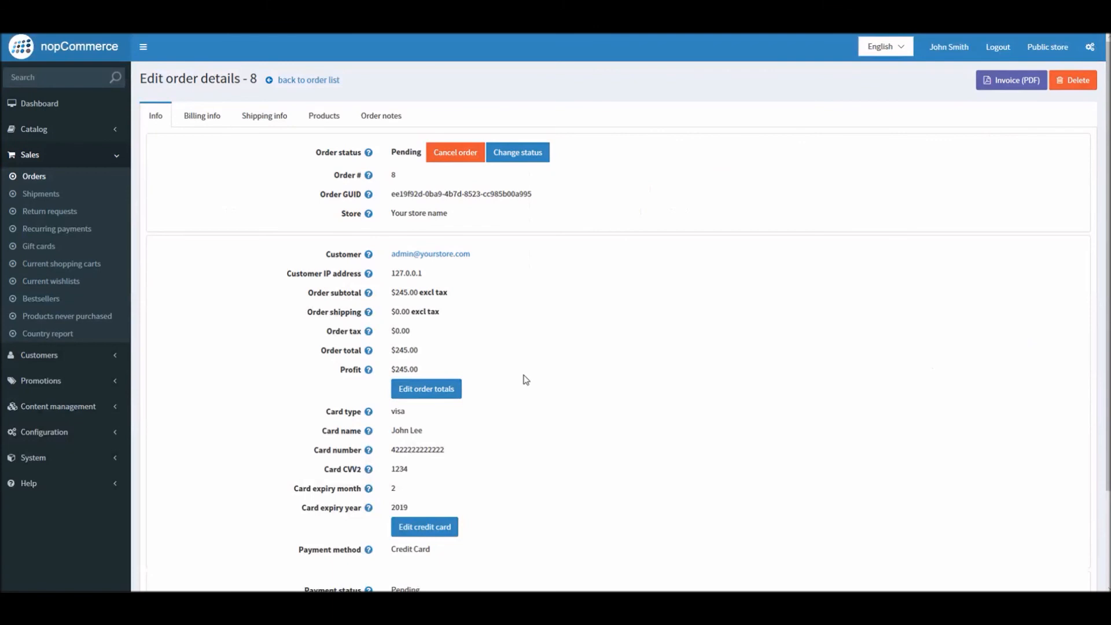
double_click(418, 449)
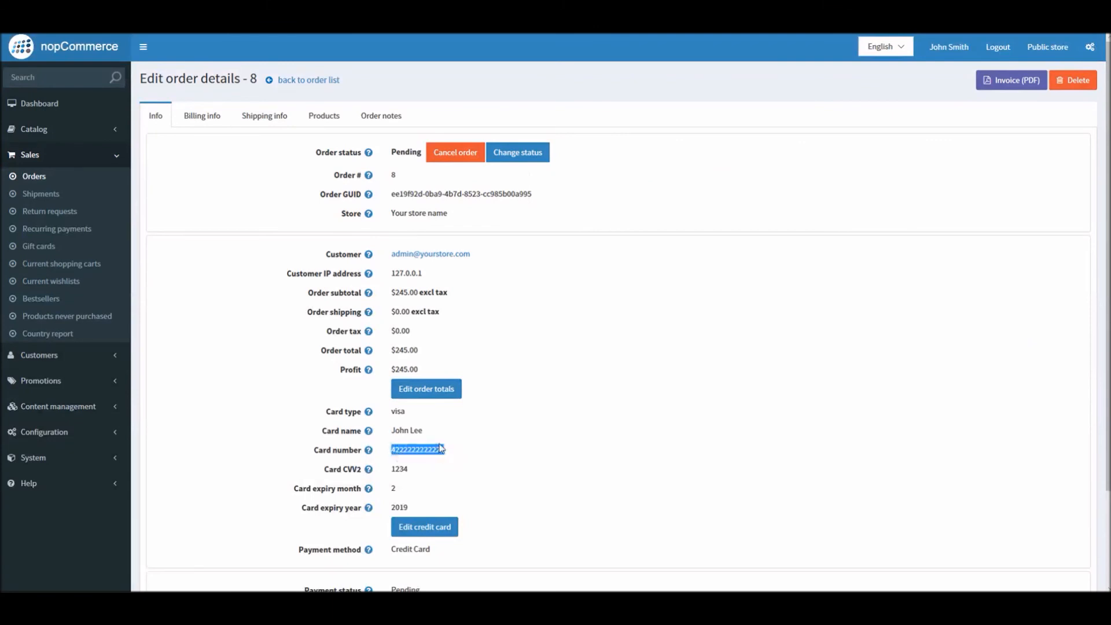
mouse_move(1005, 201)
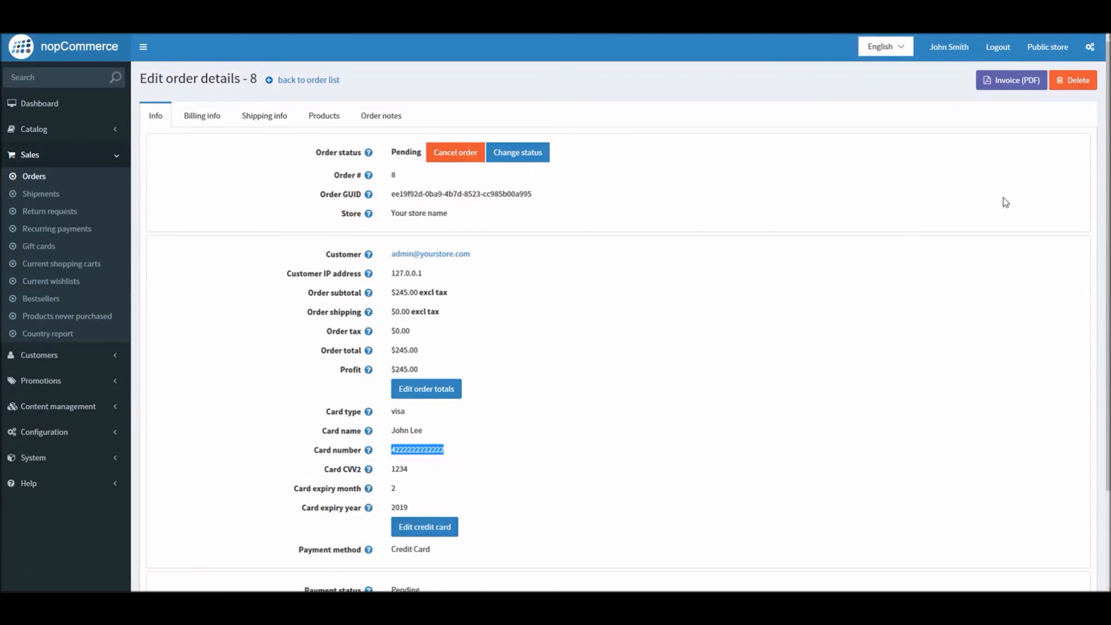
scroll("down", 3)
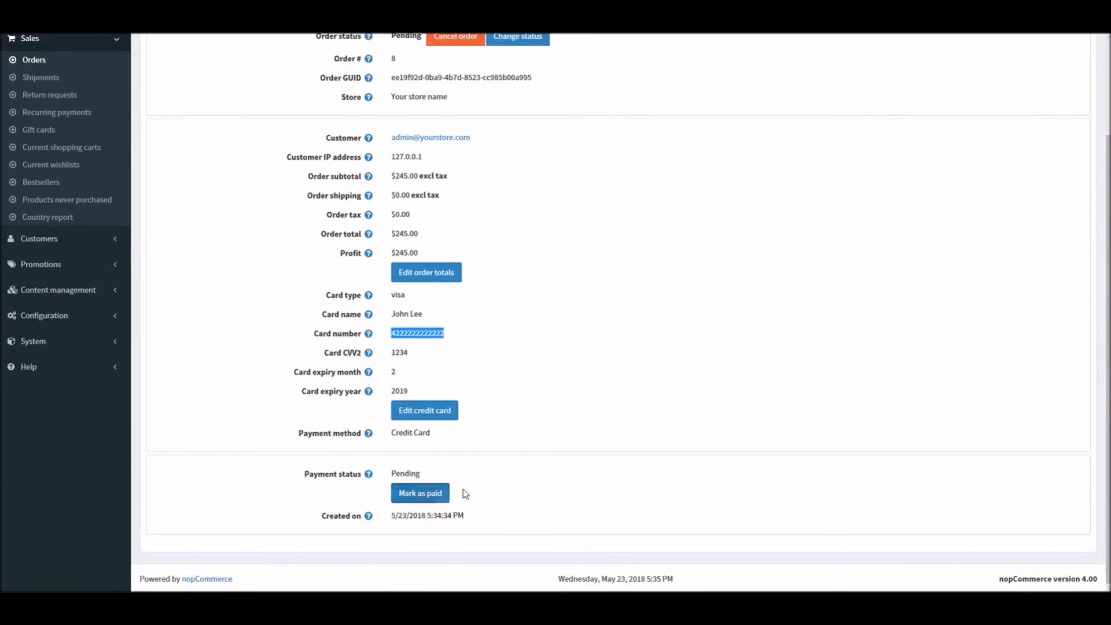
mouse_move(420, 493)
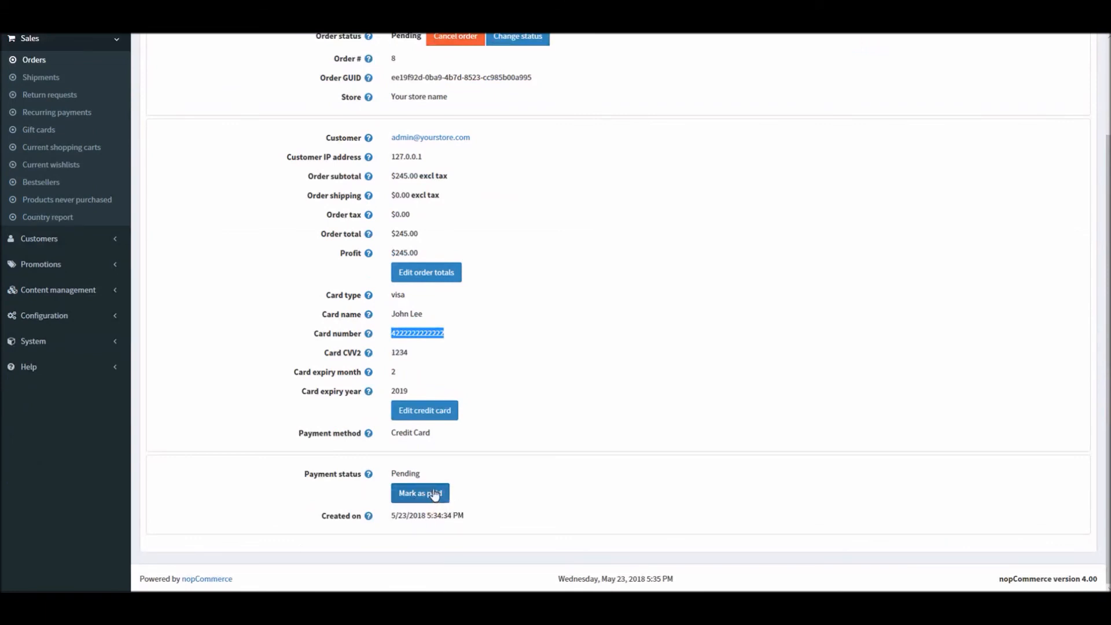
mouse_move(437, 487)
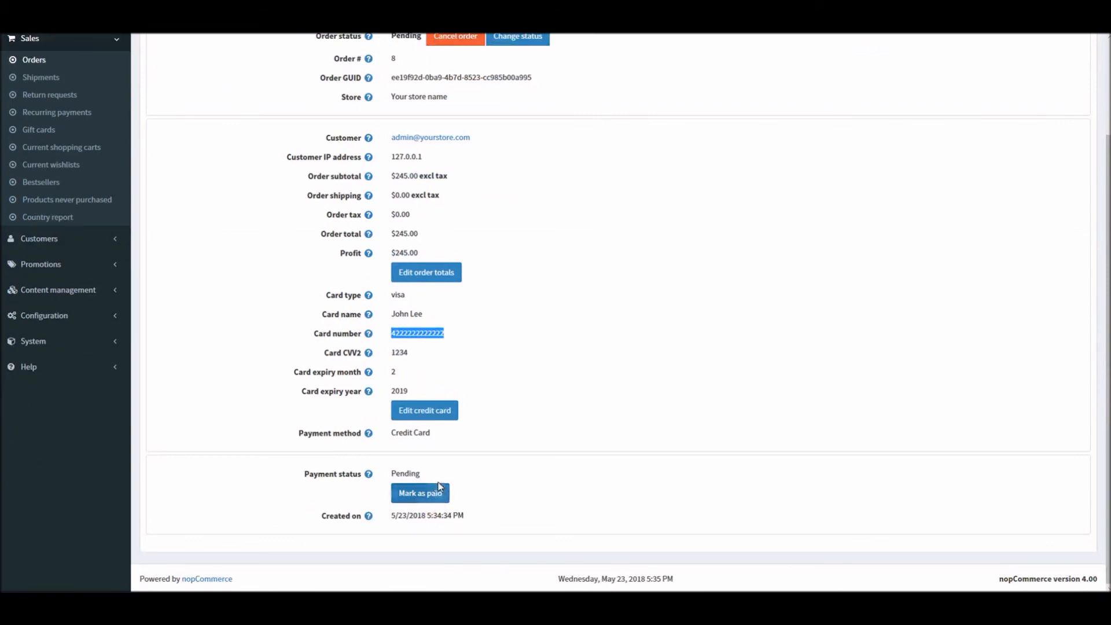
mouse_move(861, 335)
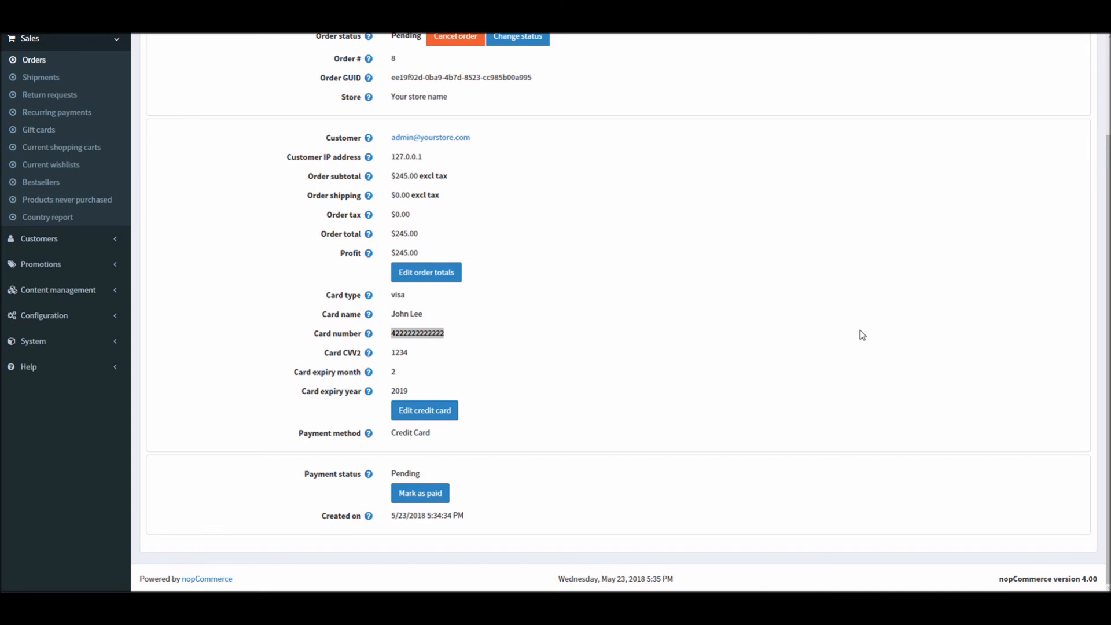
mouse_move(966, 233)
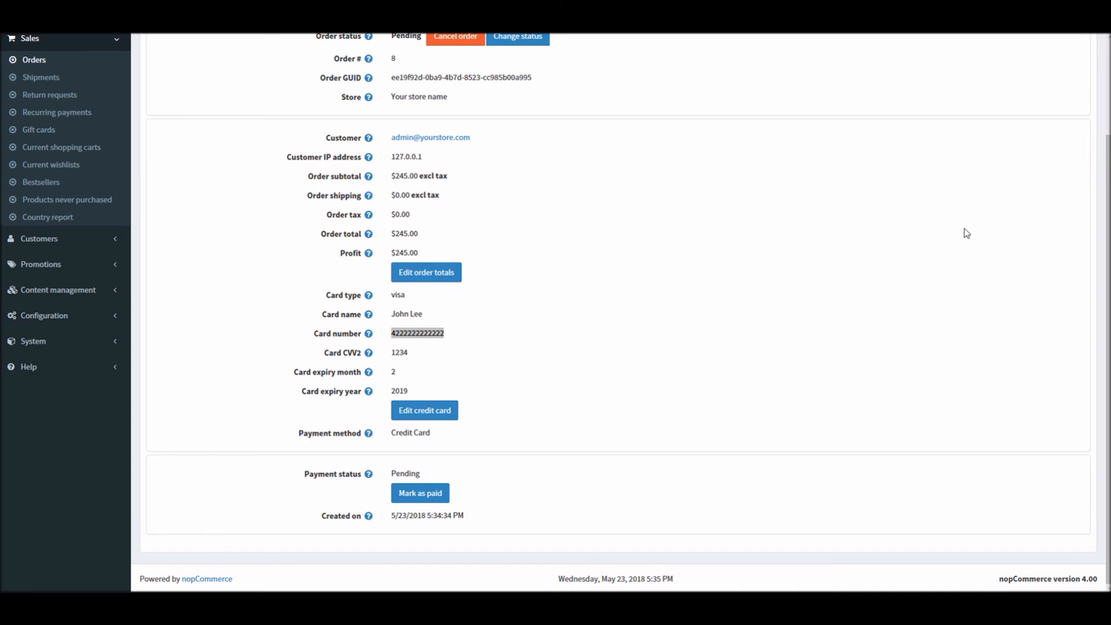